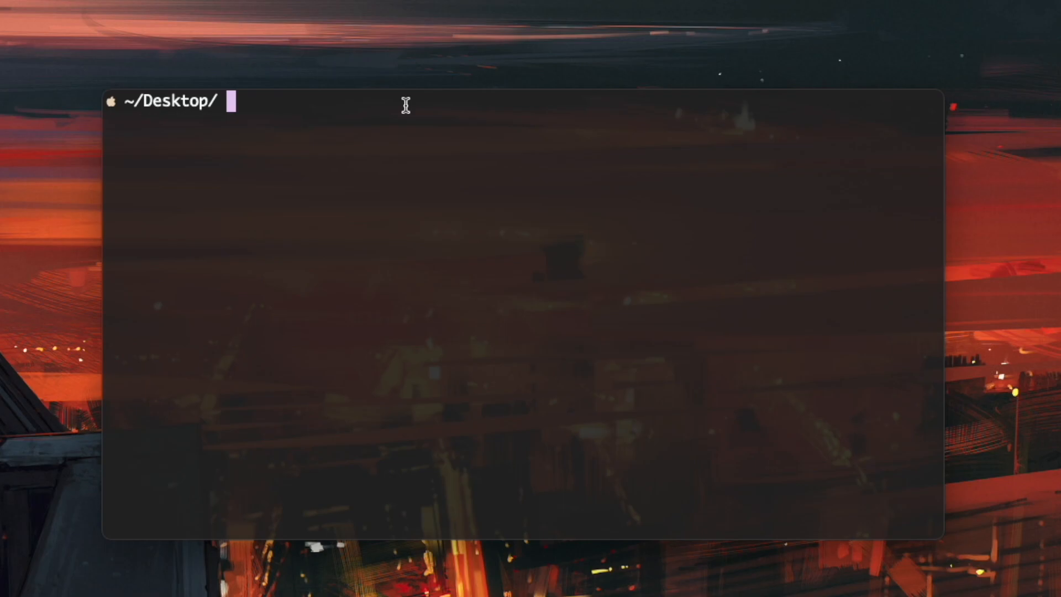
pyautogui.moveTo(431, 113)
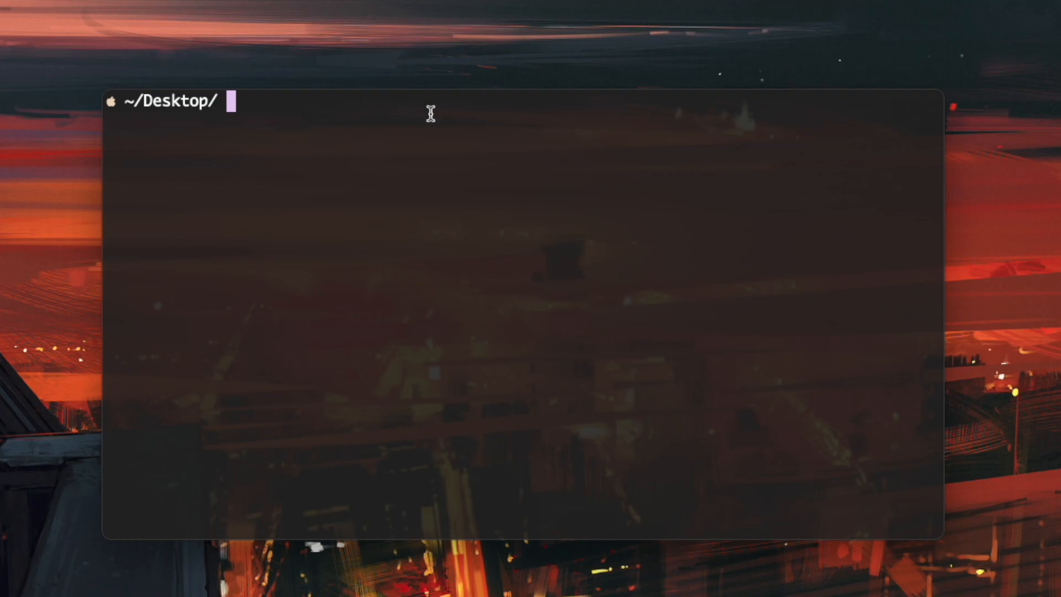
pyautogui.moveTo(399, 222)
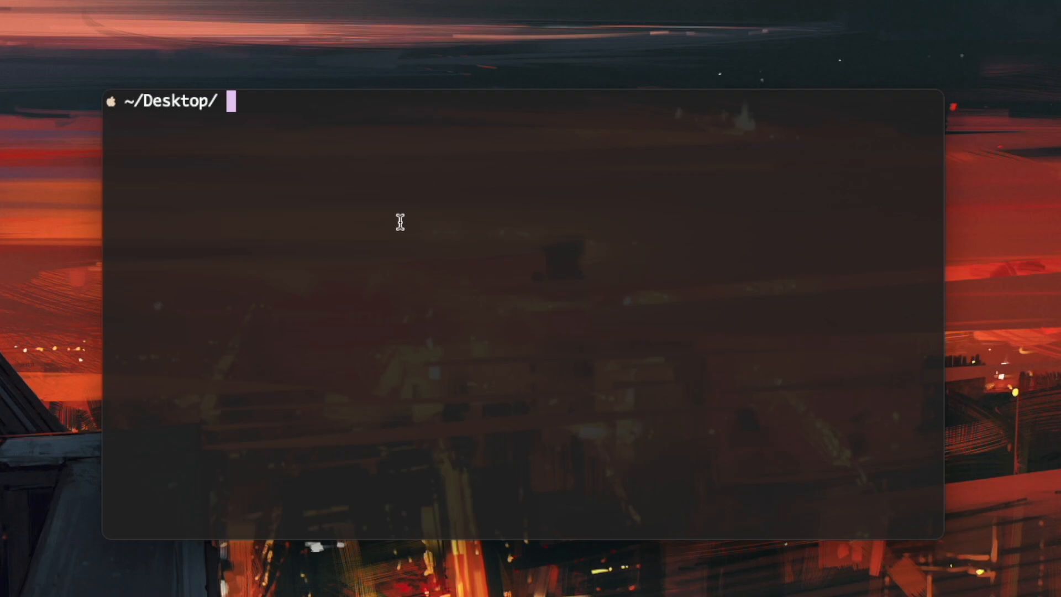
# Make a lambda directory, enter it, and start lambda_function.py in vim.
pyautogui.write('mkdir lambd')
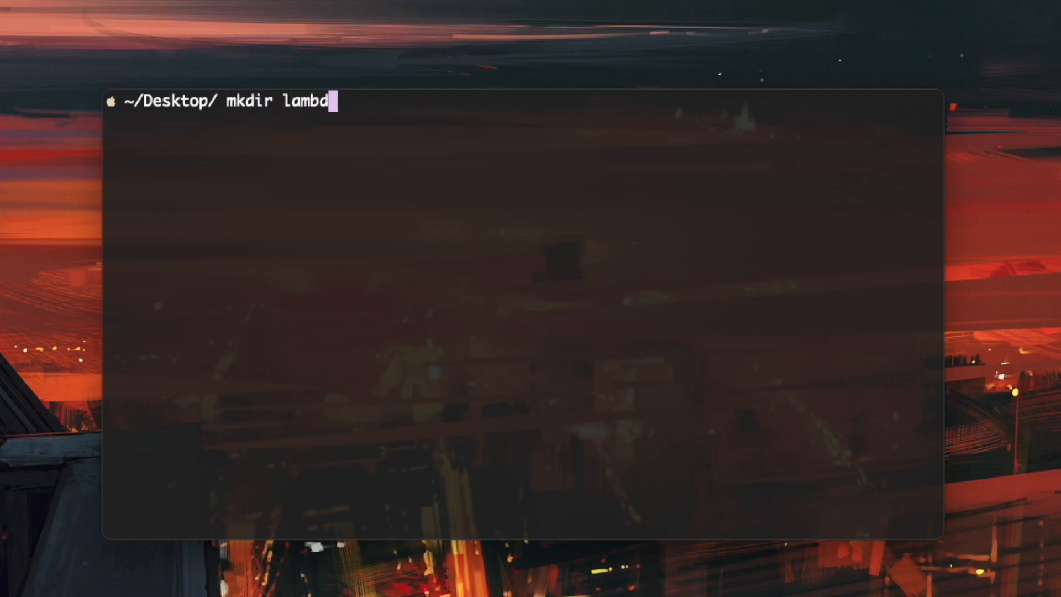
pyautogui.write('cd lambda')
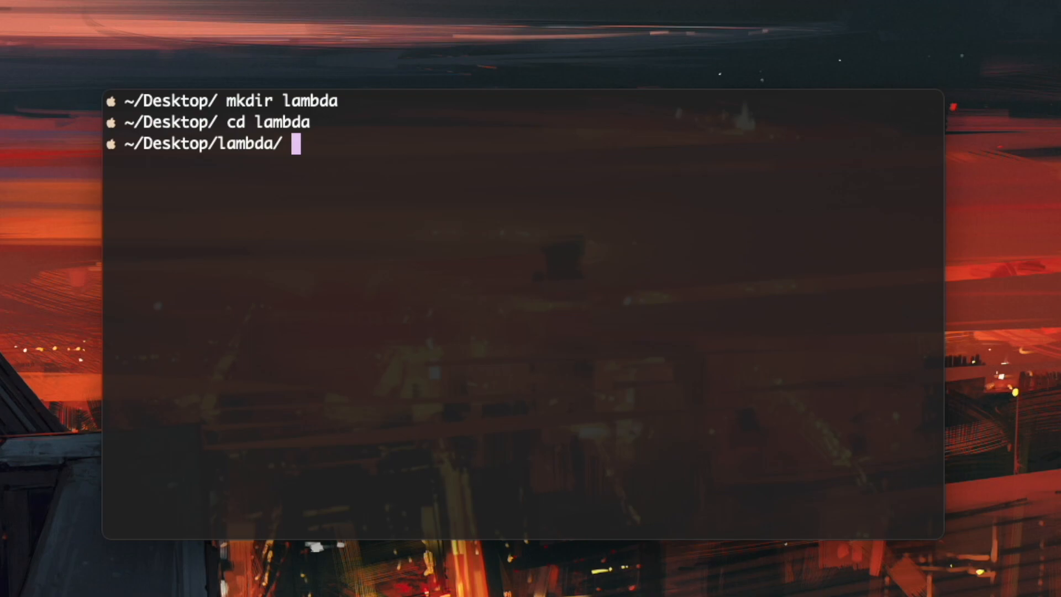
pyautogui.write('vim lambda')
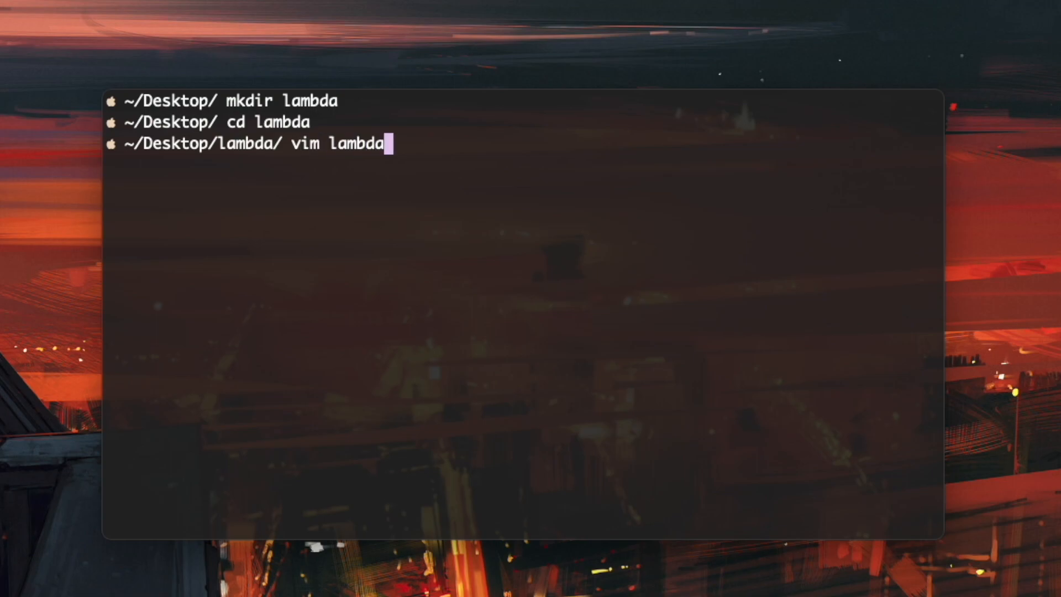
pyautogui.write('_function')
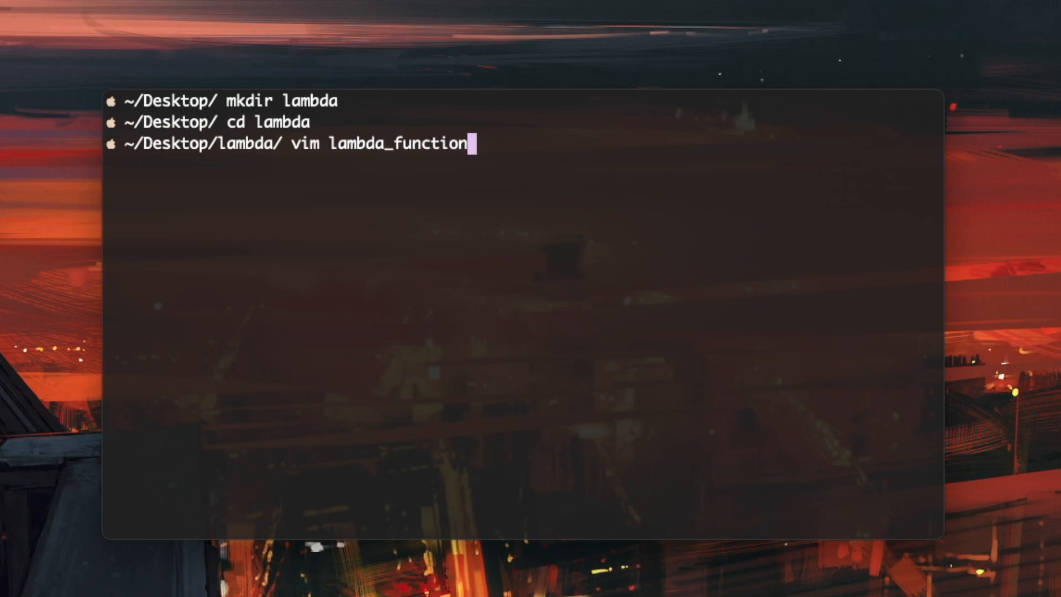
pyautogui.write('.py')
pyautogui.write('ls')
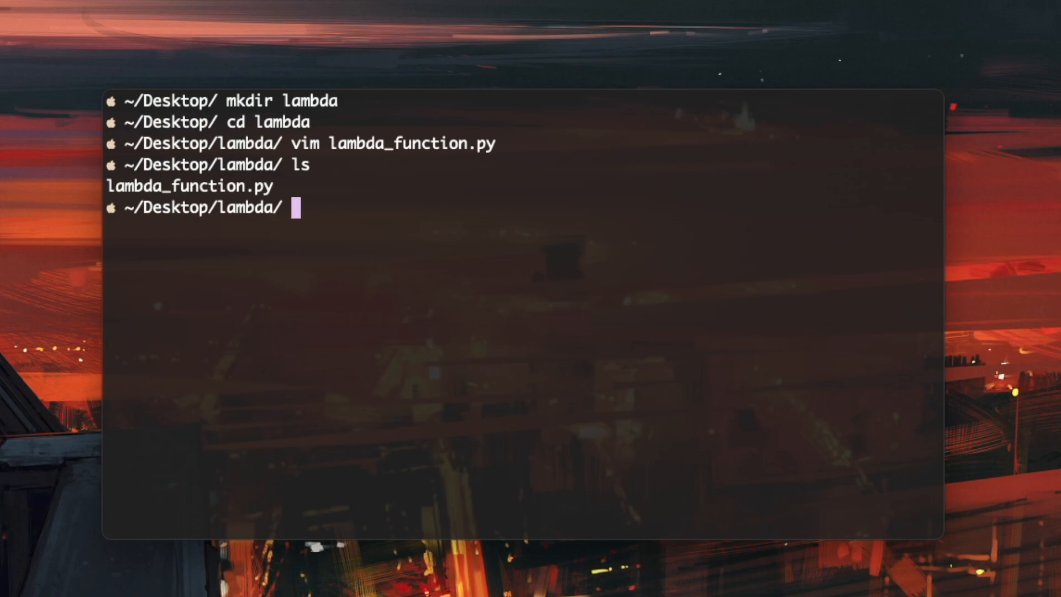
# Run pip3 install --target websocket-client websocket-client and list the folder contents.
pyautogui.write('pip3 ins')
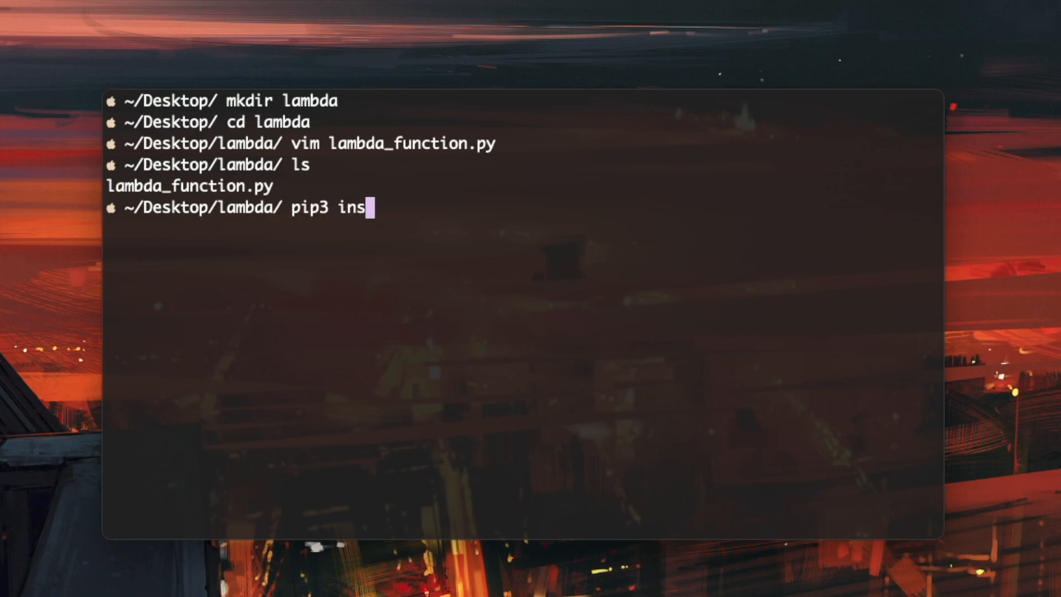
pyautogui.write('tall')
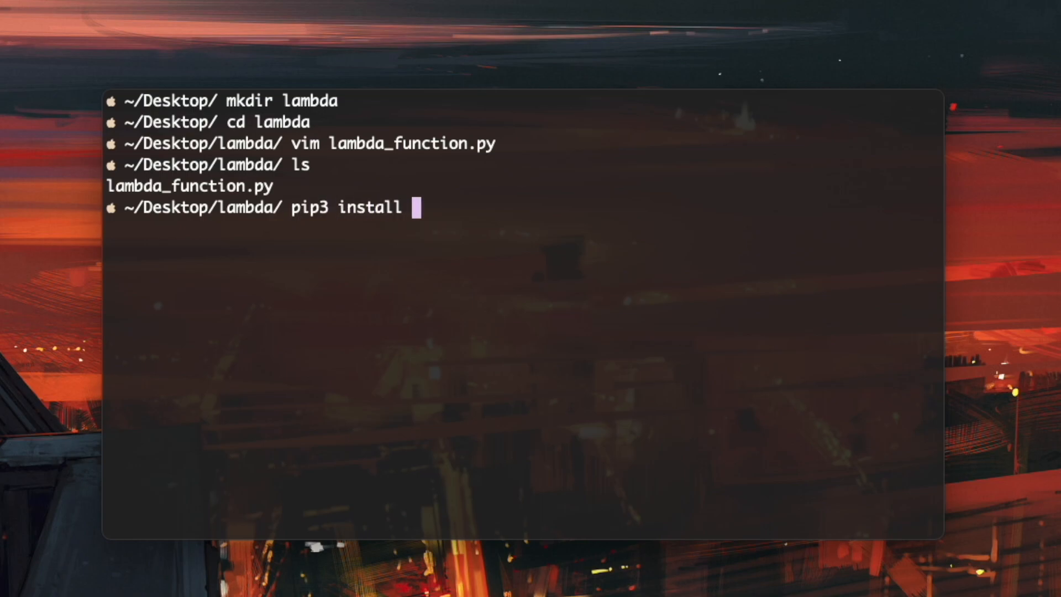
pyautogui.write('--target w')
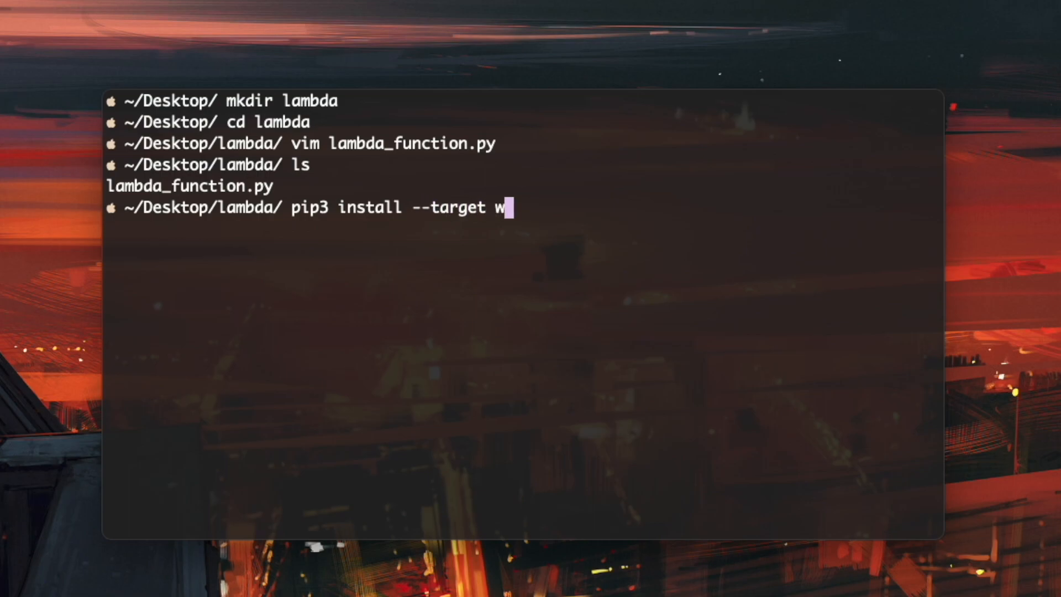
pyautogui.write('ebsocket-client')
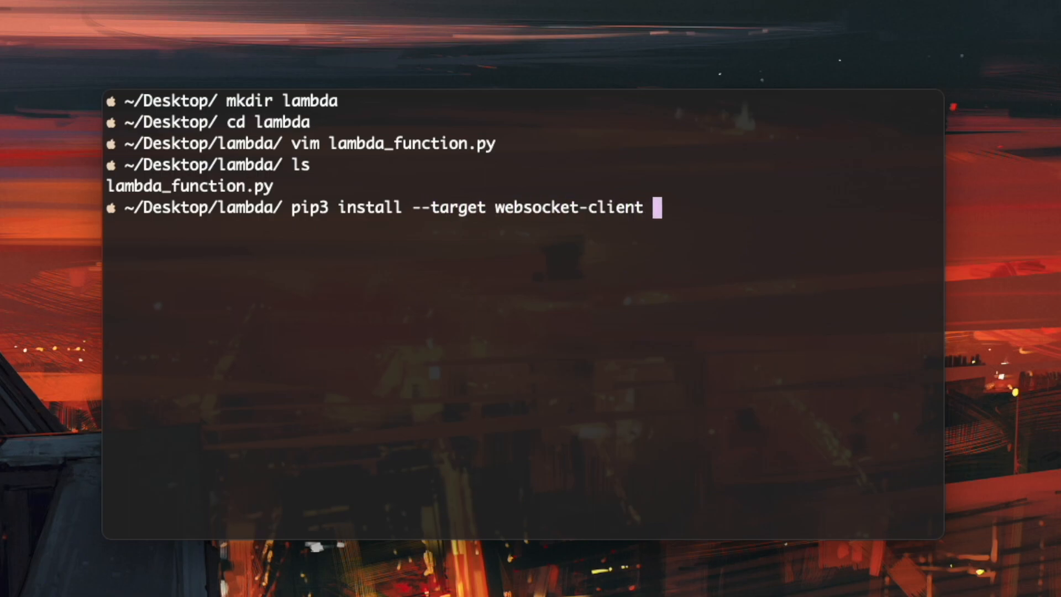
pyautogui.write('websocket-client')
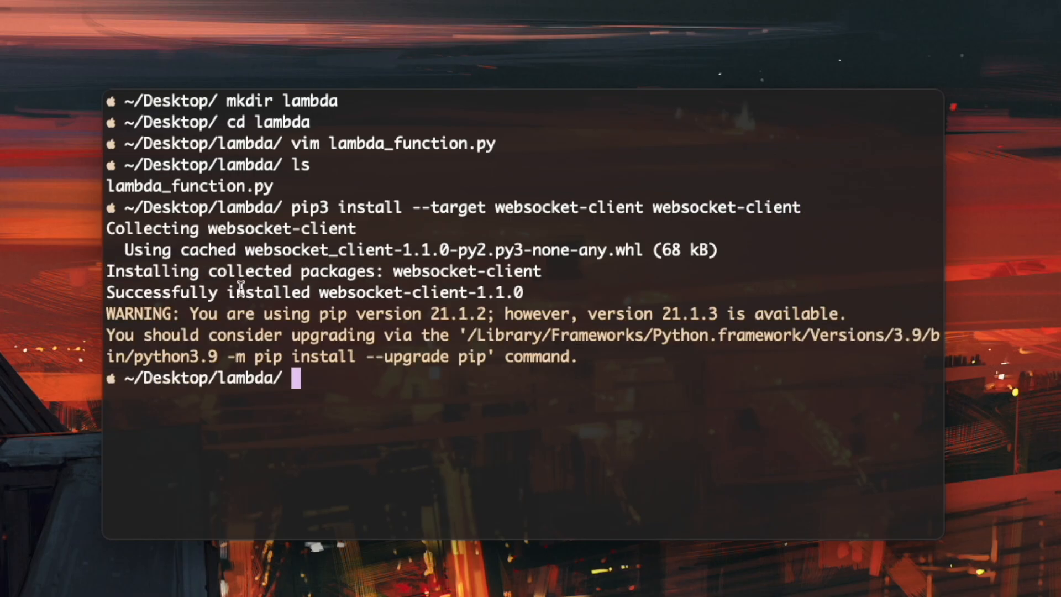
pyautogui.write('ls')
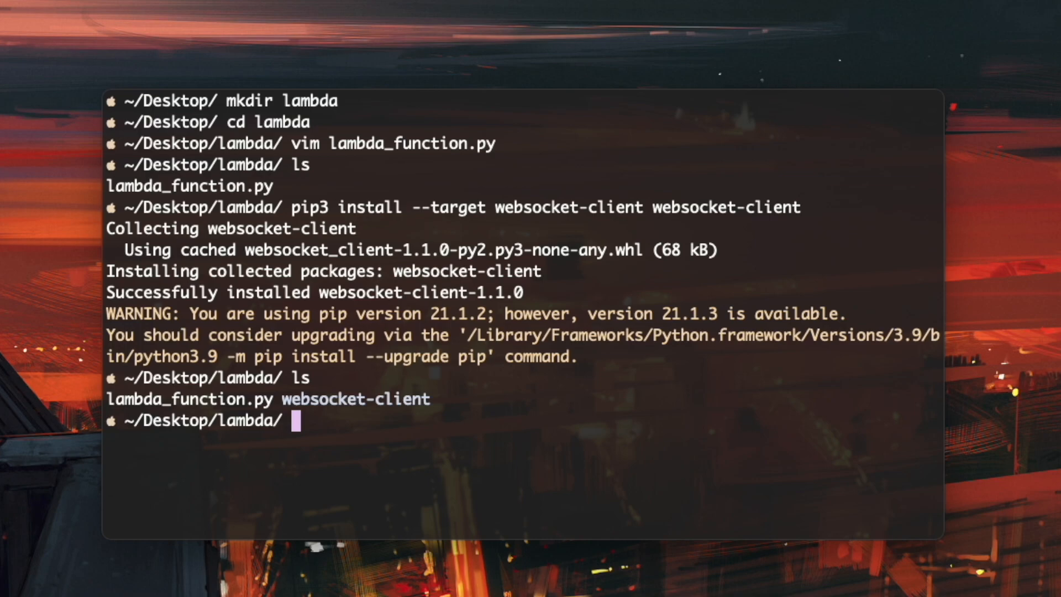
pyautogui.write('zip')
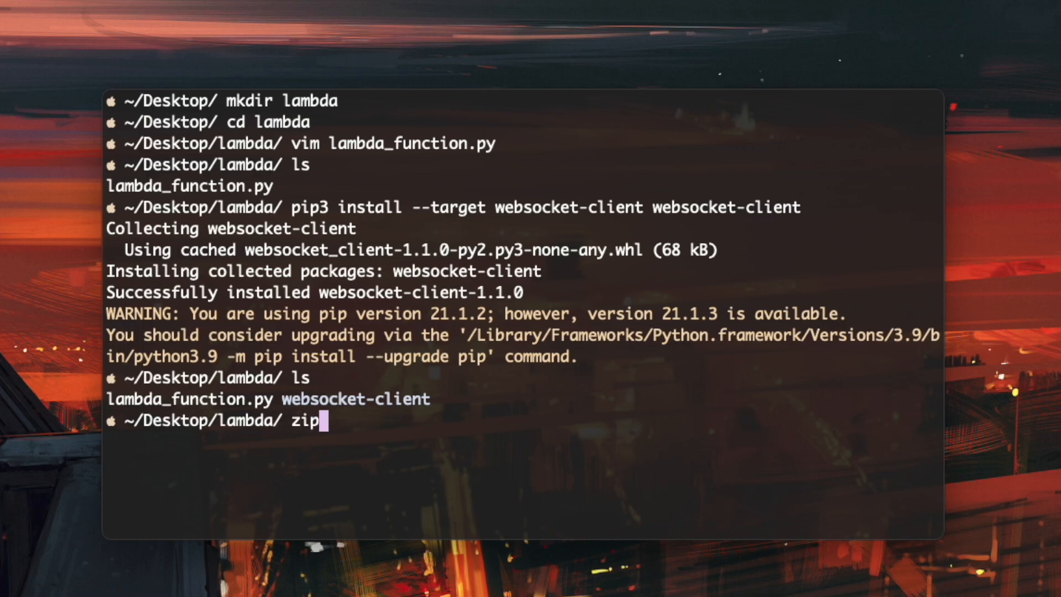
# Run zip -r function.zip . in the lambda folder and list the result.
pyautogui.write('-r')
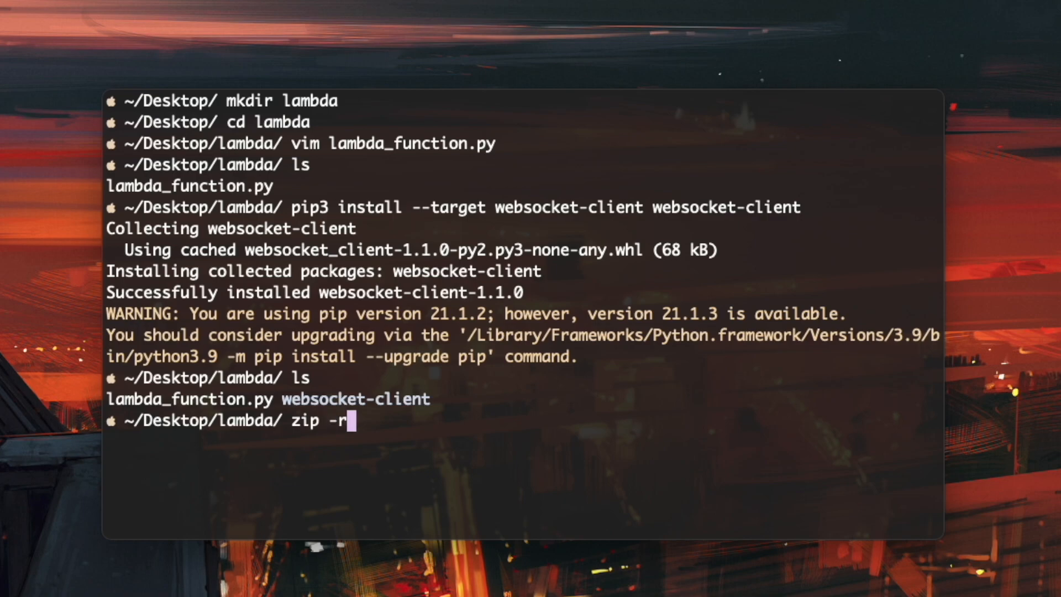
pyautogui.write('fu')
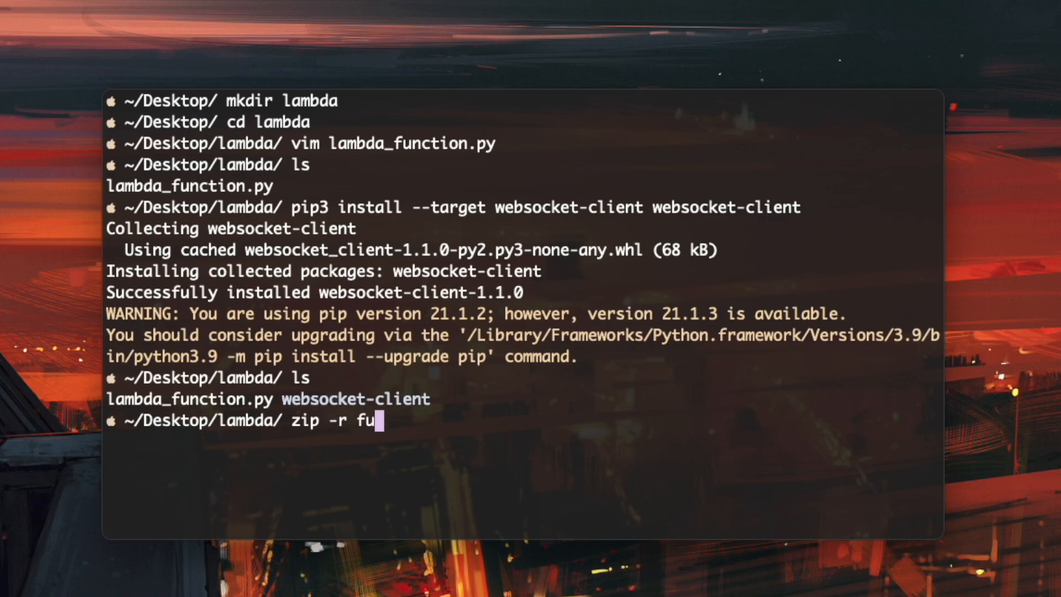
pyautogui.write('nction.z')
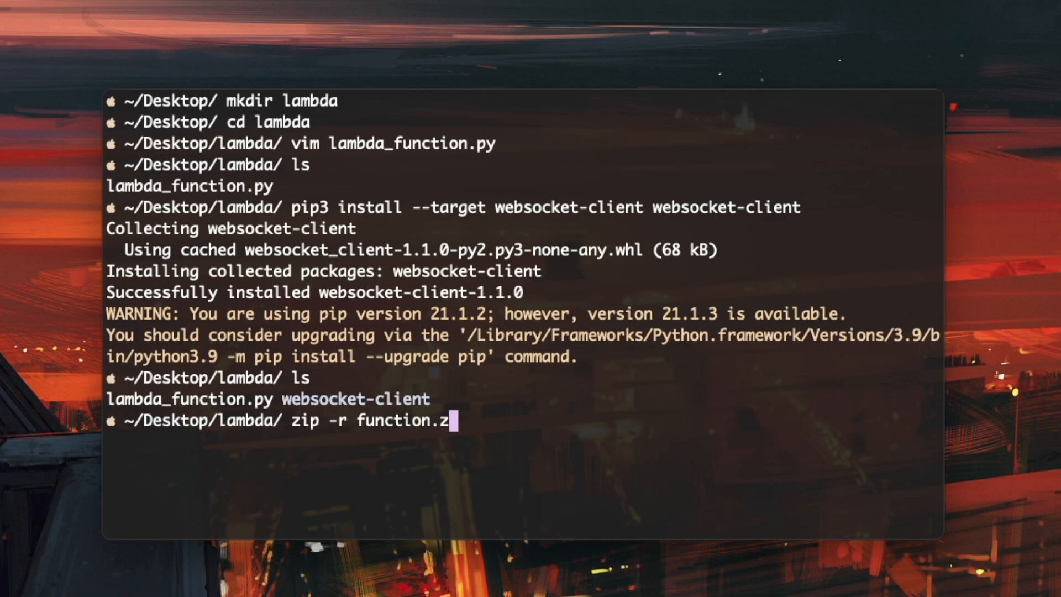
pyautogui.write('ip')
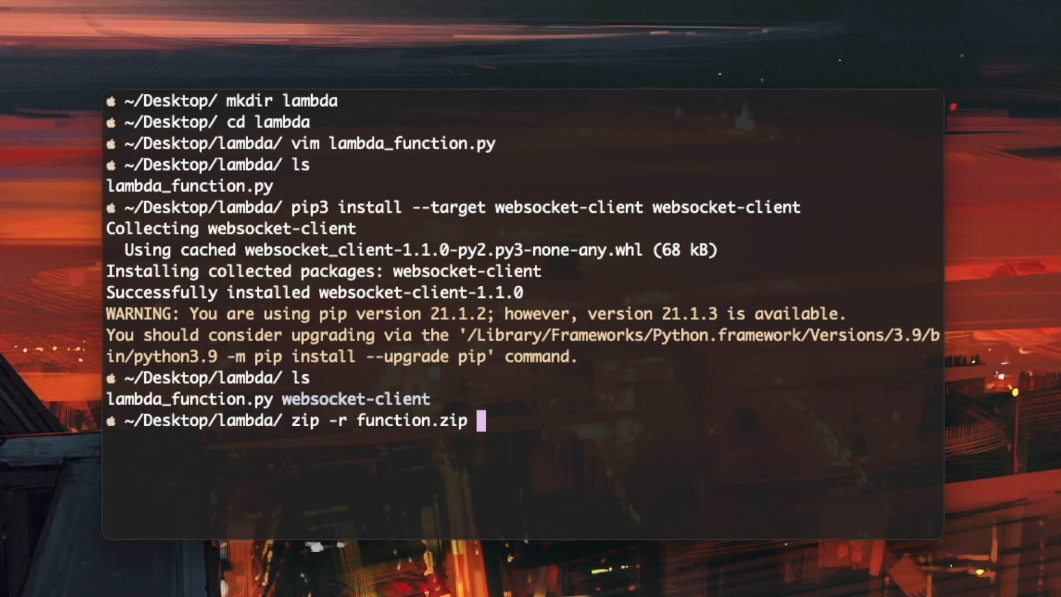
pyautogui.write('.')
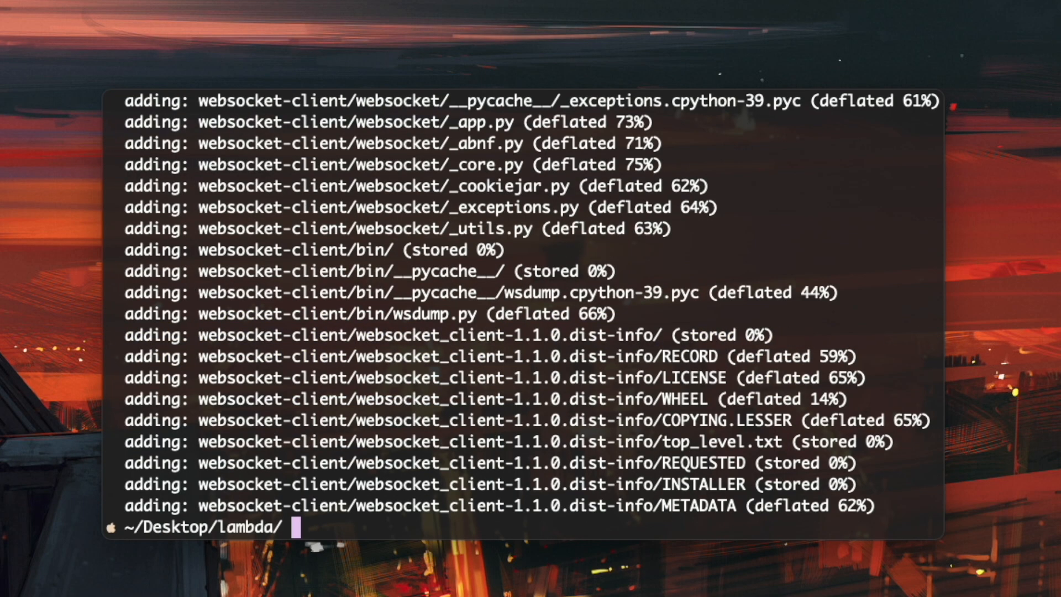
pyautogui.write('ls')
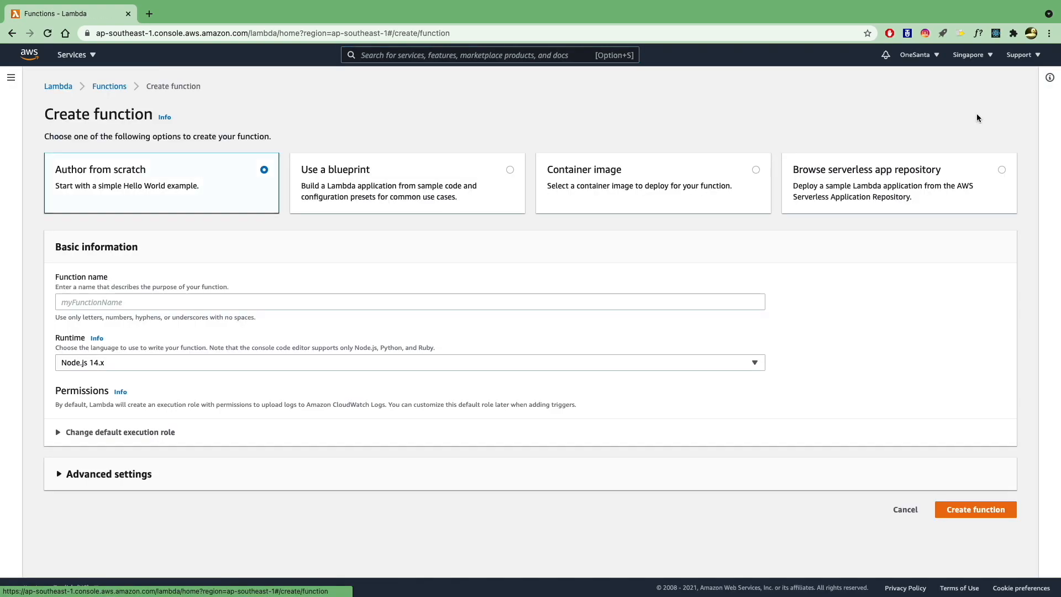
# Name the function automate-nb, choose Python 3.6 with a basic execution role, and create it.
pyautogui.click(409, 301)
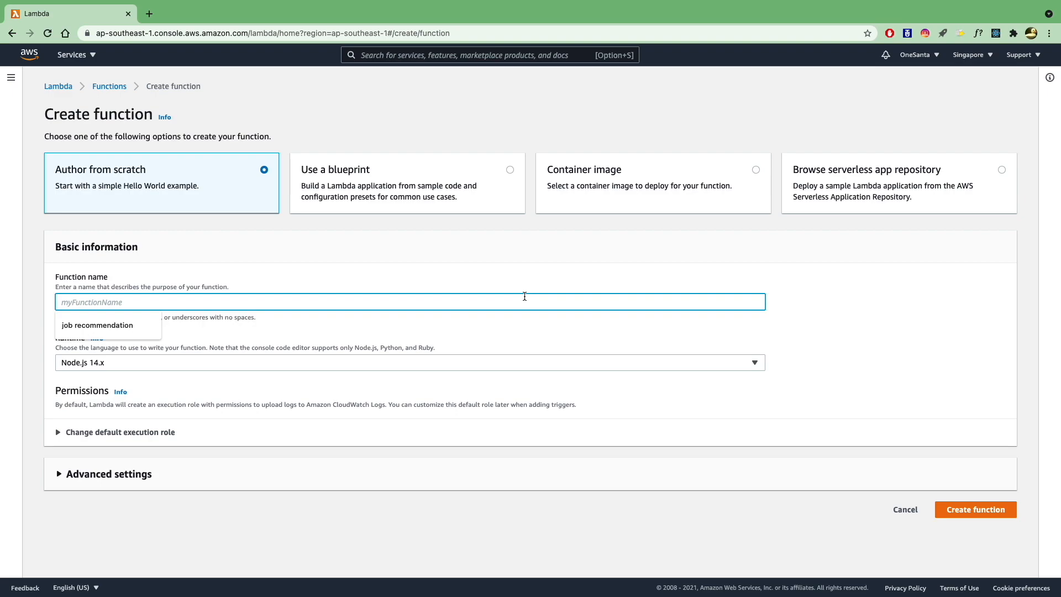
pyautogui.write('automate-')
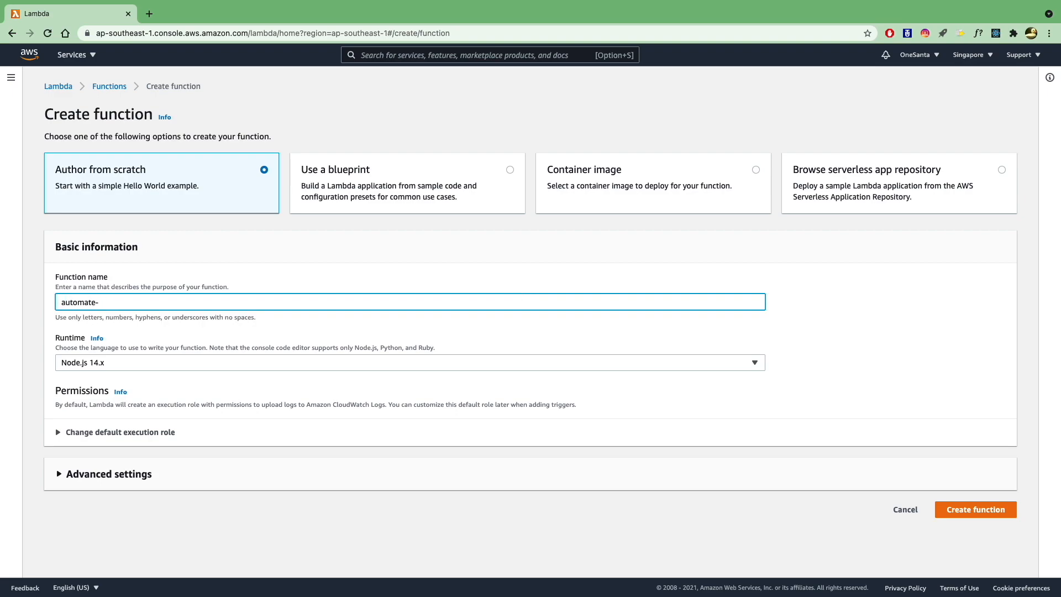
pyautogui.write('nb')
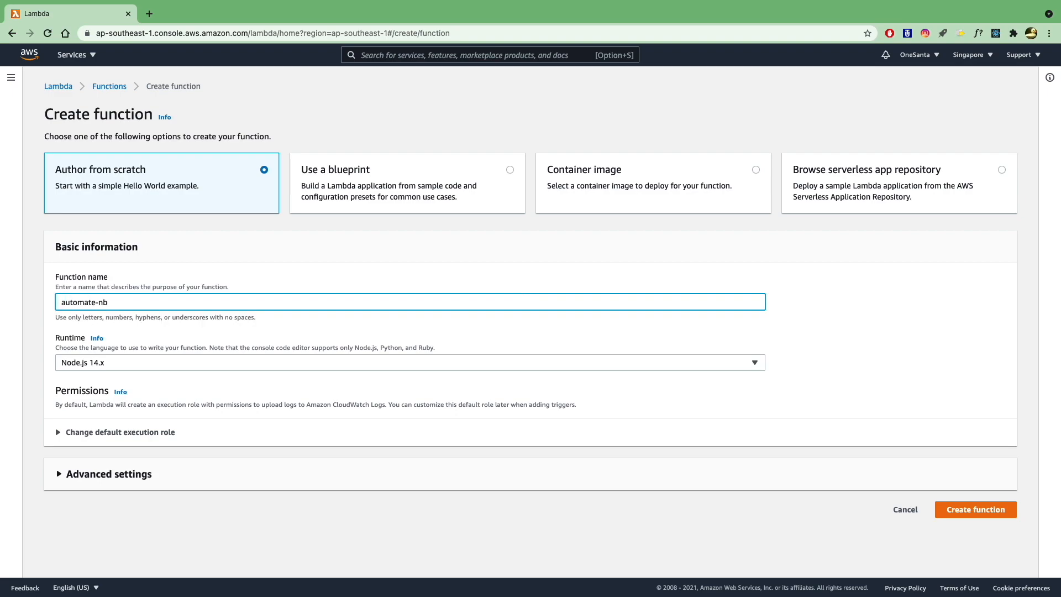
pyautogui.click(410, 362)
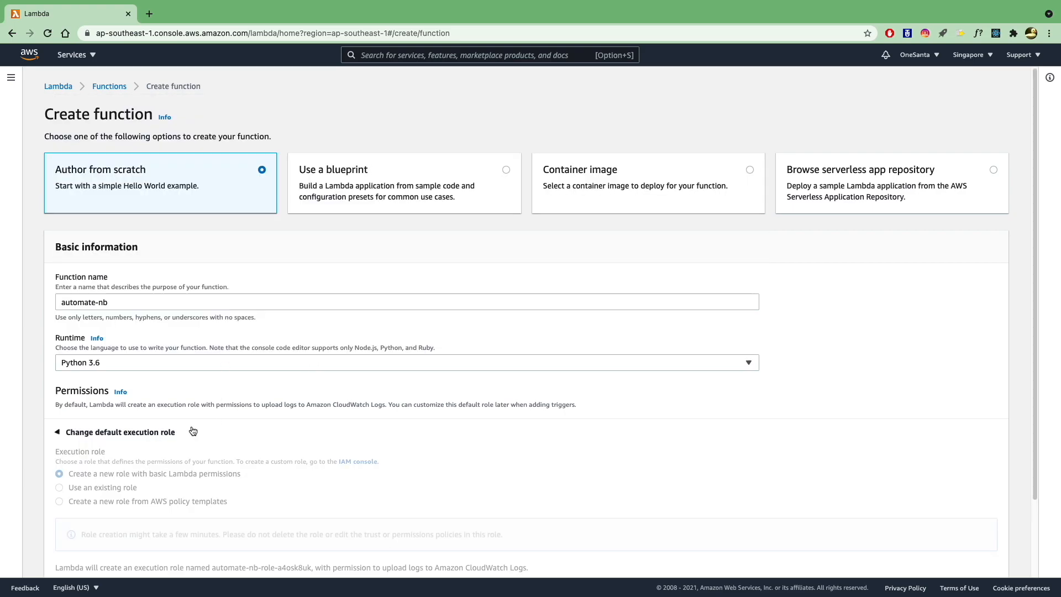
pyautogui.scroll(-3)
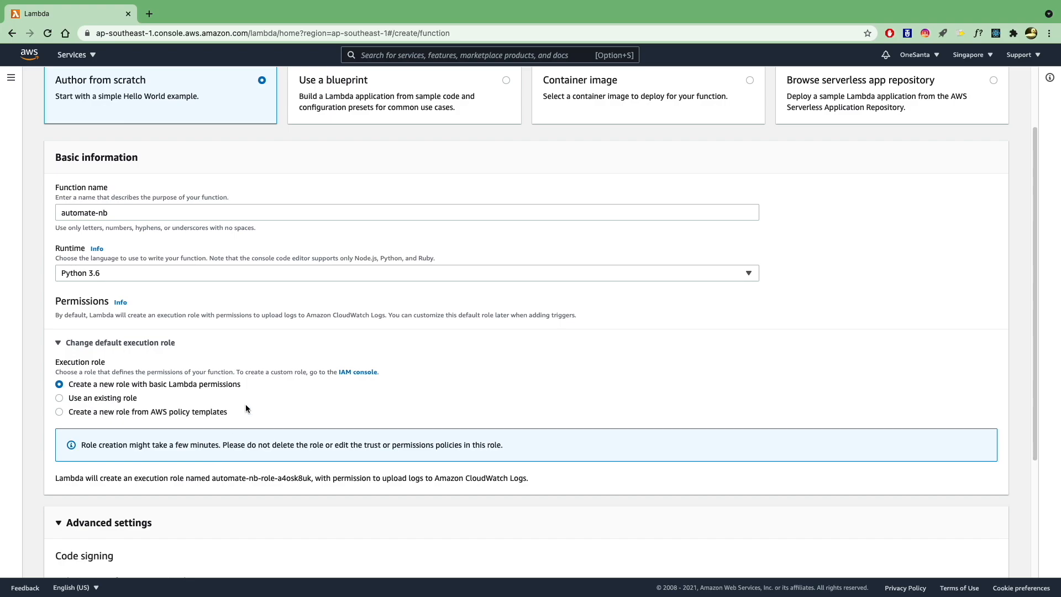
pyautogui.scroll(-3)
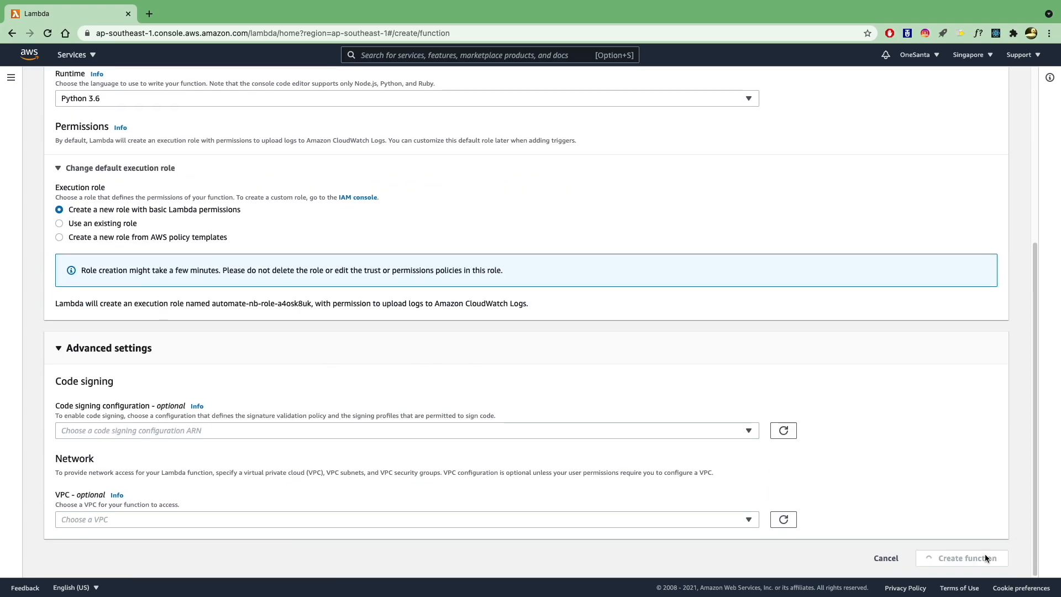
pyautogui.click(960, 557)
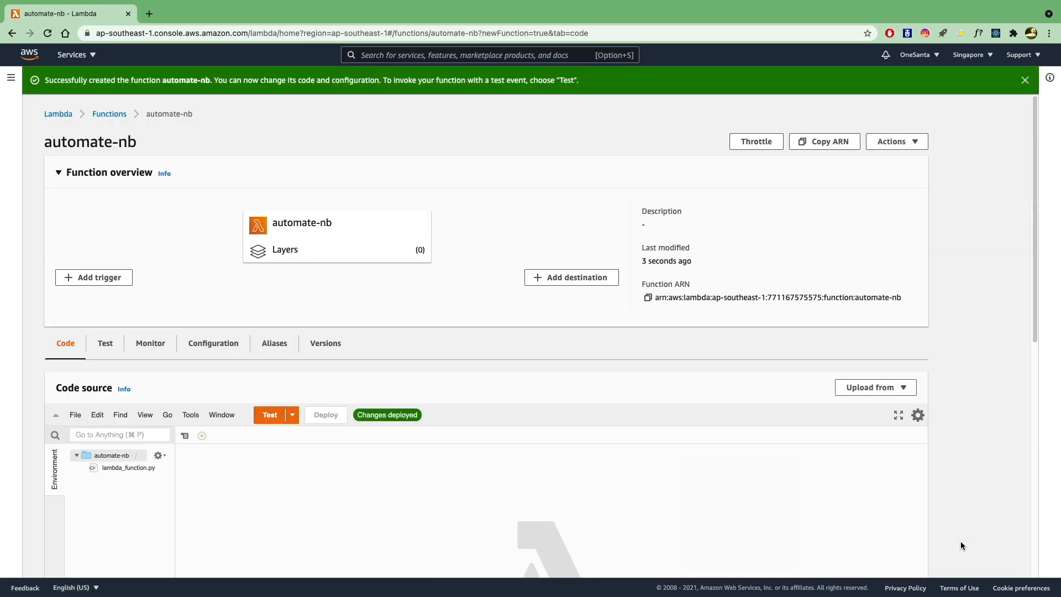
# Upload function.zip from the computer as the function's code package and save it.
pyautogui.scroll(-3)
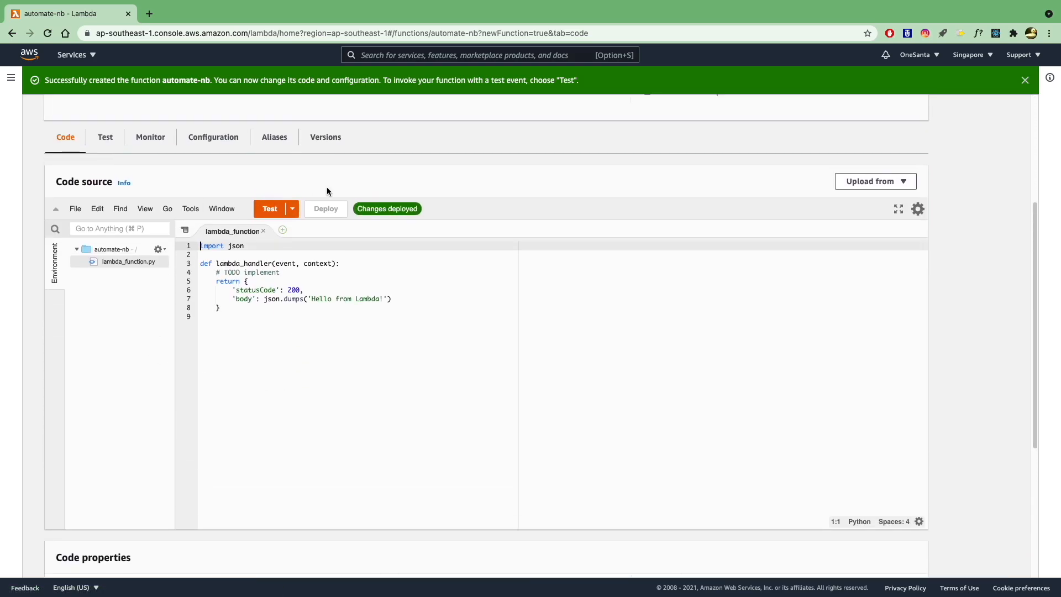
pyautogui.click(873, 180)
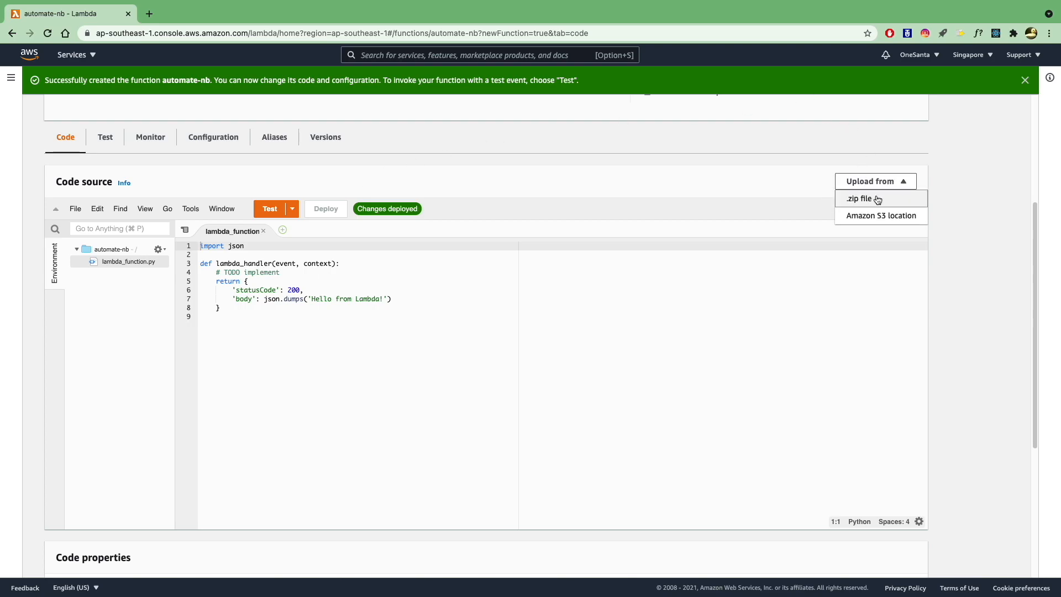
pyautogui.click(859, 197)
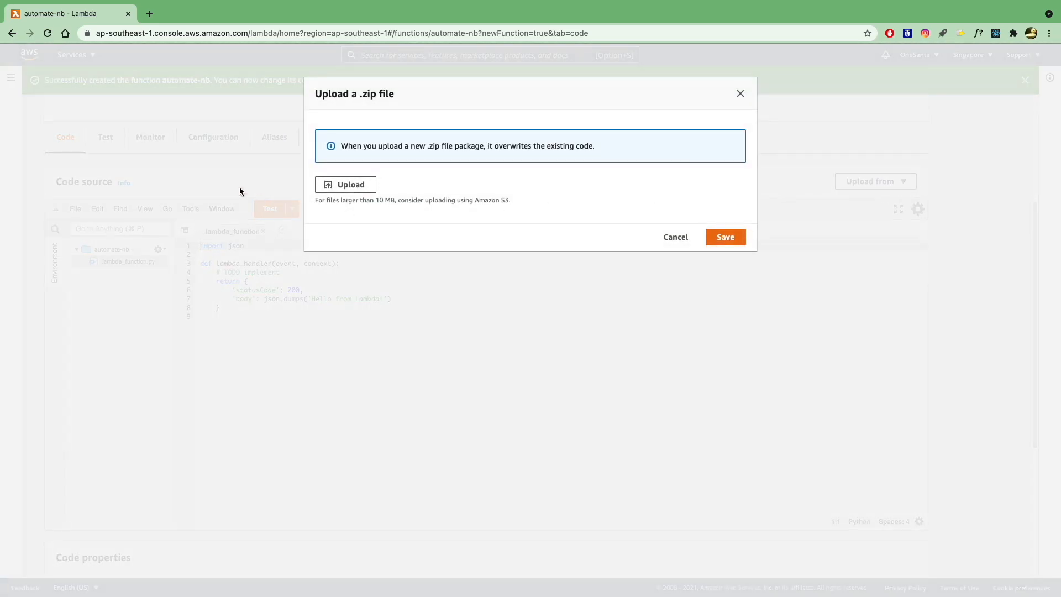
pyautogui.click(345, 185)
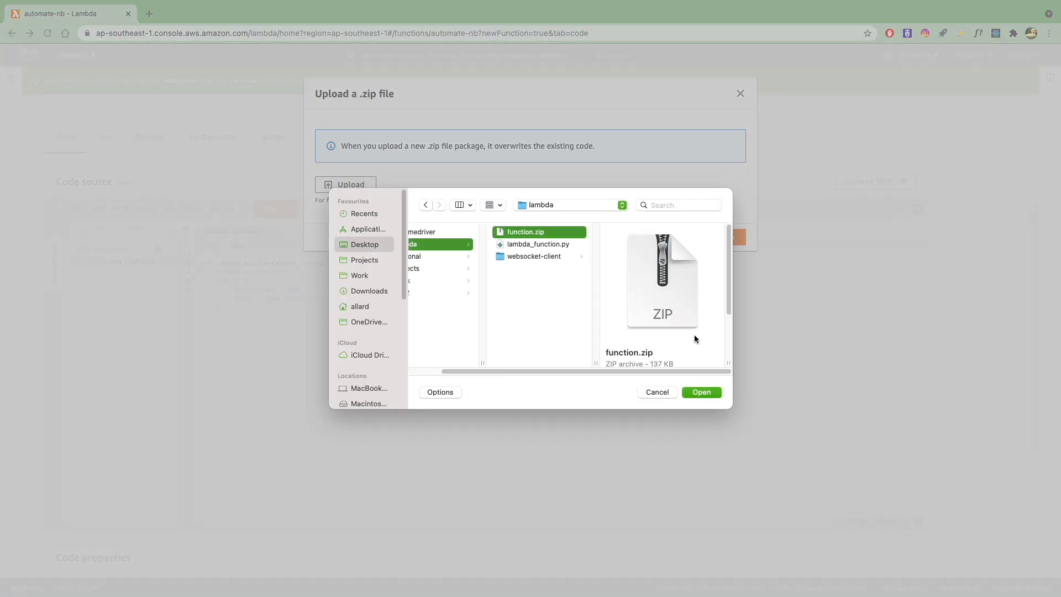
pyautogui.click(701, 391)
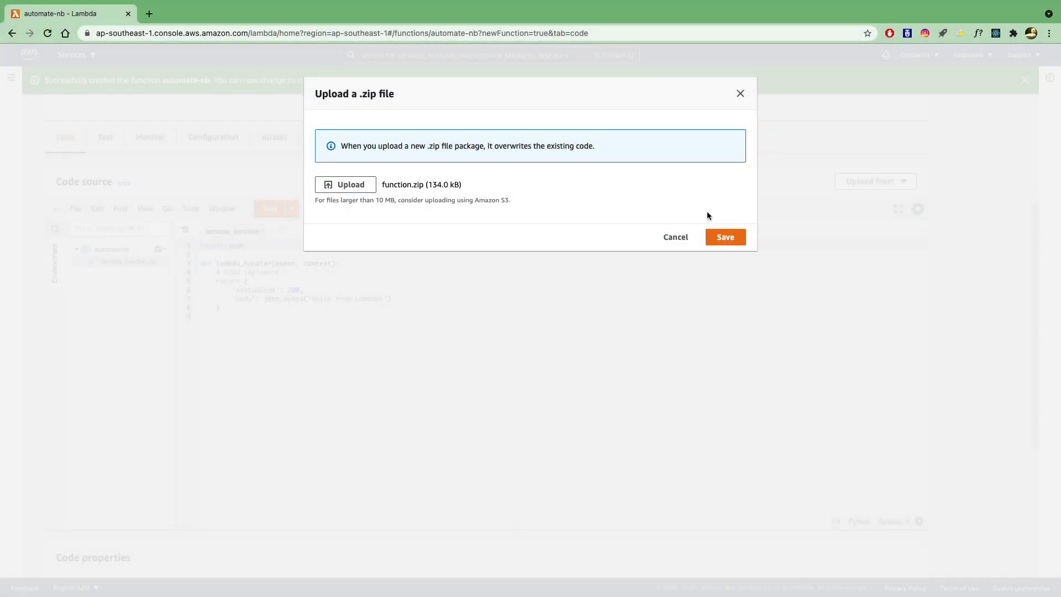
pyautogui.click(725, 237)
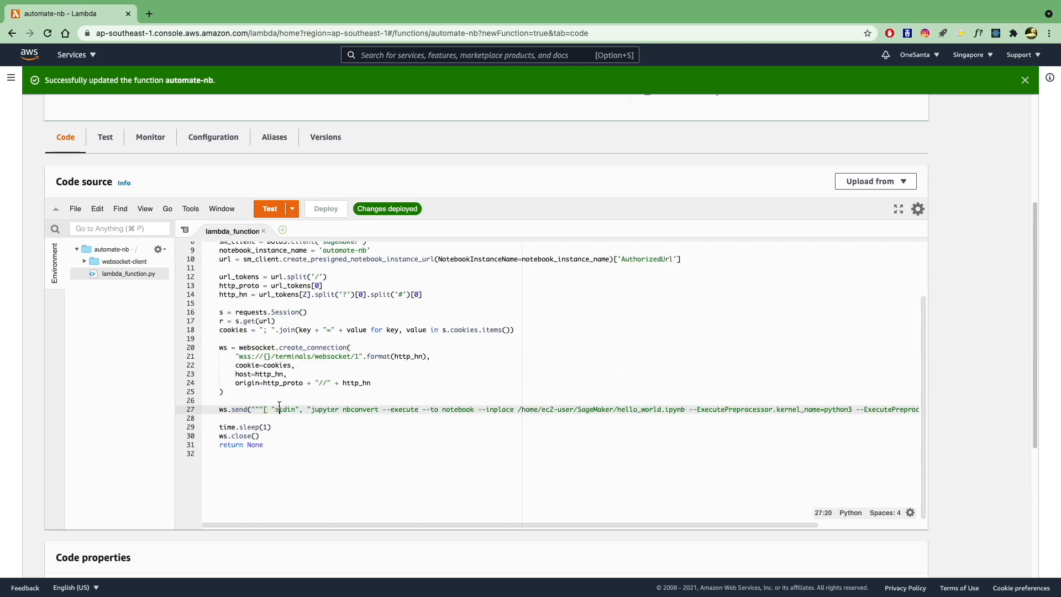
pyautogui.doubleClick(323, 409)
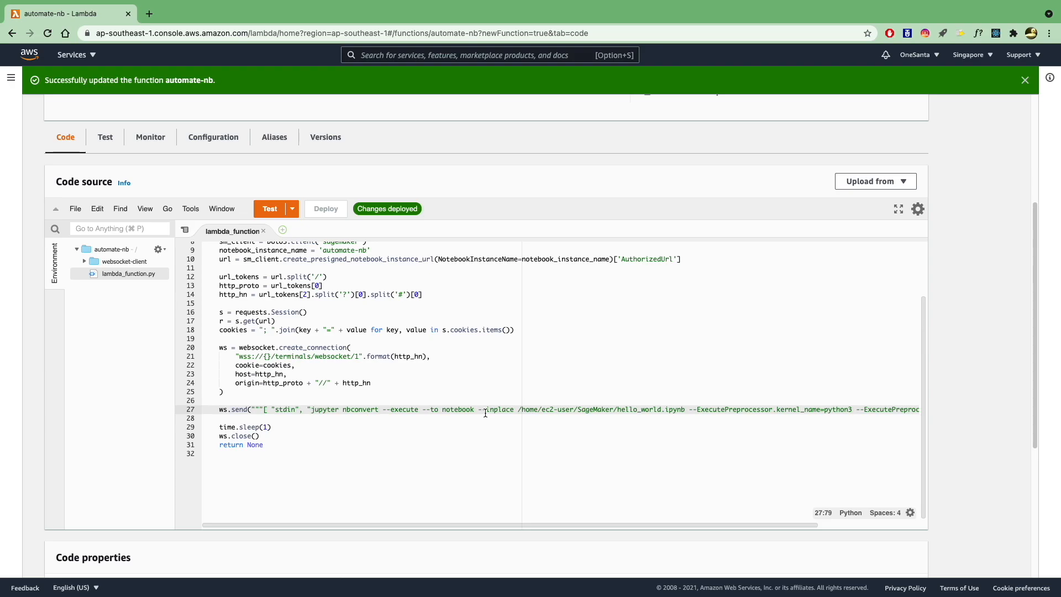
pyautogui.moveTo(532, 417)
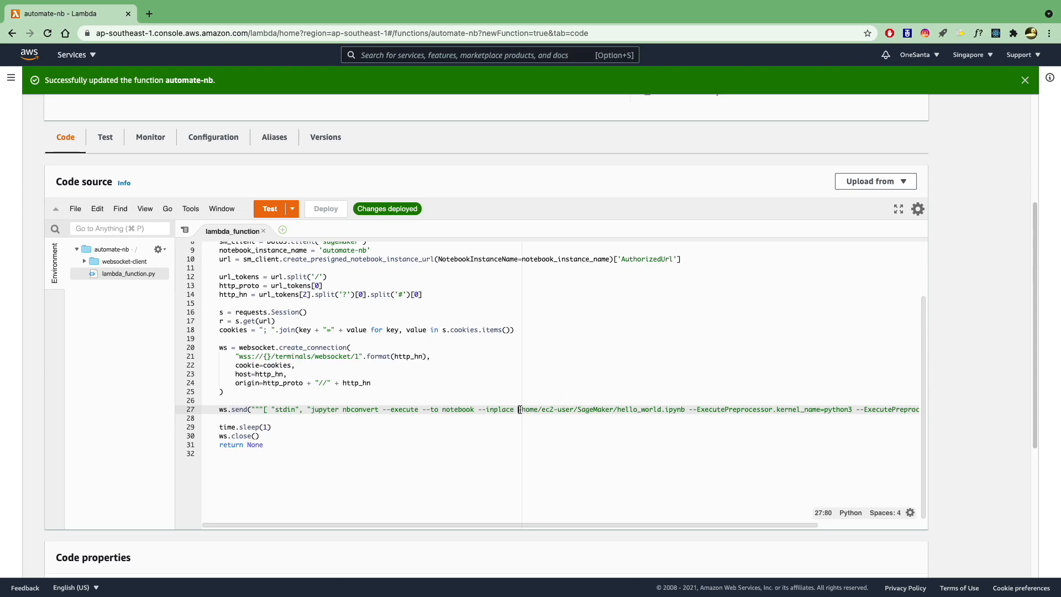
pyautogui.moveTo(518, 409); pyautogui.dragTo(611, 409)
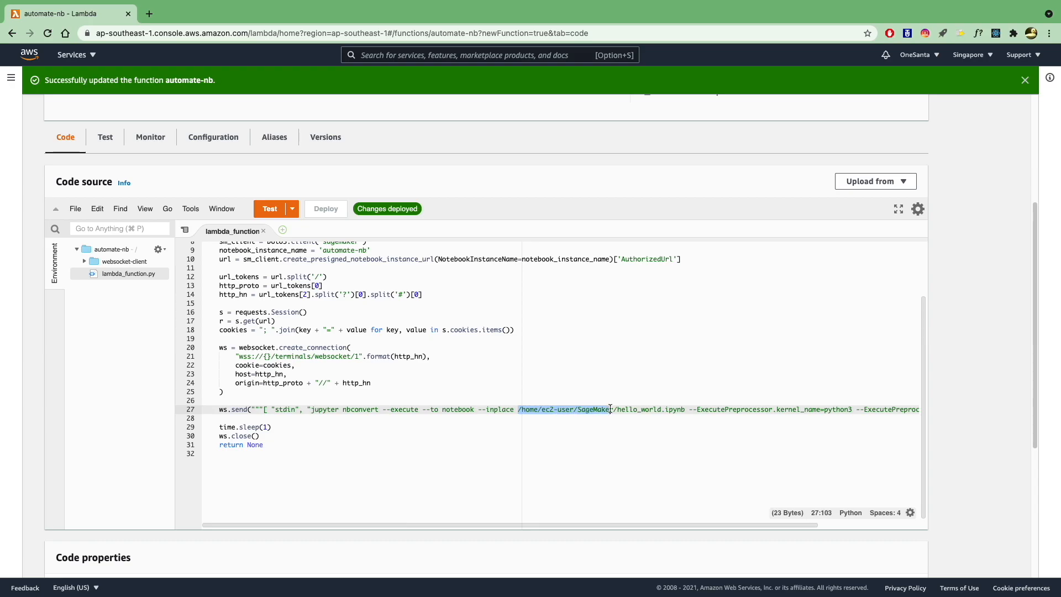
pyautogui.write('/hello_world')
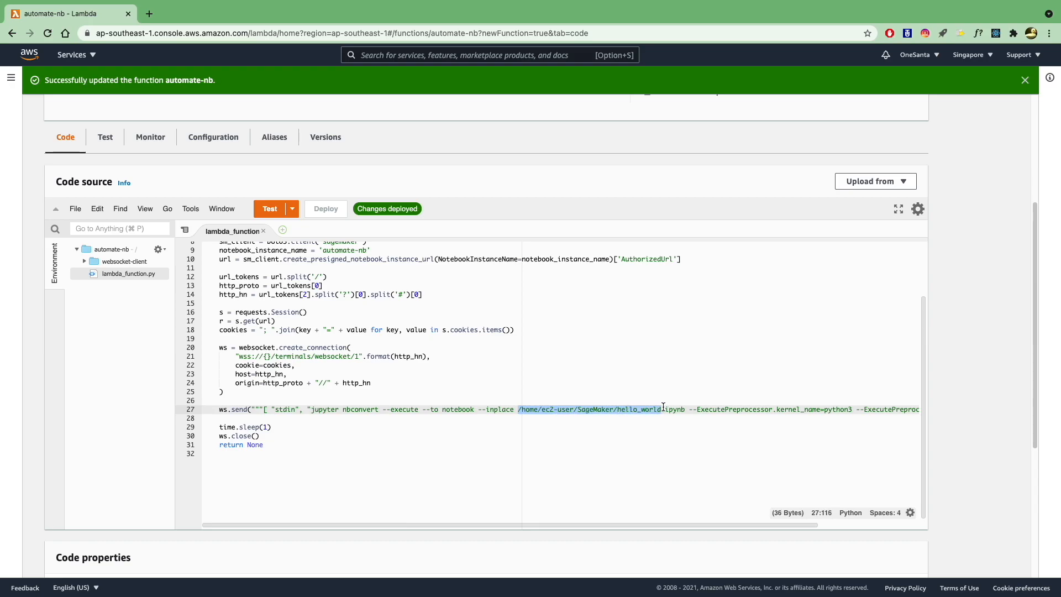
pyautogui.click(618, 409)
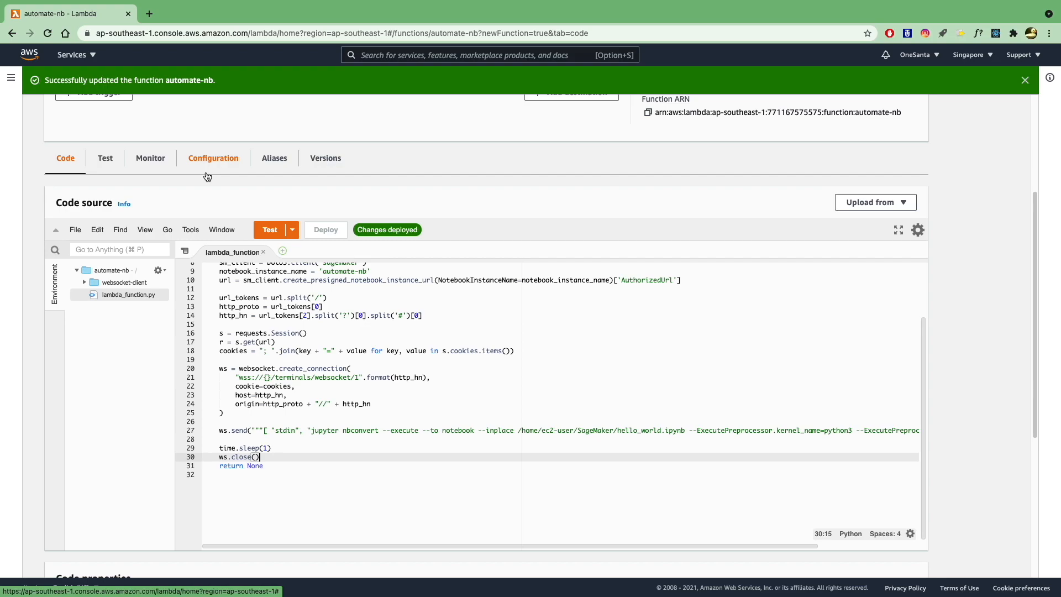
# From Configuration > Permissions, follow the execution role link into IAM.
pyautogui.click(212, 158)
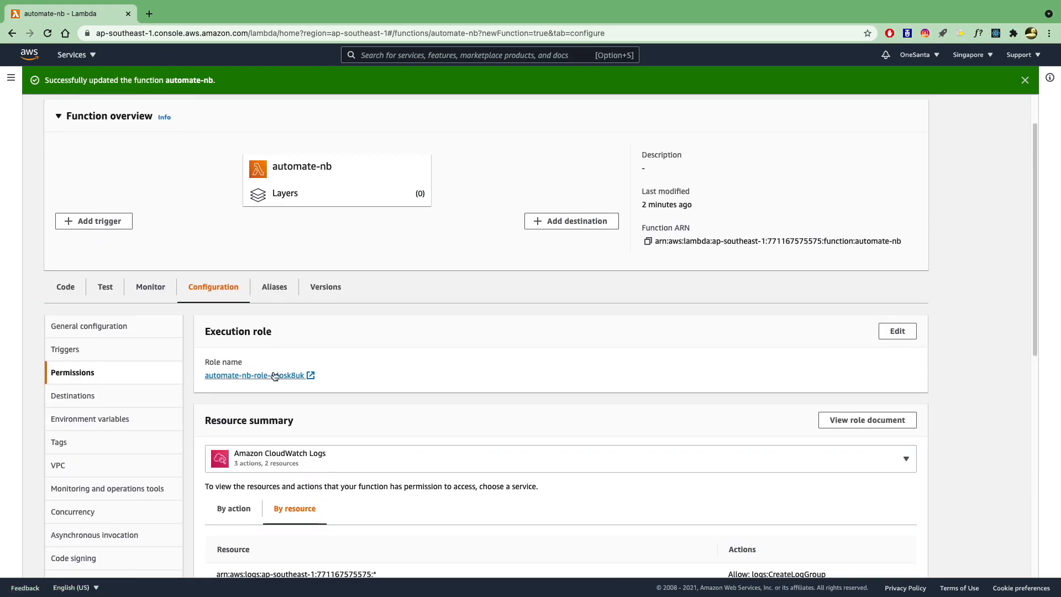
pyautogui.moveTo(255, 374)
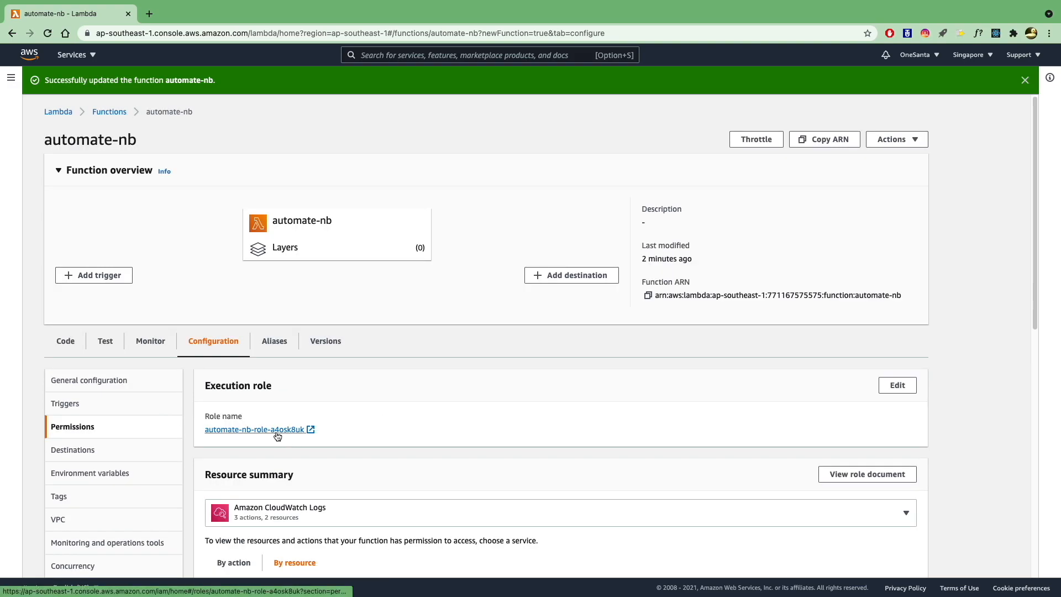
pyautogui.click(256, 429)
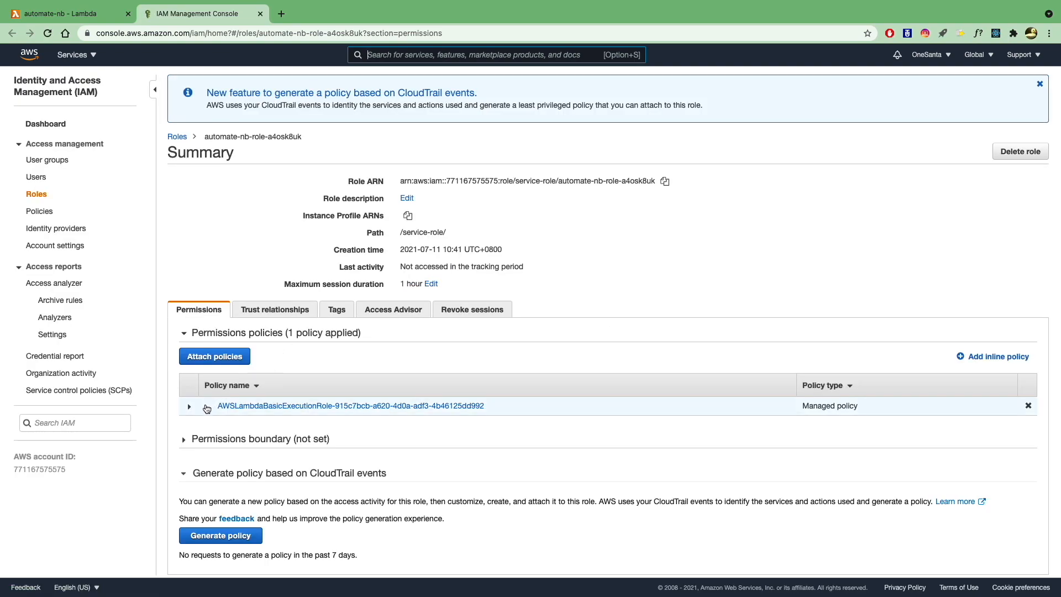
# Inspect the basic execution policy JSON, then search 'sagemaker' and check AmazonSageMakerFullAccess to attach.
pyautogui.click(189, 406)
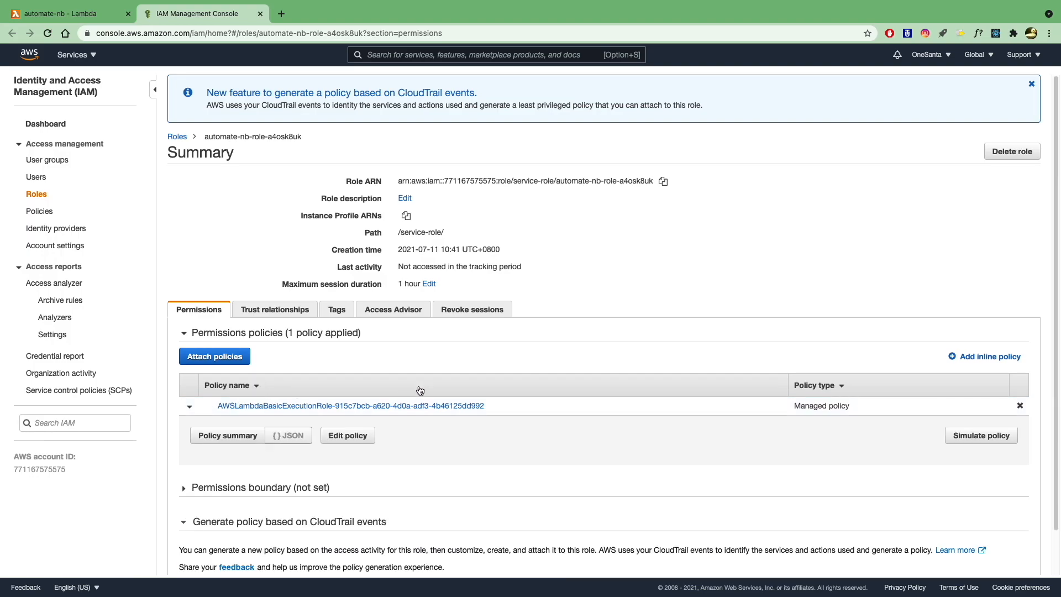
pyautogui.click(287, 435)
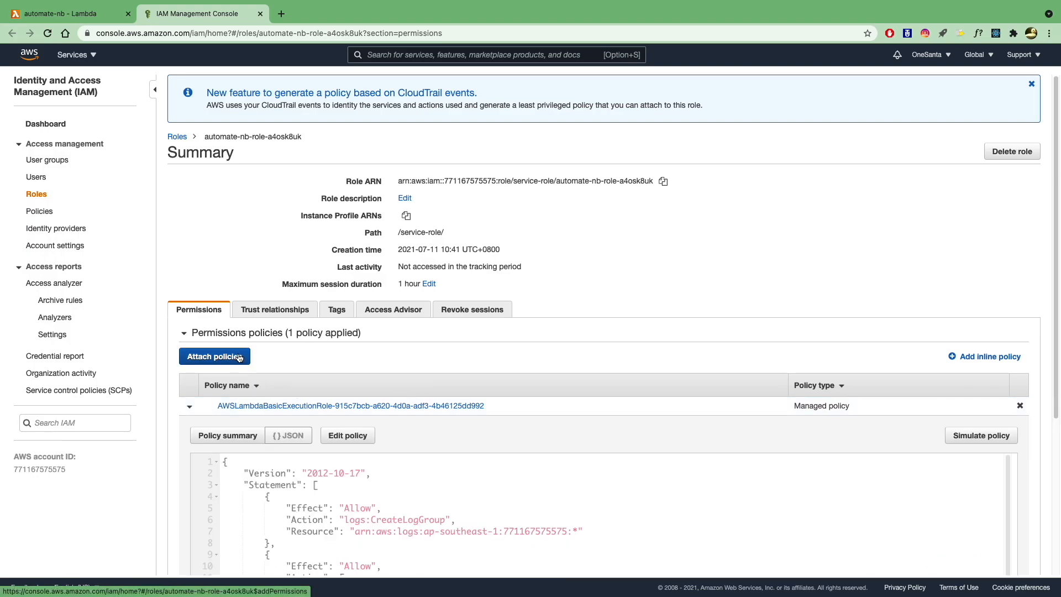
pyautogui.click(213, 356)
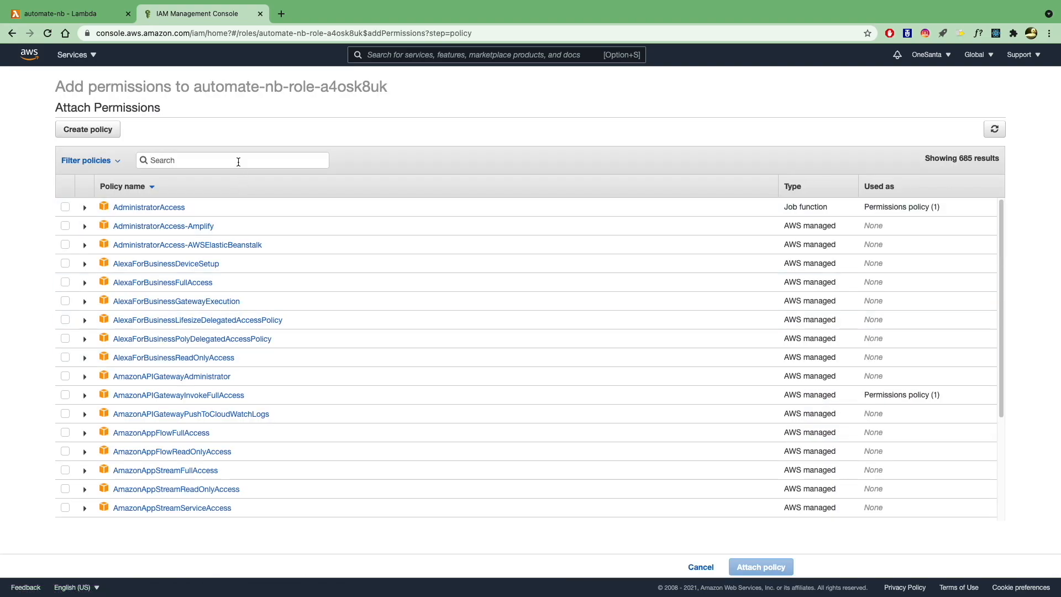
pyautogui.write('sagemaker')
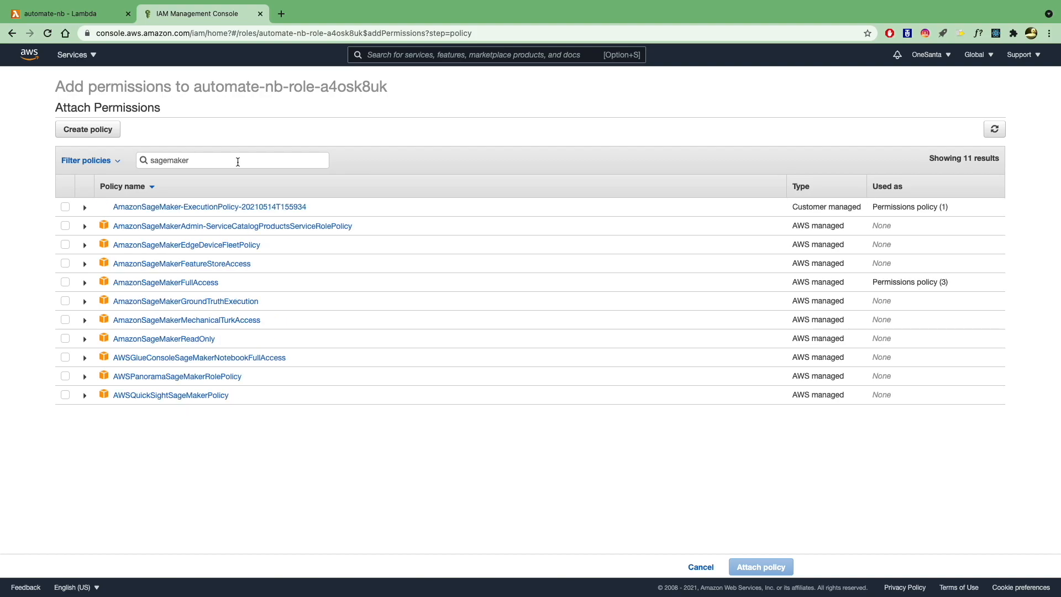
pyautogui.click(66, 282)
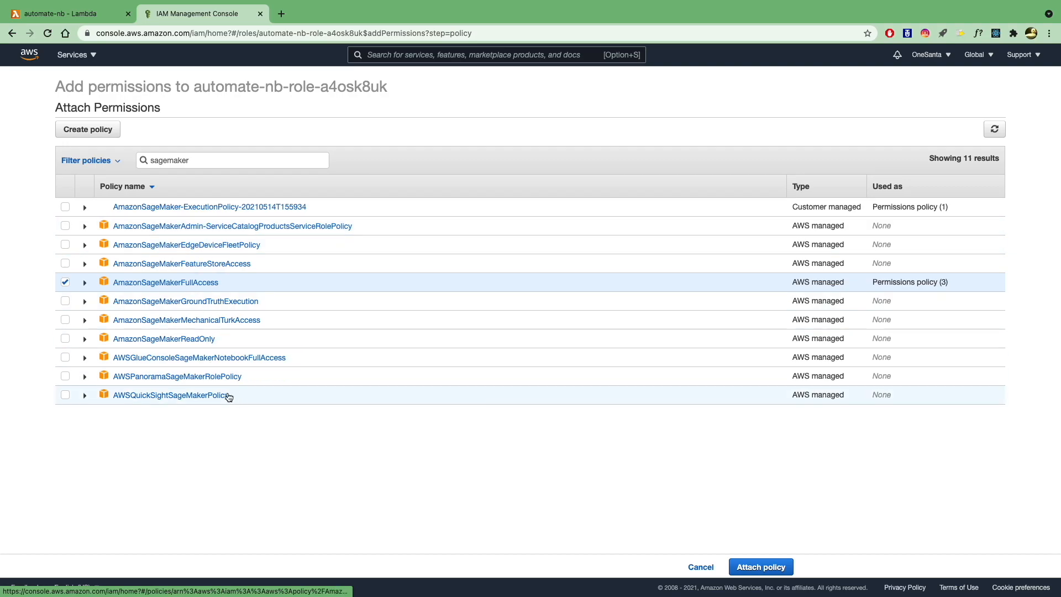
pyautogui.moveTo(592, 487)
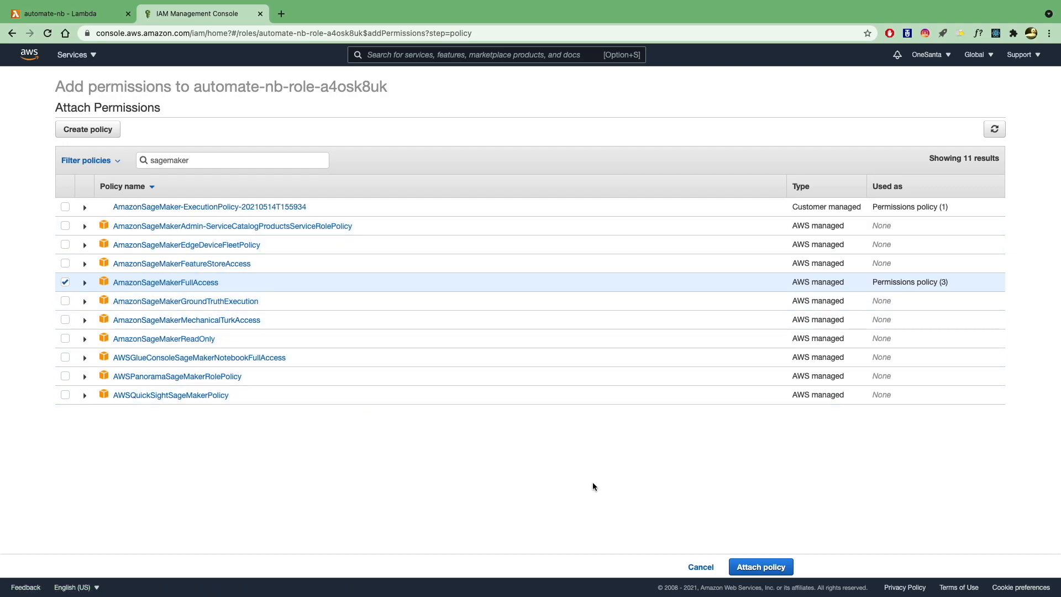
# Attach the SageMaker policy, return to the Lambda tab and search for sagemaker.
pyautogui.click(761, 566)
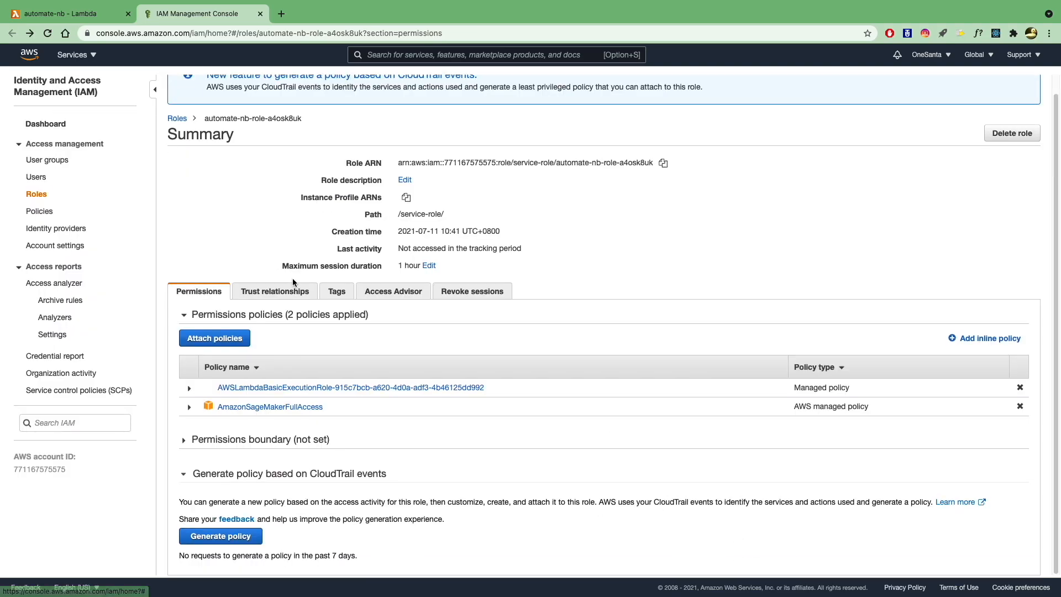
pyautogui.moveTo(64, 14)
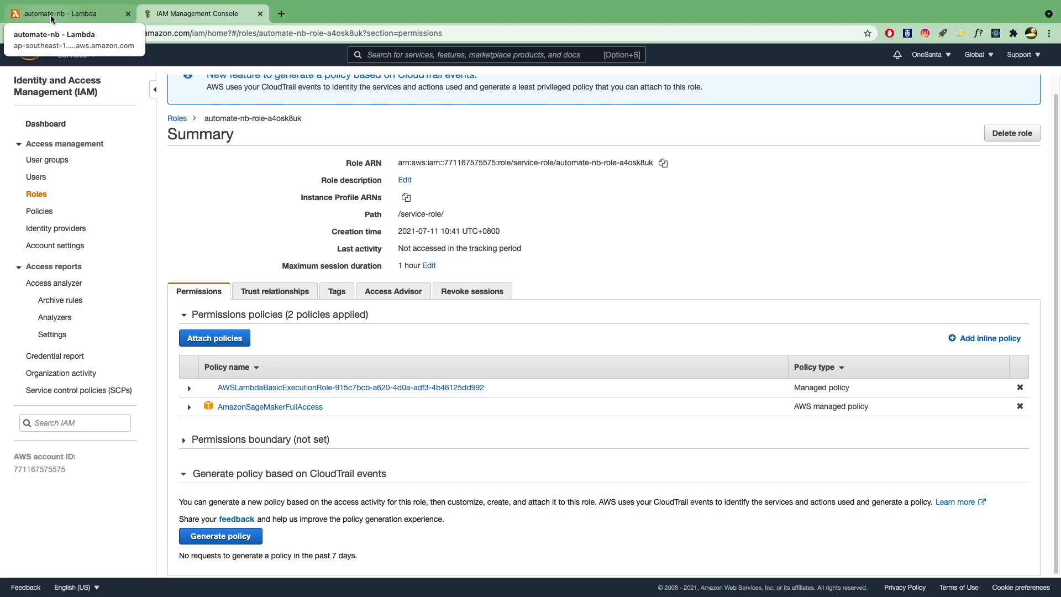
pyautogui.click(64, 14)
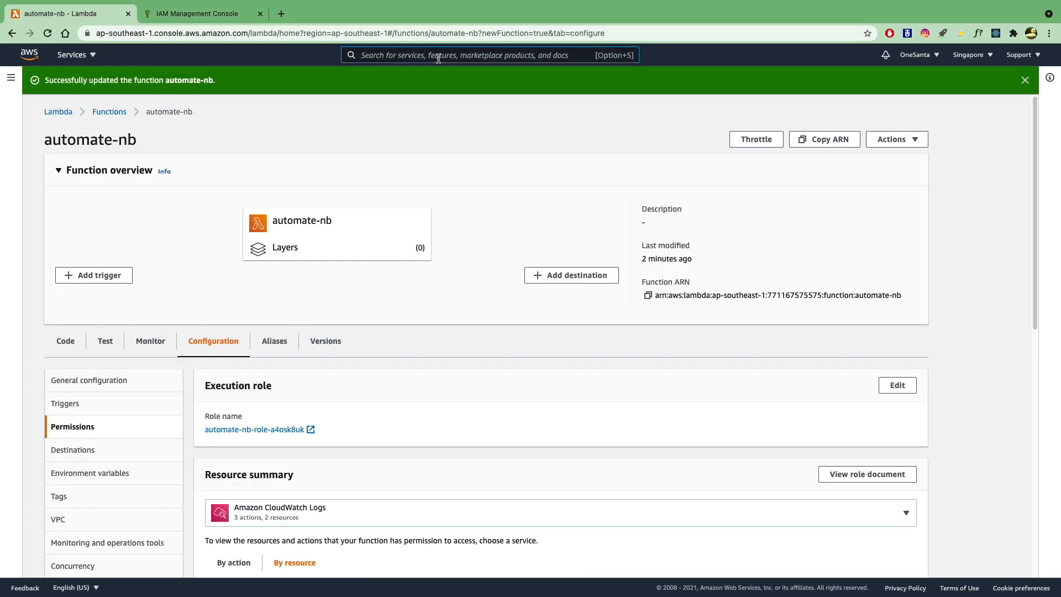
pyautogui.write('sagemaker')
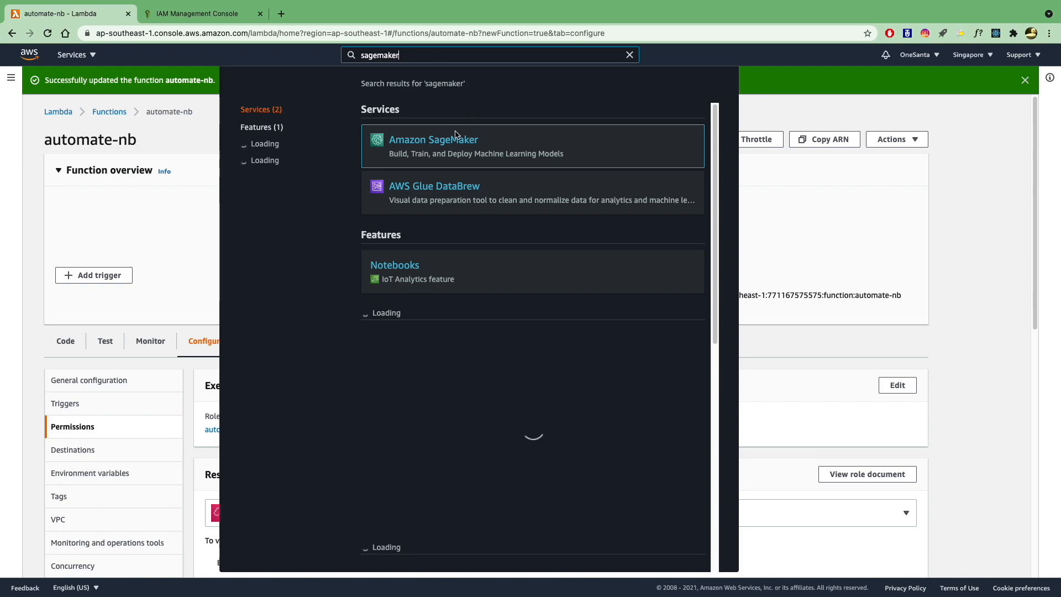
# In SageMaker's Notebook instances list, begin a new instance named automate-nb.
pyautogui.click(434, 139)
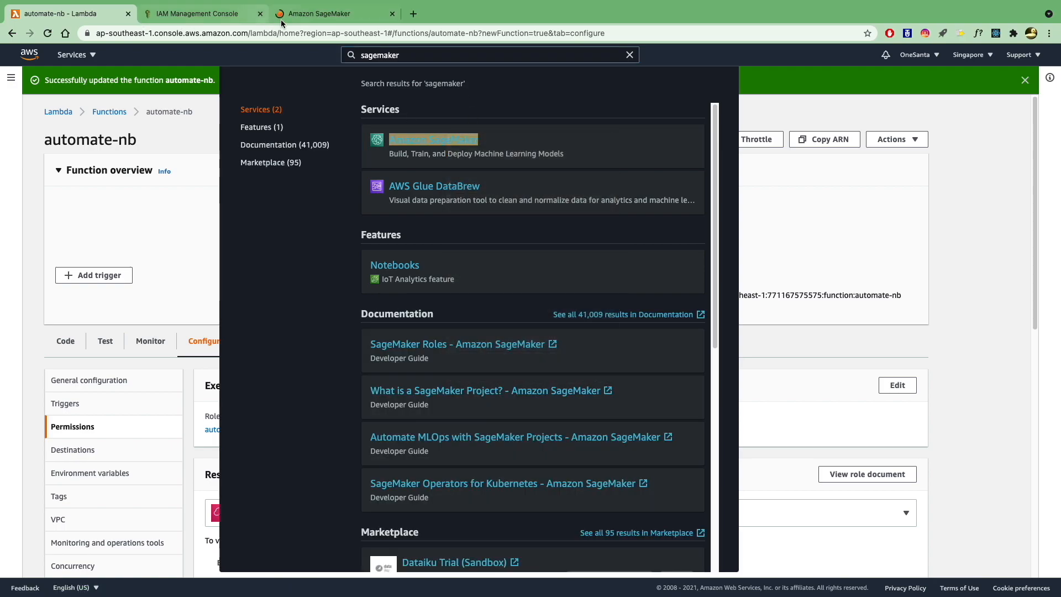
pyautogui.click(432, 139)
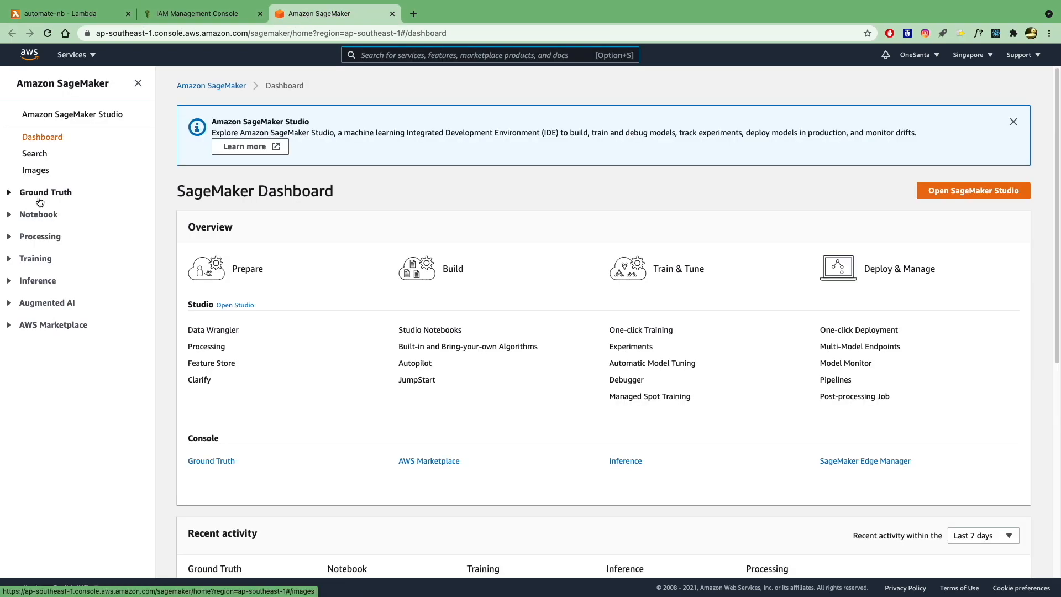
pyautogui.click(58, 231)
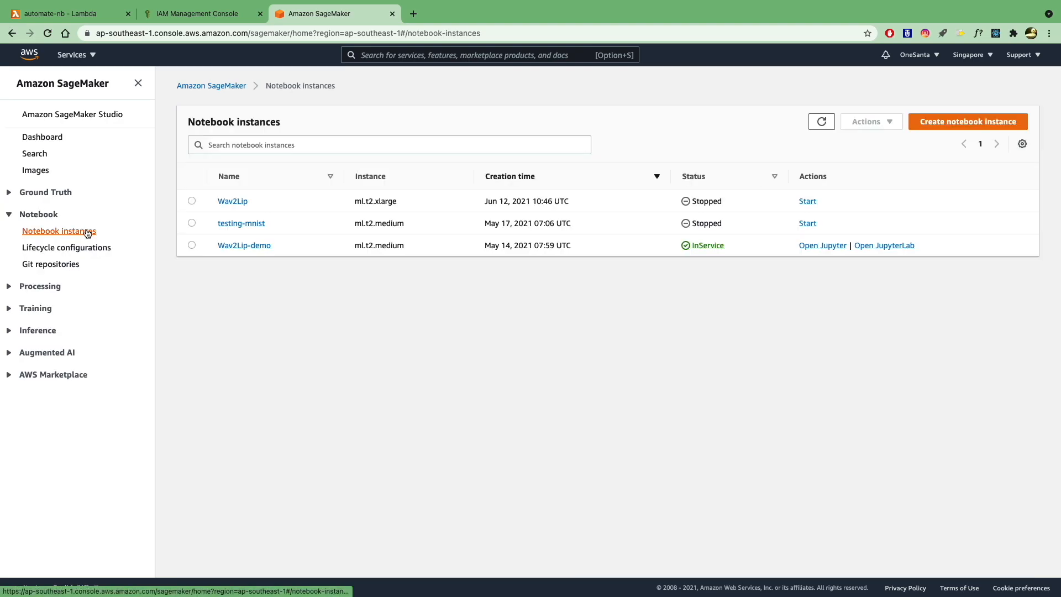
pyautogui.click(967, 122)
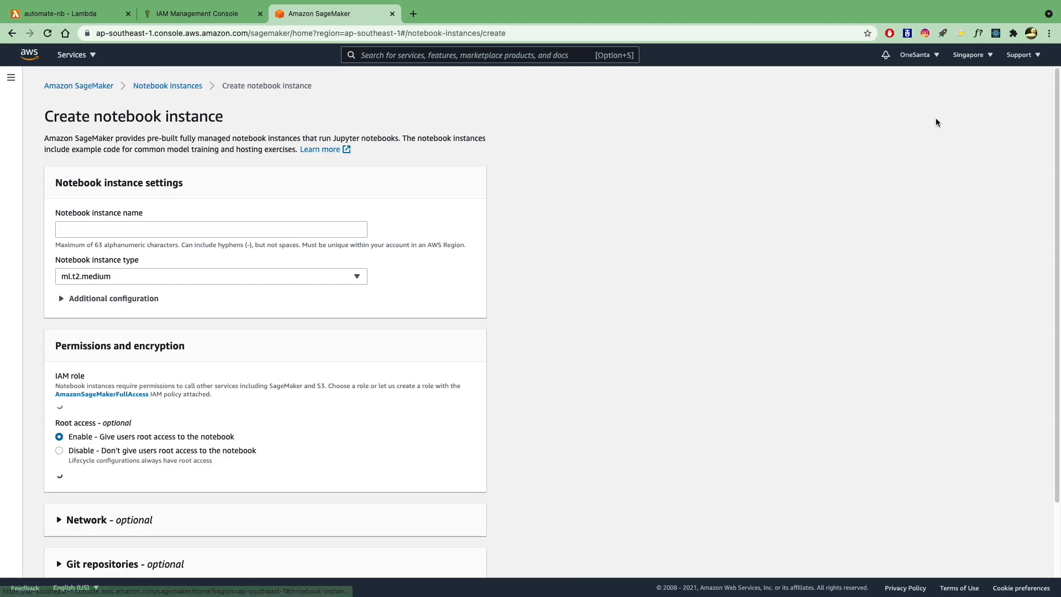
pyautogui.write('automa')
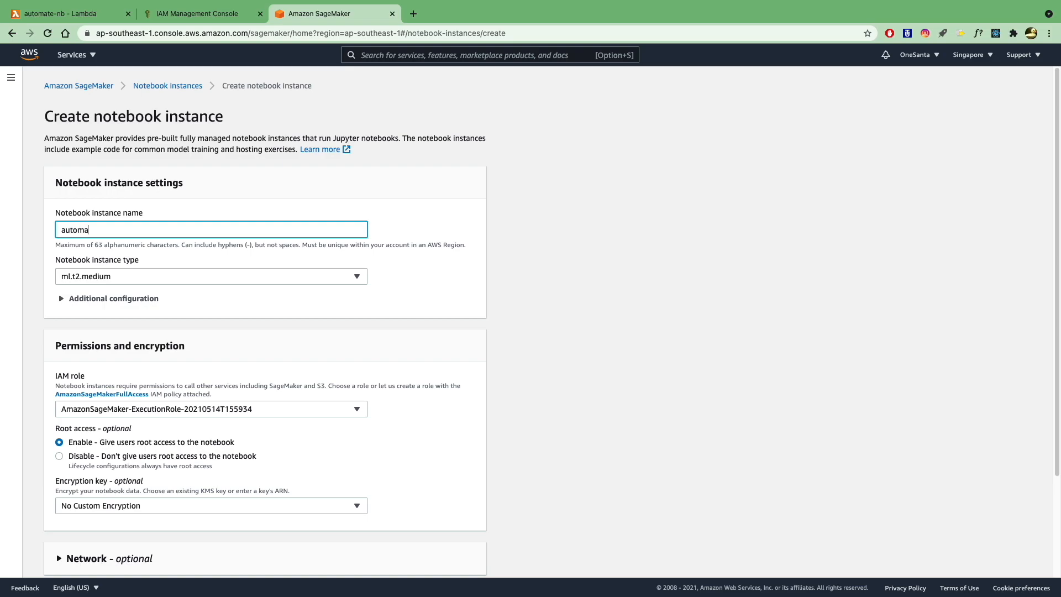
pyautogui.write('te-nb')
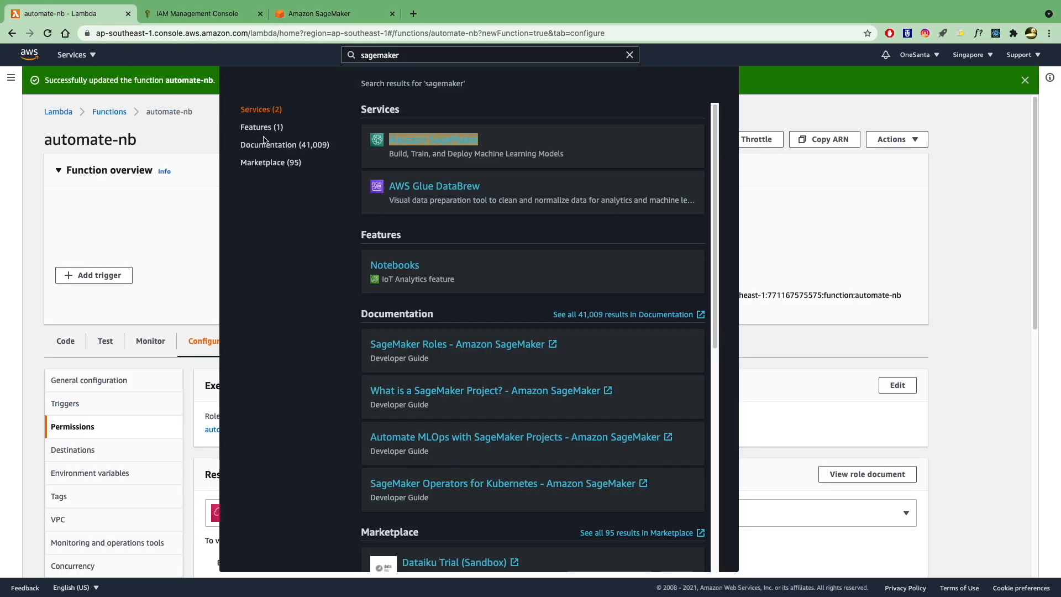
pyautogui.click(66, 205)
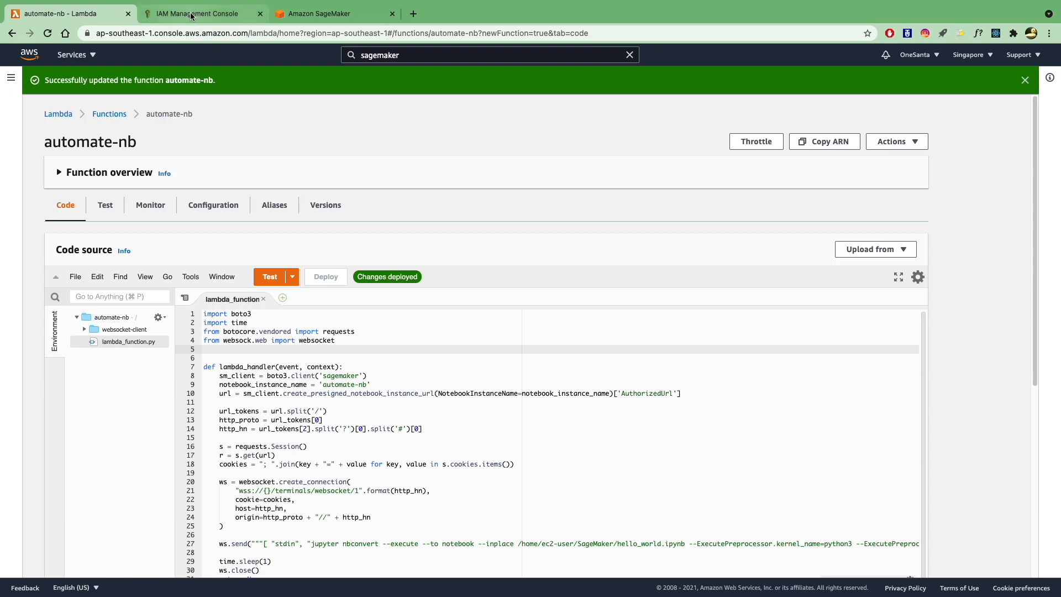
# Create the automate-nb ml.t2.medium notebook instance and return to the Lambda function.
pyautogui.click(197, 13)
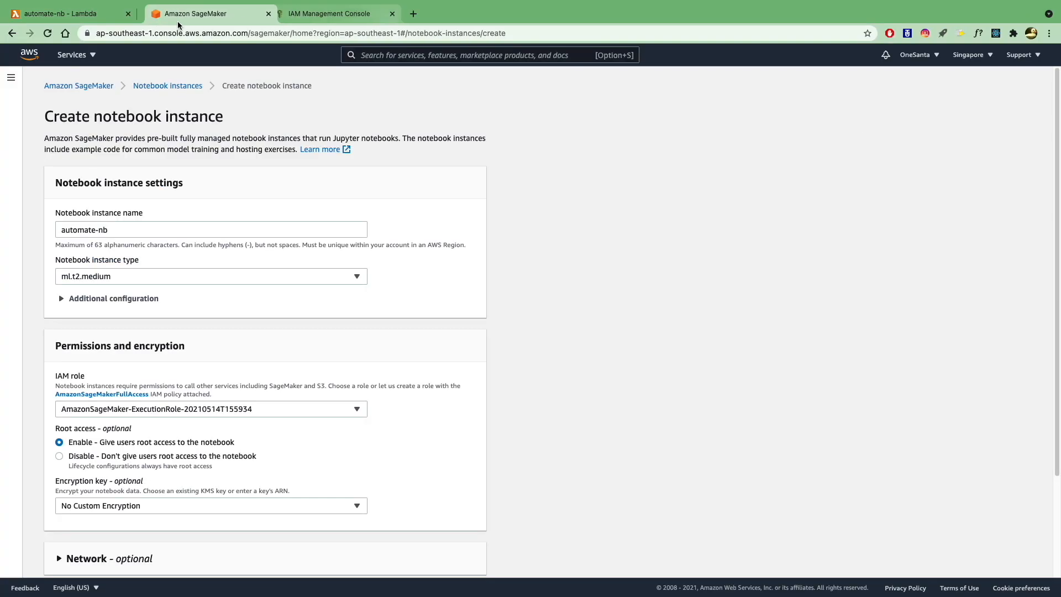
pyautogui.click(210, 277)
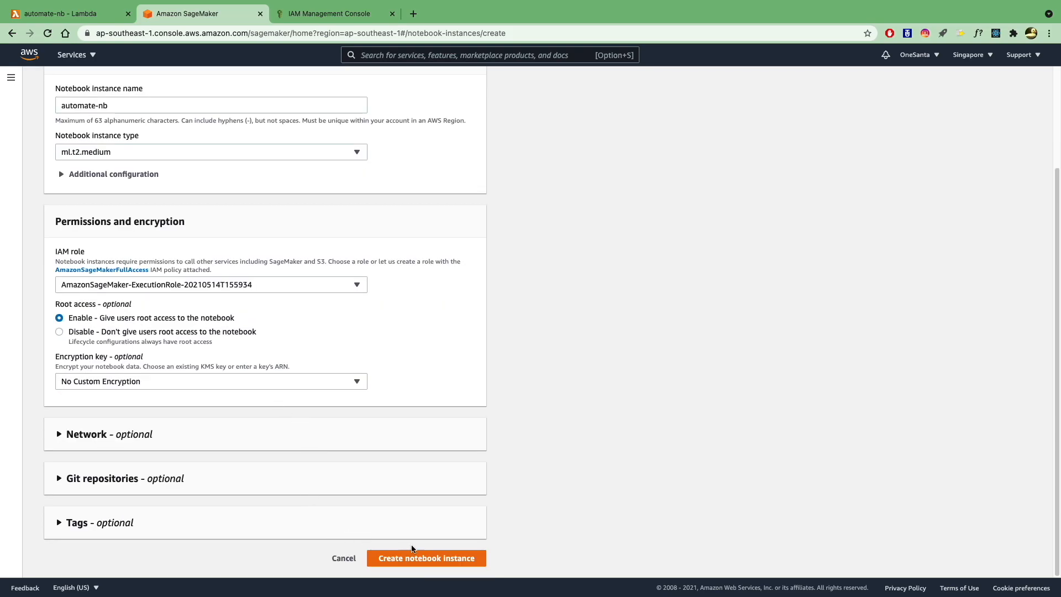
pyautogui.click(426, 557)
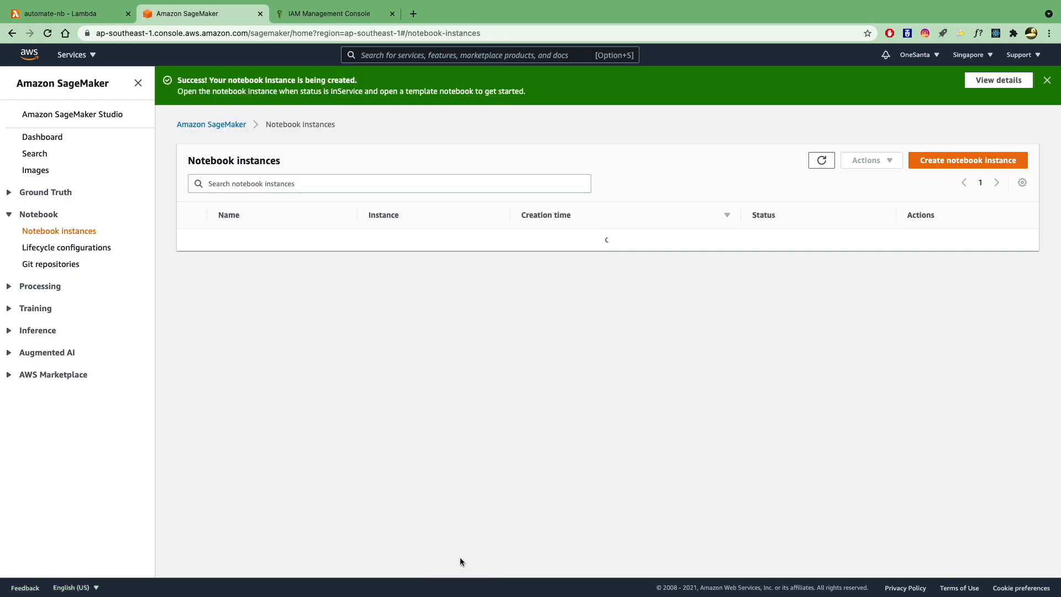
pyautogui.click(822, 160)
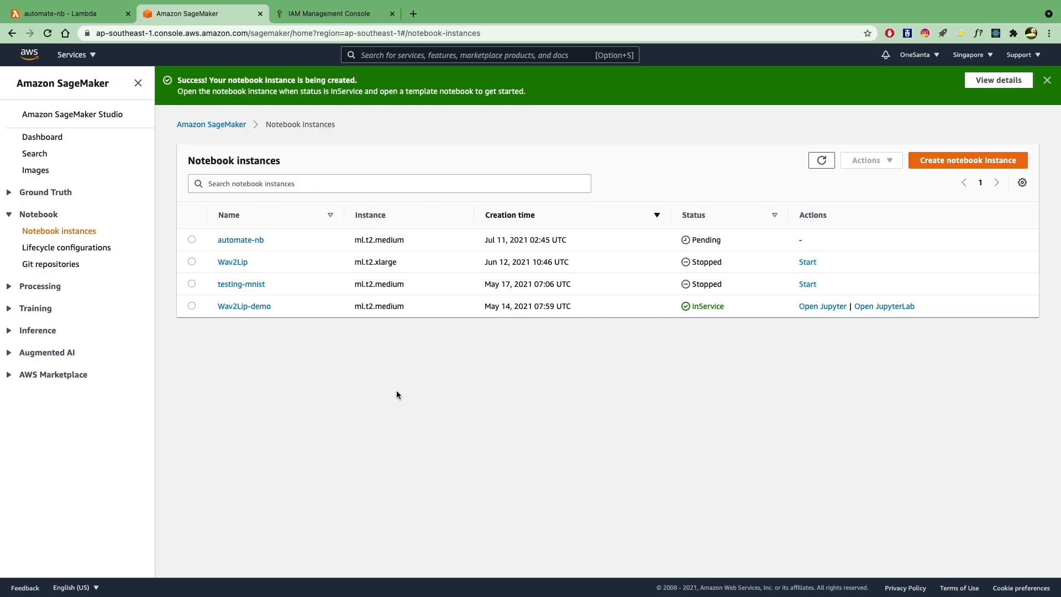
pyautogui.click(240, 240)
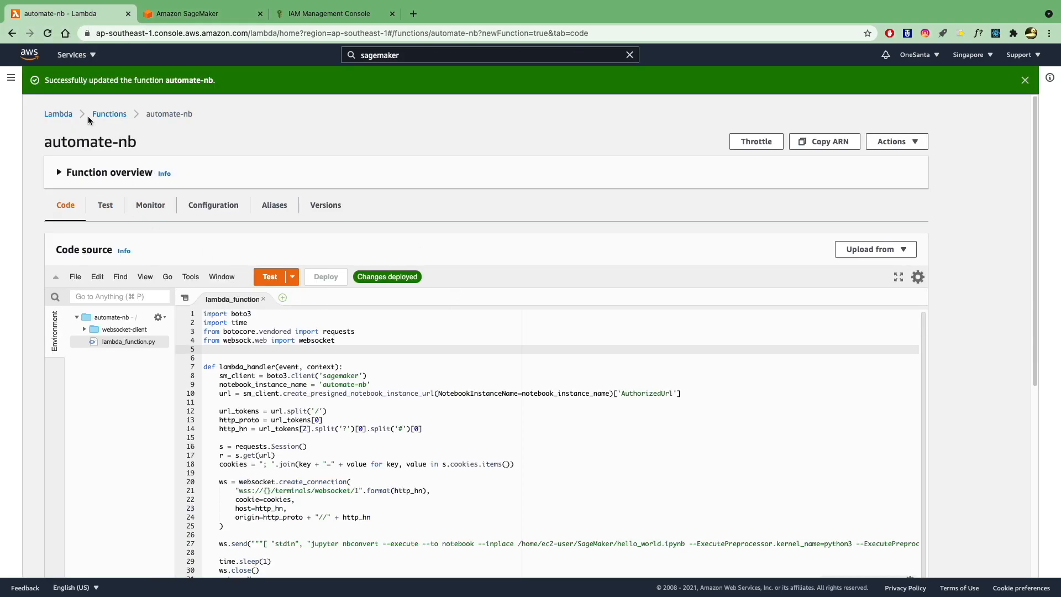
# Add an API Gateway trigger creating a new REST API, automate-nb-API, with Open security.
pyautogui.click(59, 172)
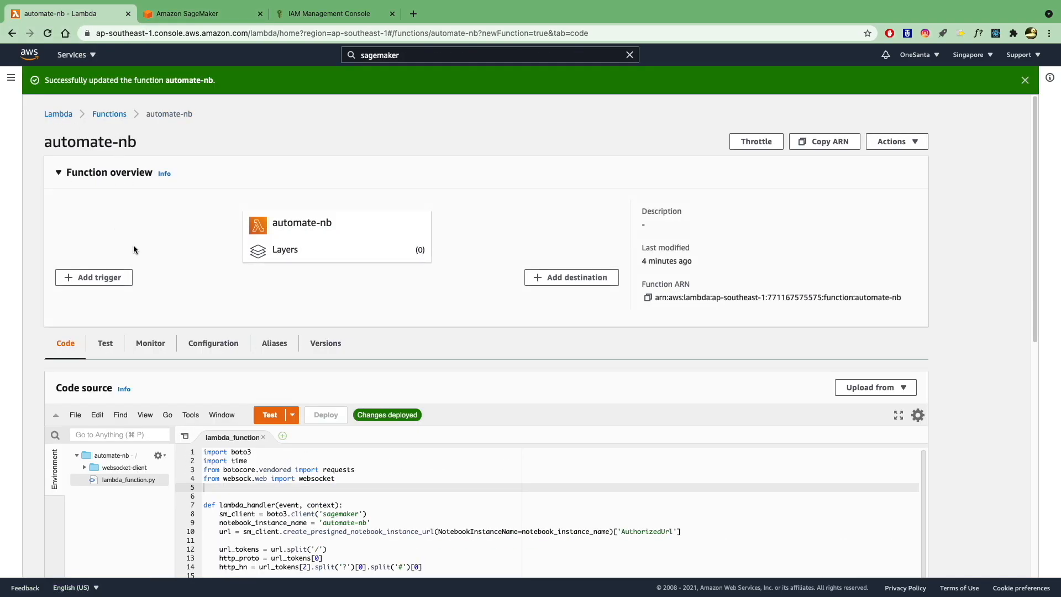
pyautogui.click(93, 277)
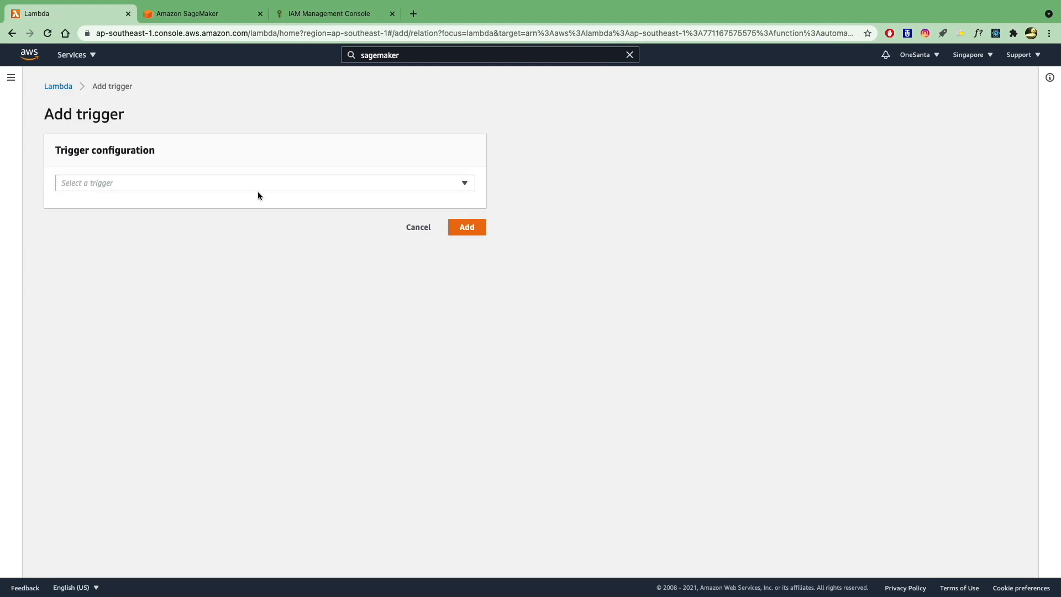
pyautogui.click(265, 183)
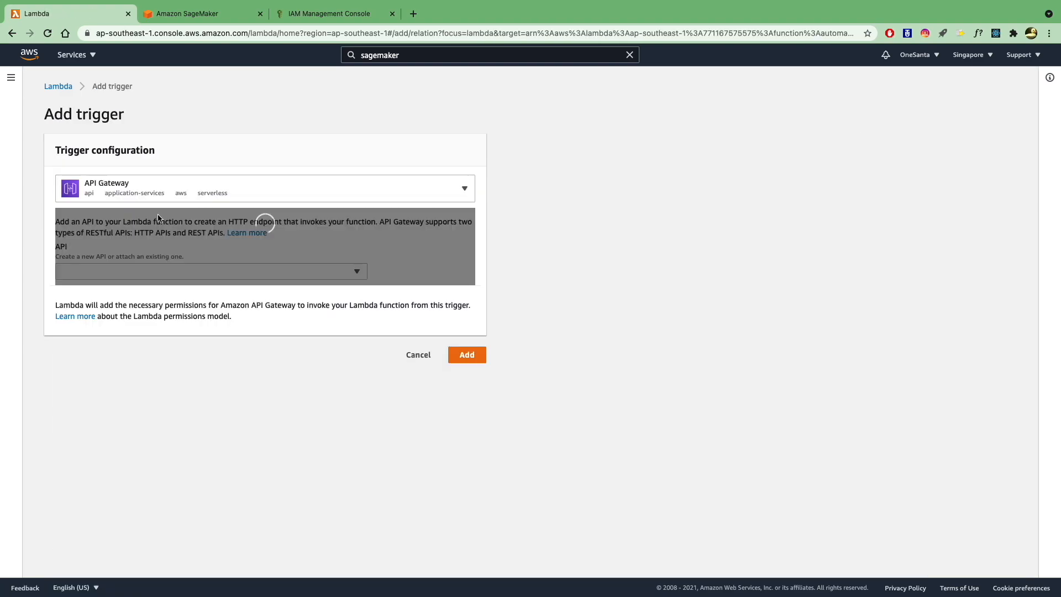
pyautogui.click(210, 271)
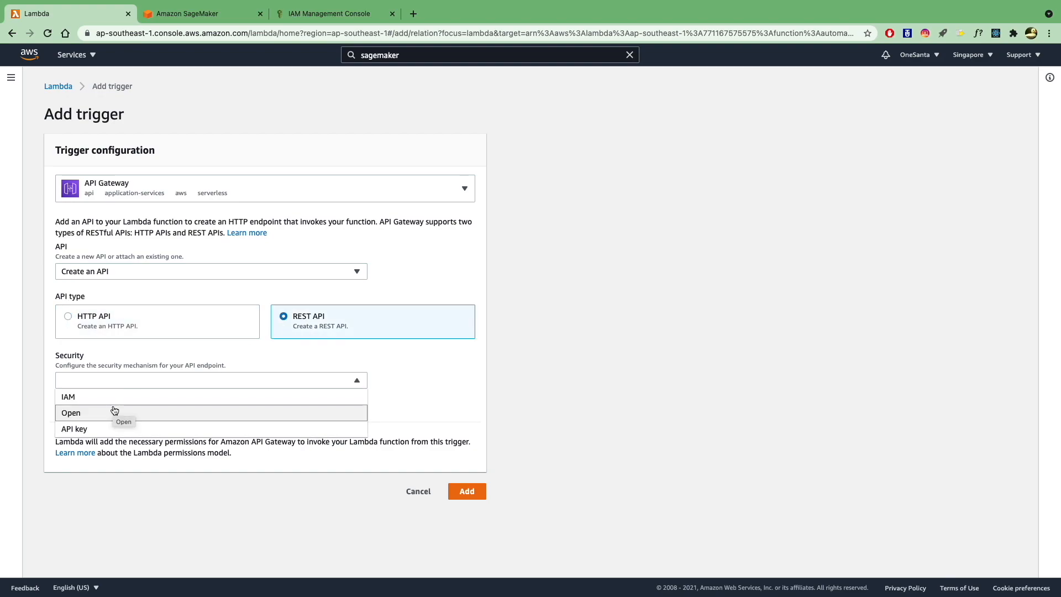
pyautogui.click(70, 412)
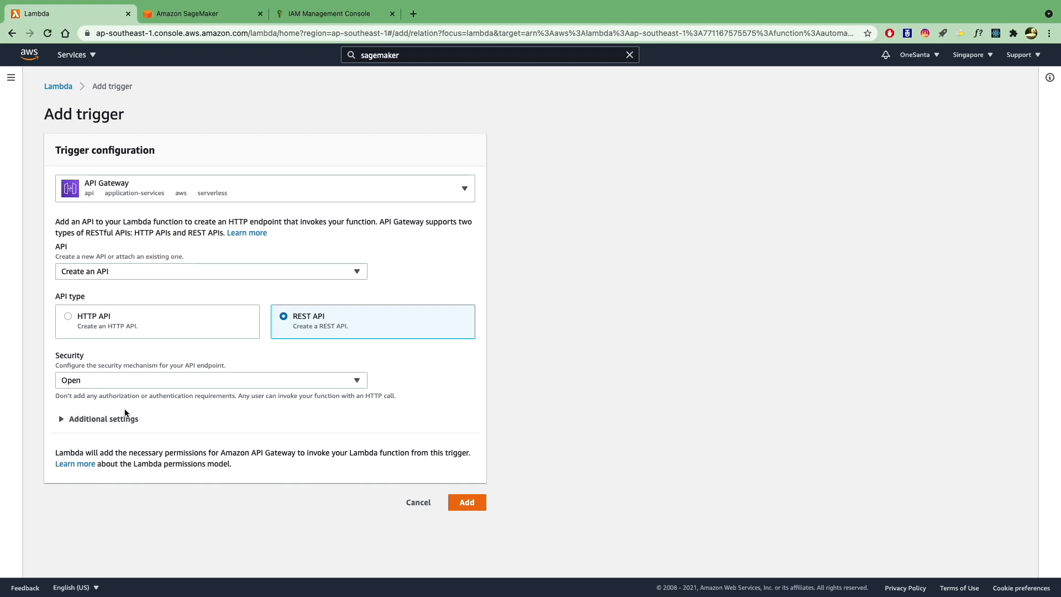
pyautogui.moveTo(170, 413)
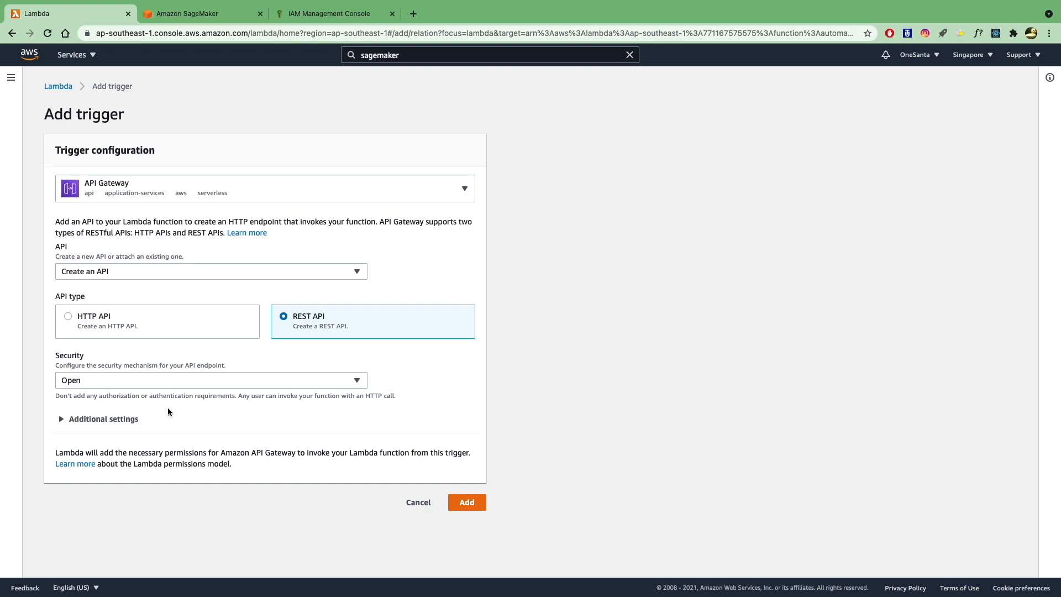
pyautogui.click(466, 502)
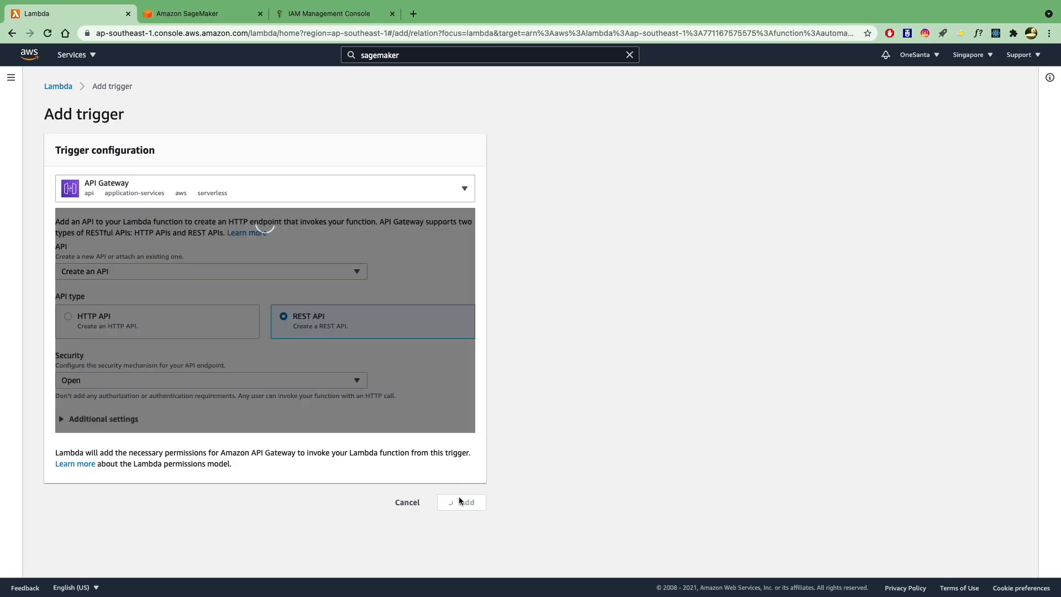
pyautogui.click(466, 502)
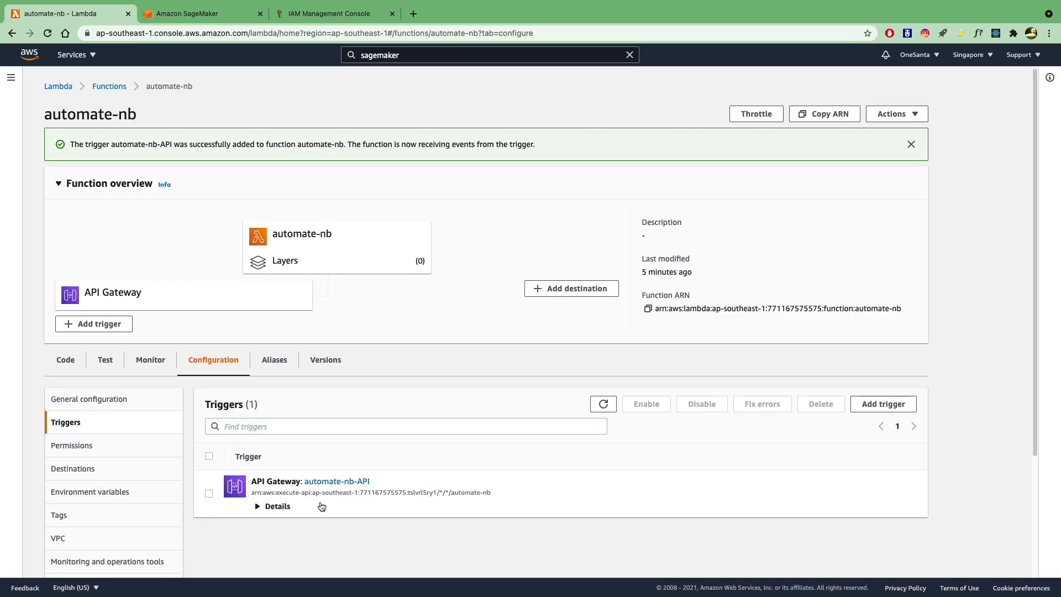
# From the trigger details, reach automate-nb-API and delete the ANY method on /automate-nb.
pyautogui.click(277, 506)
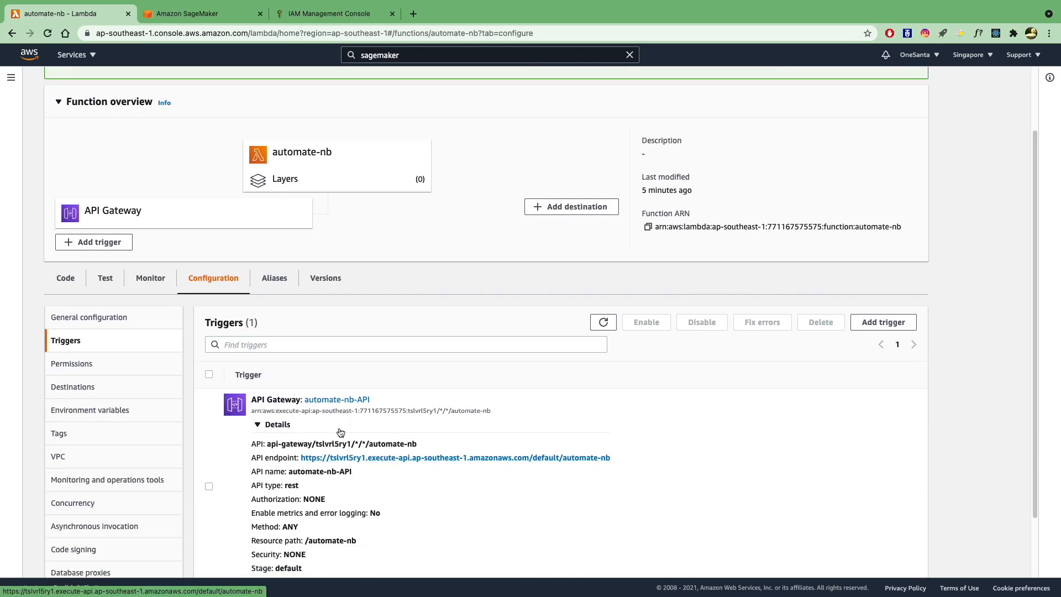
pyautogui.click(336, 399)
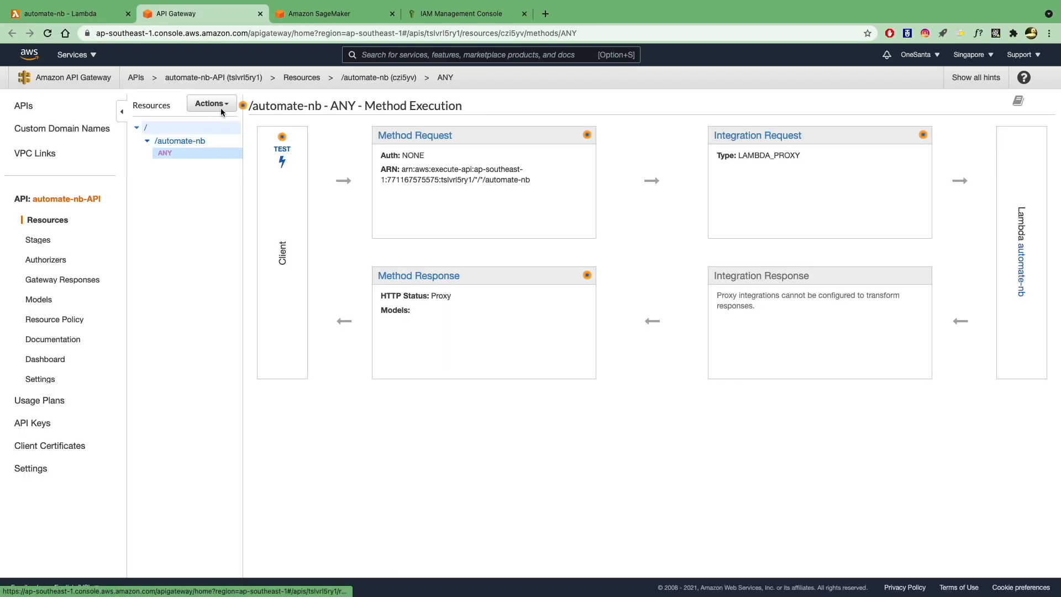
pyautogui.click(210, 103)
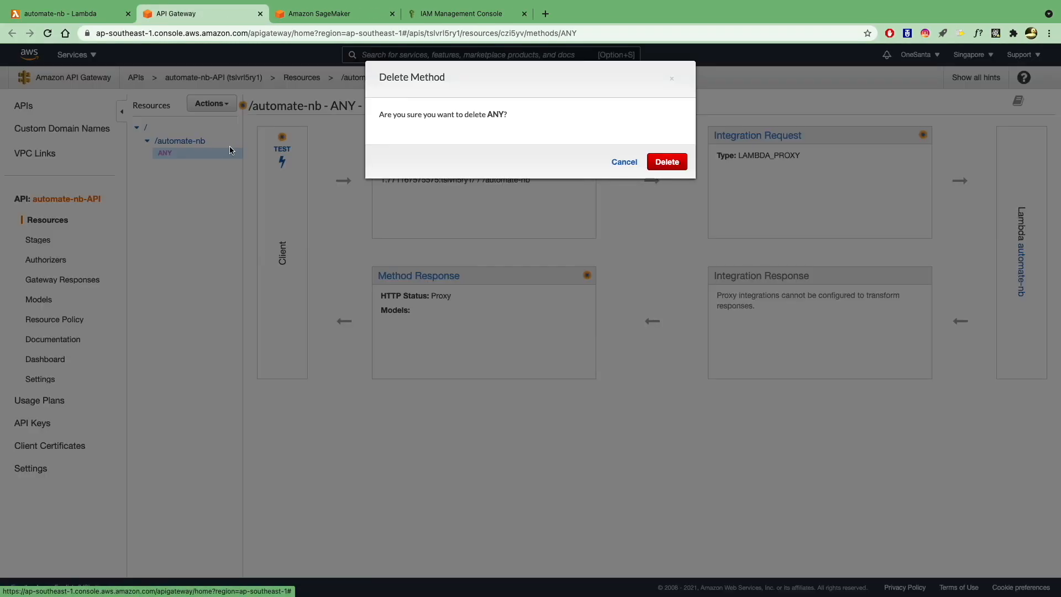
pyautogui.click(666, 162)
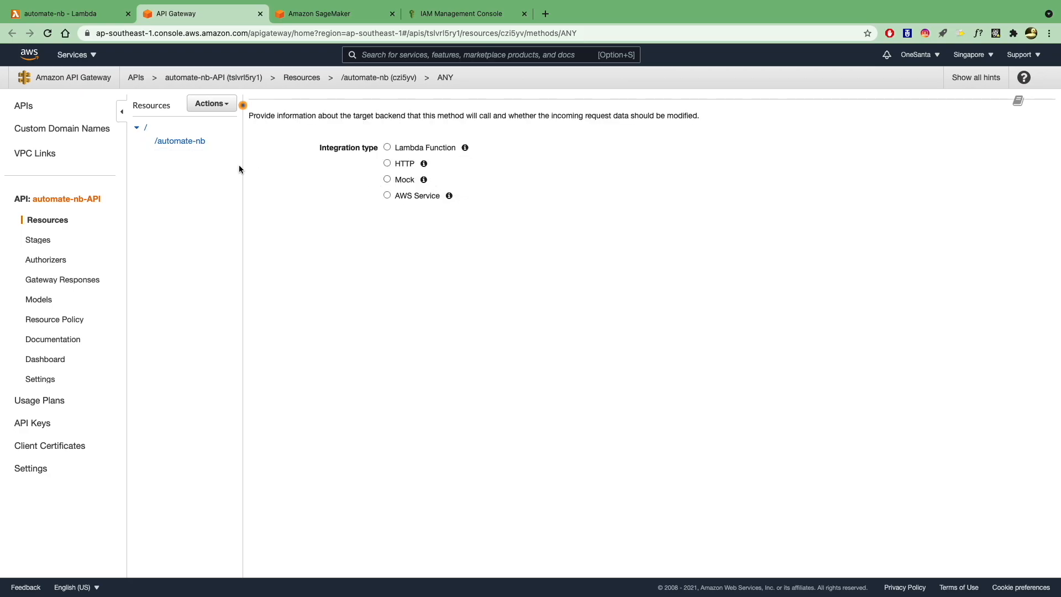
# Create a new POST method on the /automate-nb resource.
pyautogui.click(210, 103)
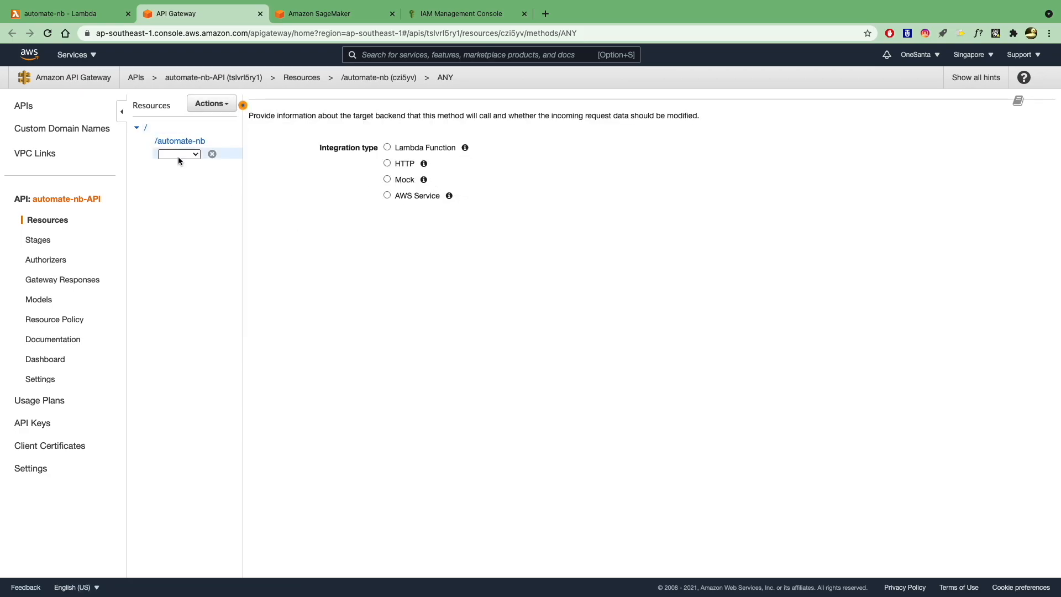
pyautogui.click(178, 154)
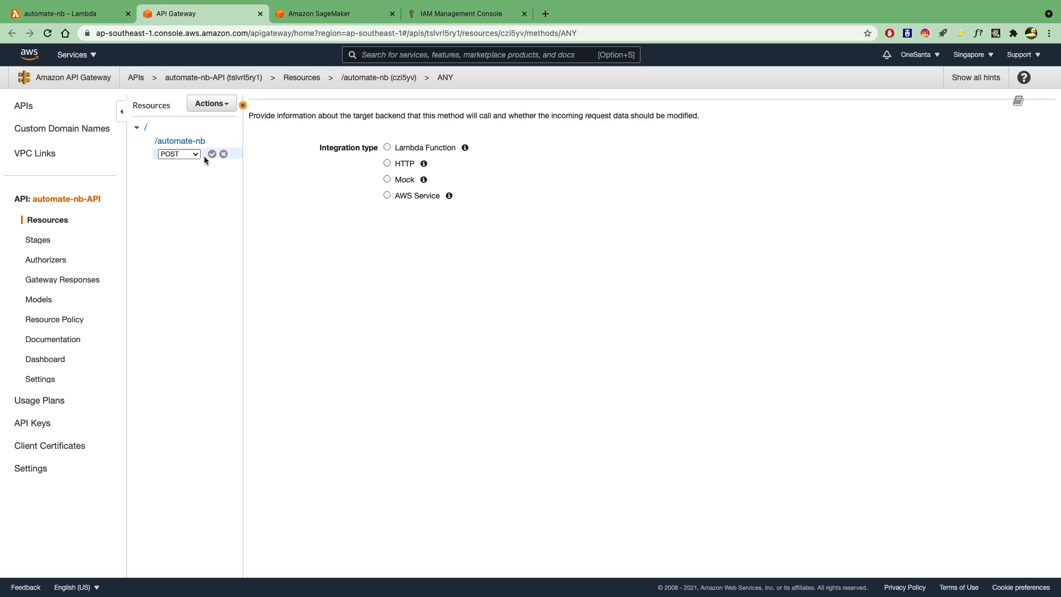
pyautogui.click(211, 154)
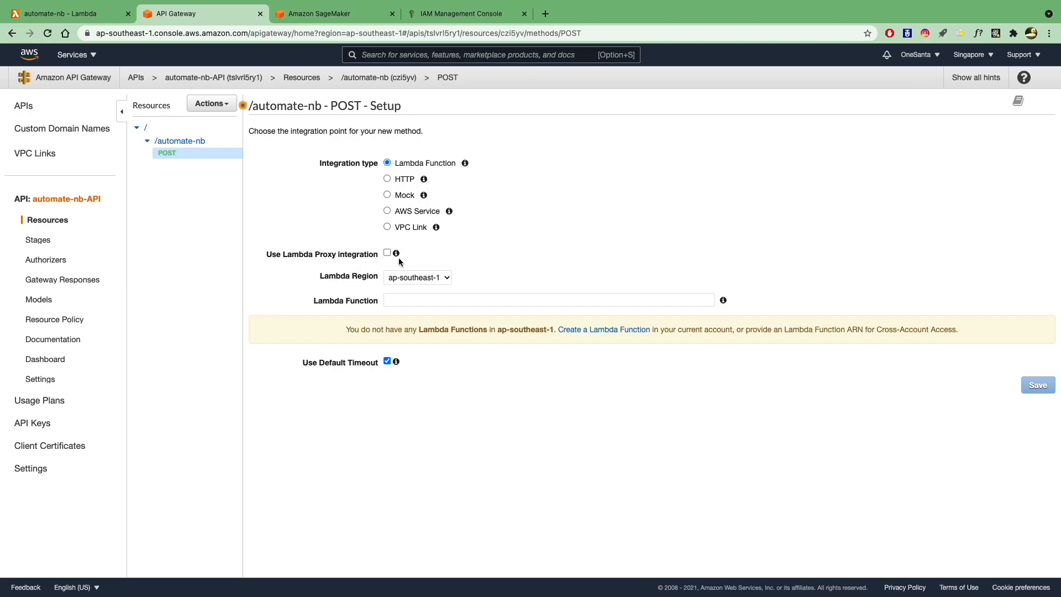
# Enable Lambda proxy integration and point the POST method at the automate-nb function.
pyautogui.click(387, 254)
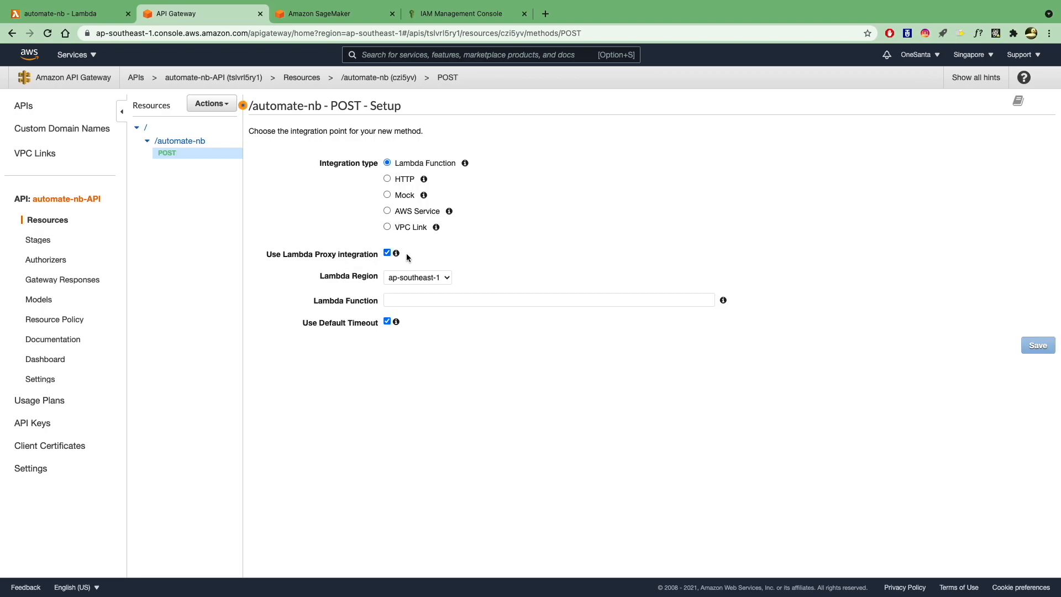
pyautogui.moveTo(396, 255)
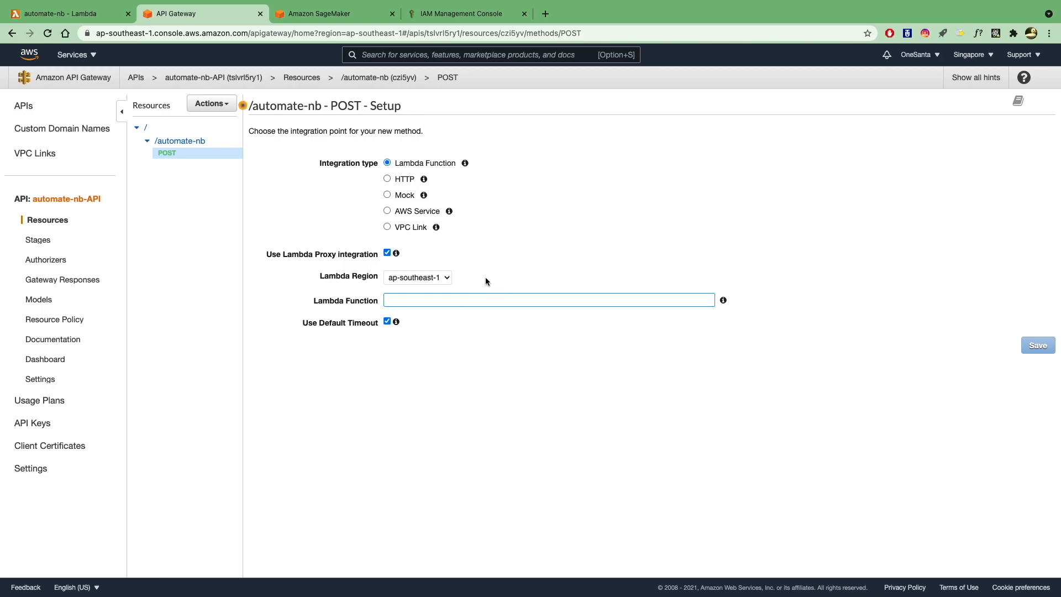
pyautogui.click(67, 13)
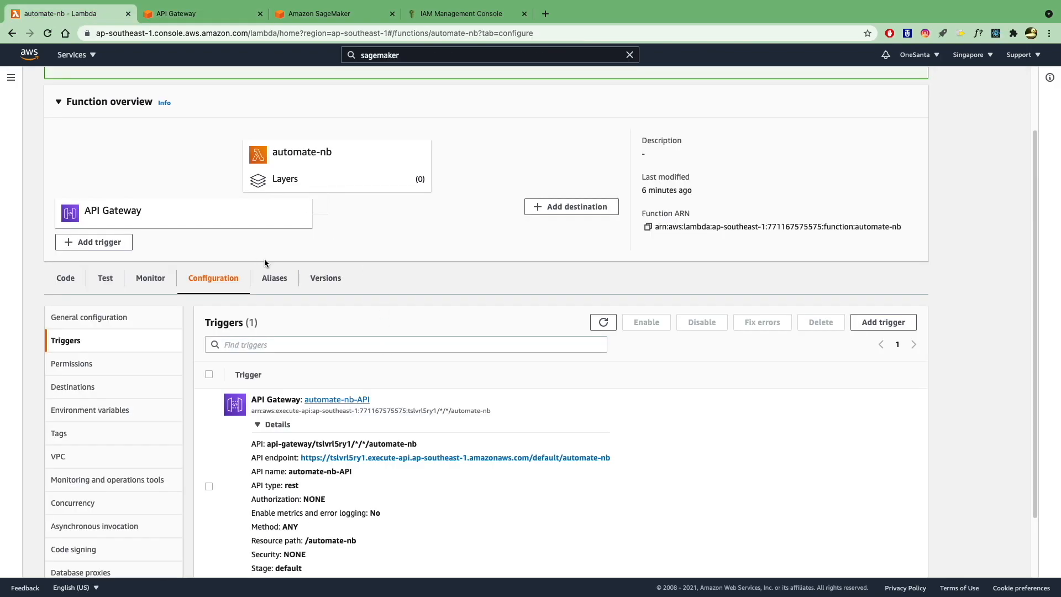
pyautogui.click(88, 317)
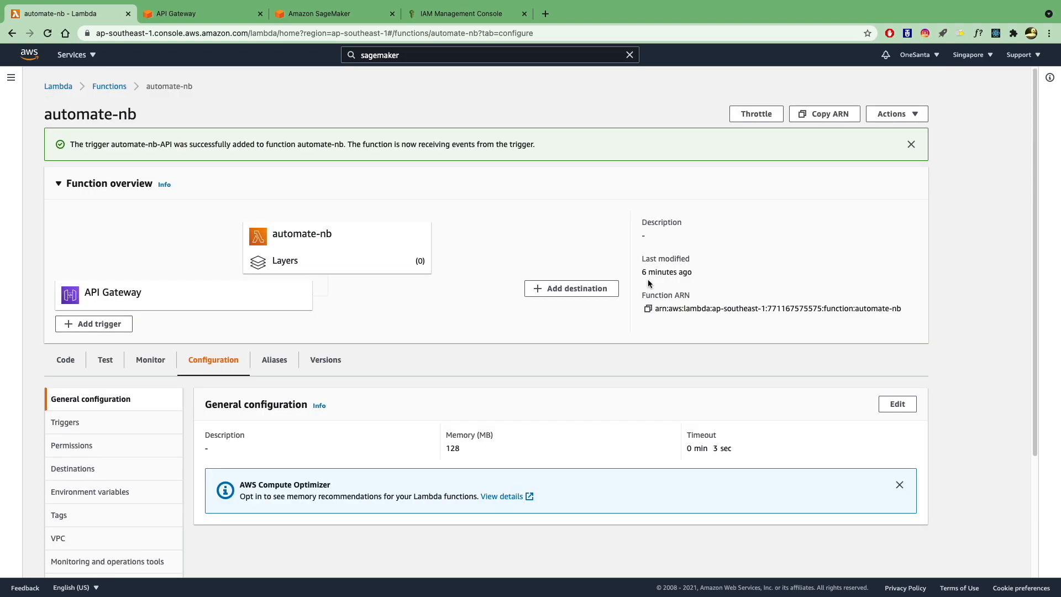
pyautogui.click(649, 309)
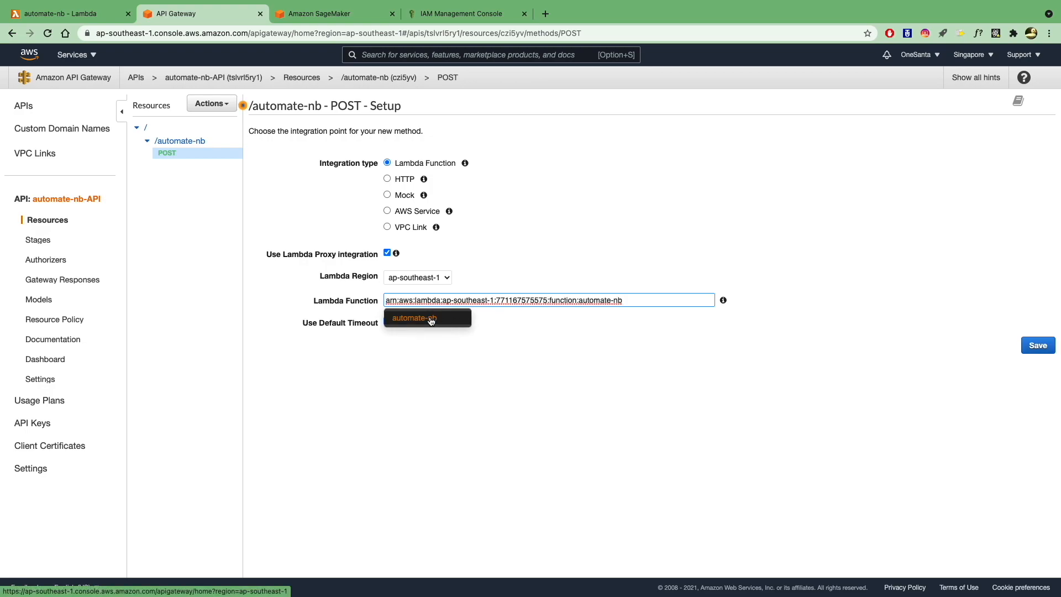
pyautogui.click(414, 318)
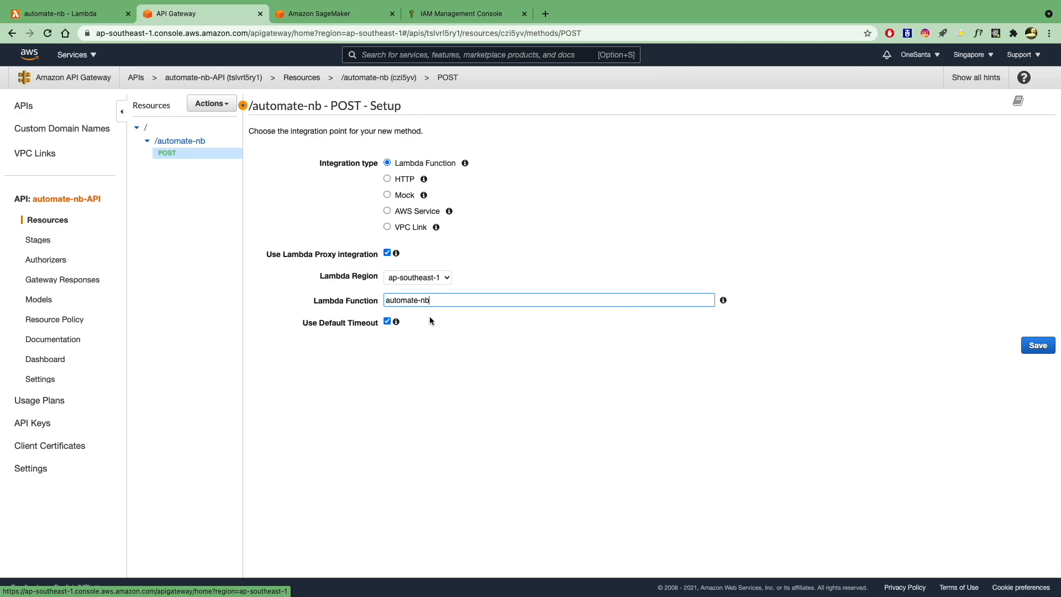
# Save the POST integration and grant API Gateway permission to invoke automate-nb.
pyautogui.click(1039, 345)
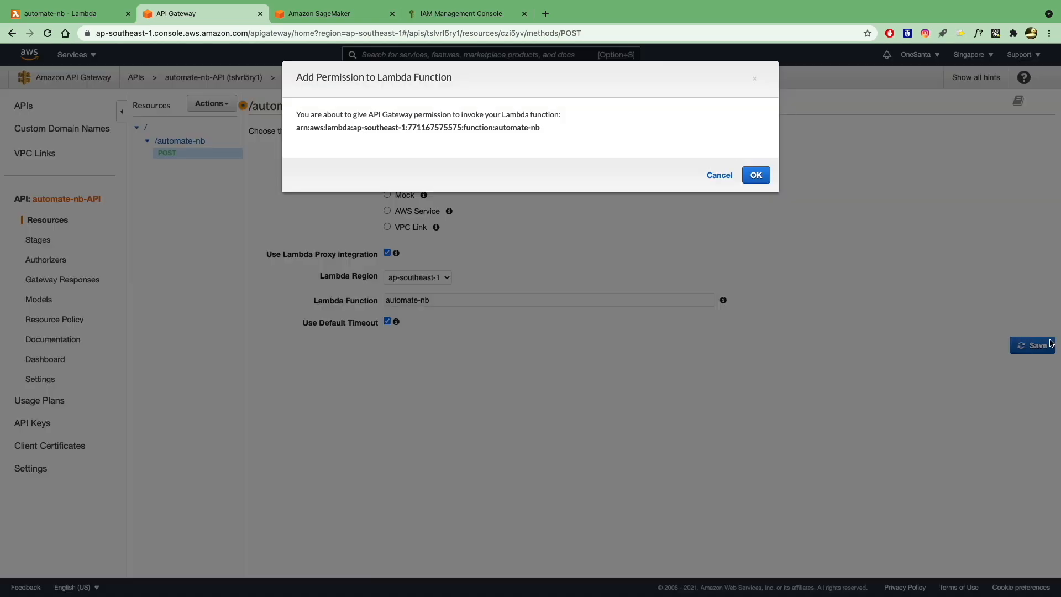
pyautogui.click(755, 175)
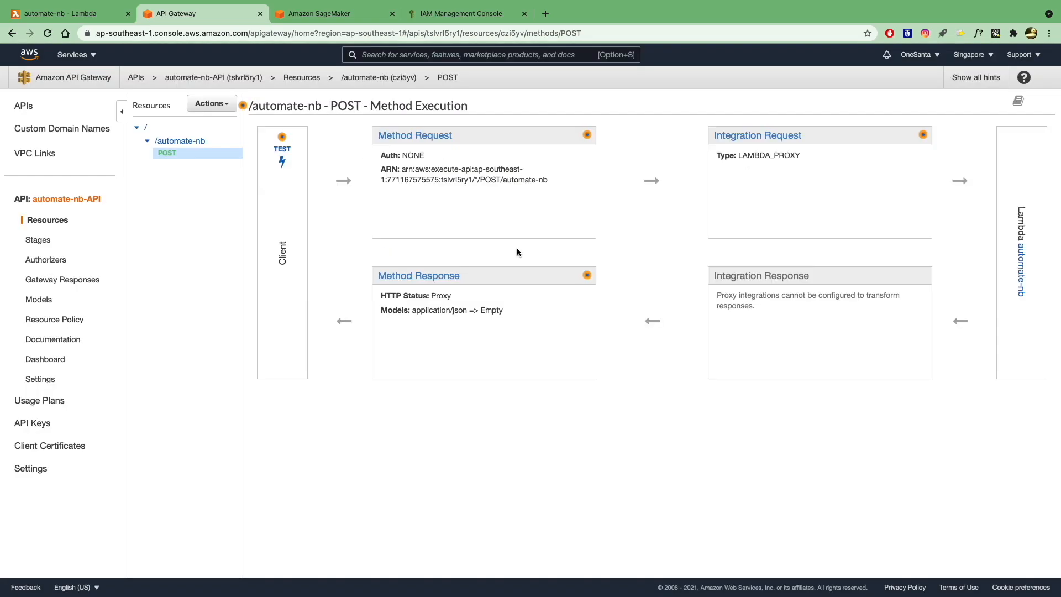
pyautogui.moveTo(257, 203)
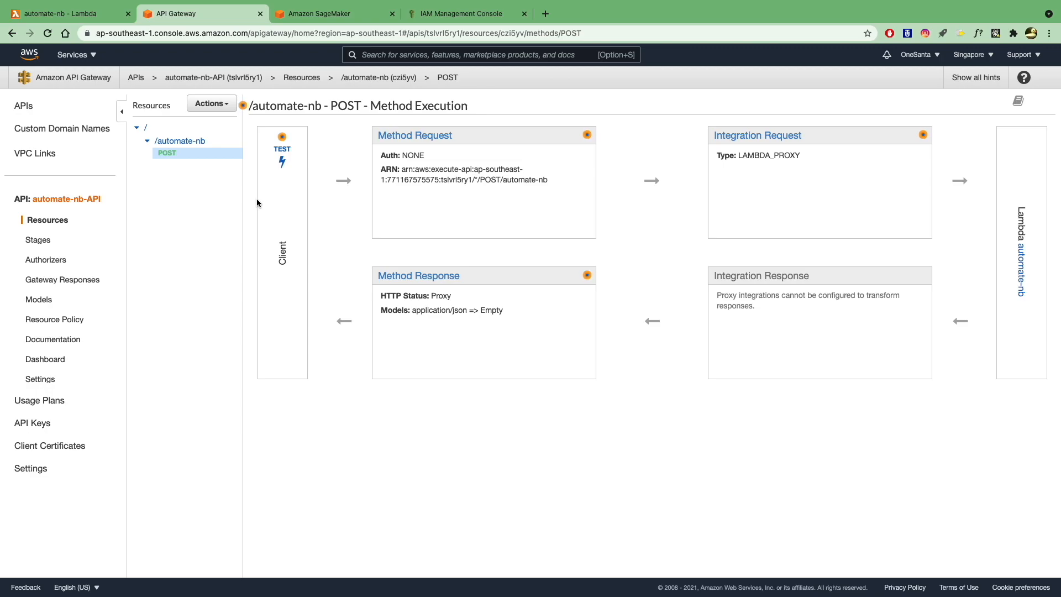
# Enable CORS on /automate-nb, replacing existing headers and adding the OPTIONS method.
pyautogui.click(210, 103)
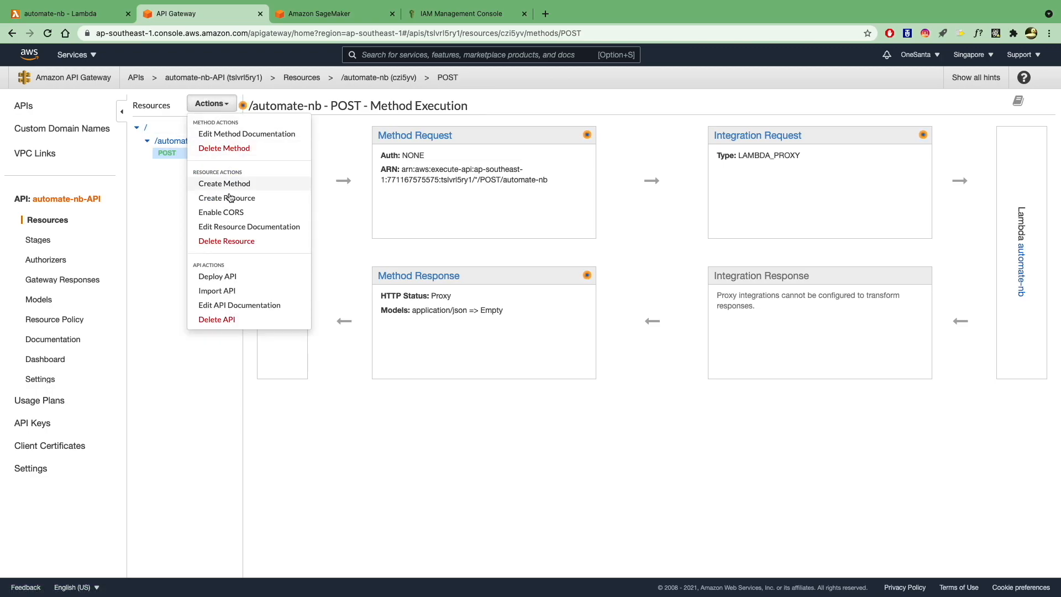
pyautogui.moveTo(226, 216)
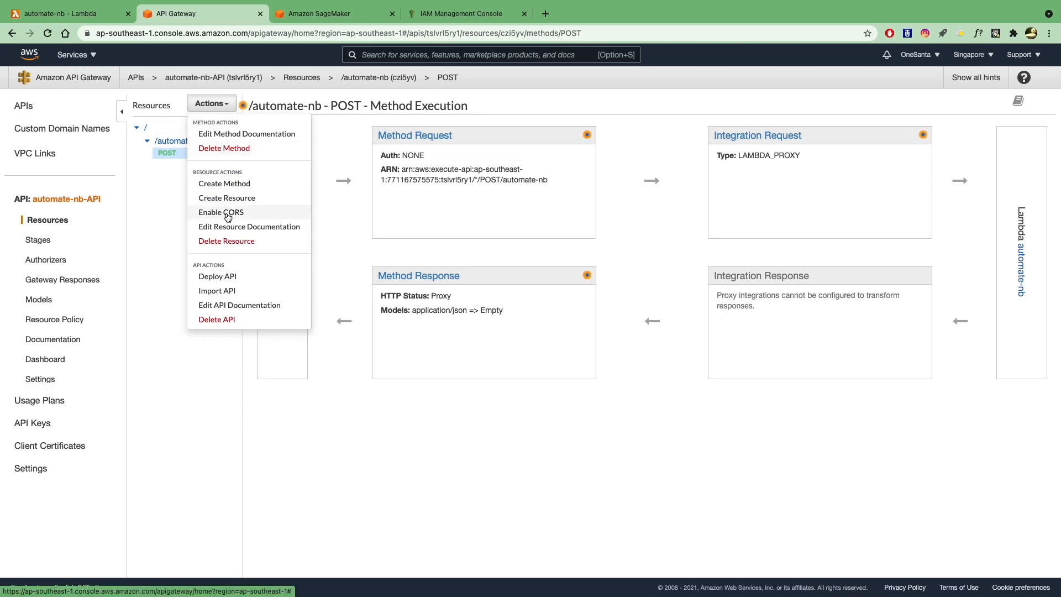
pyautogui.click(221, 213)
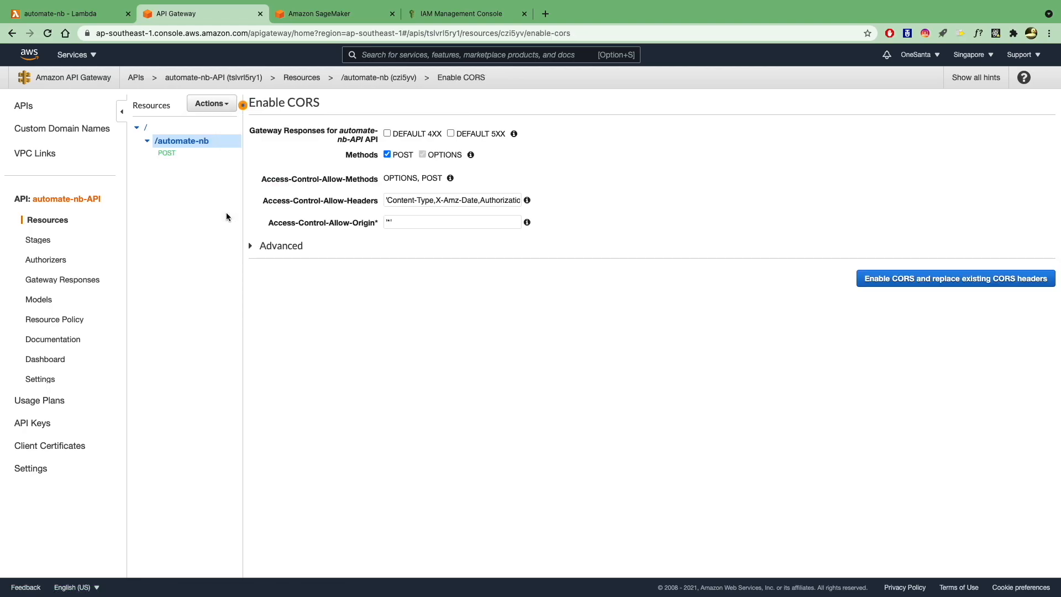
pyautogui.click(251, 245)
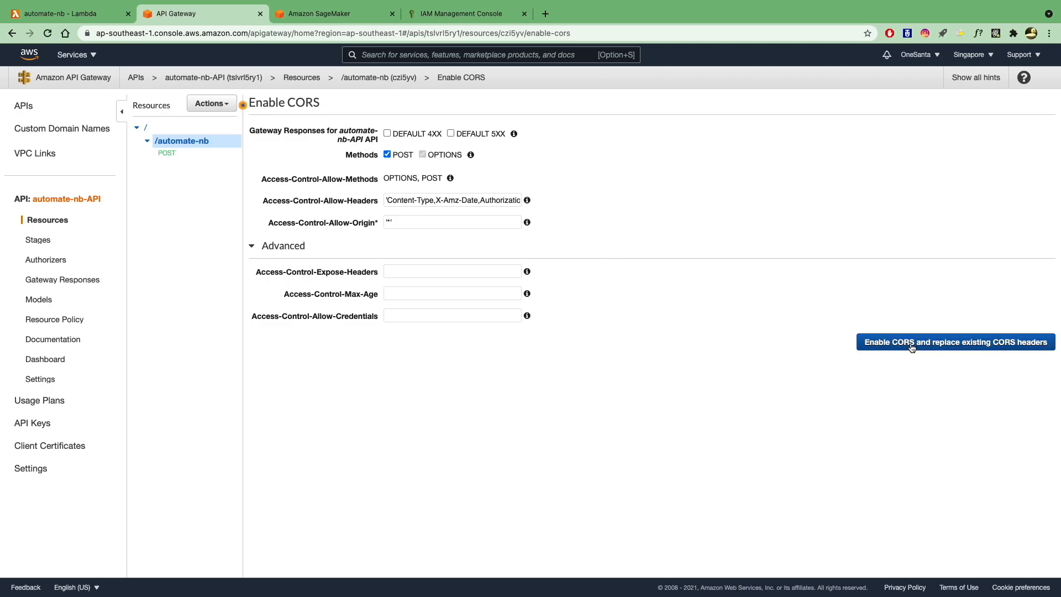
pyautogui.click(956, 342)
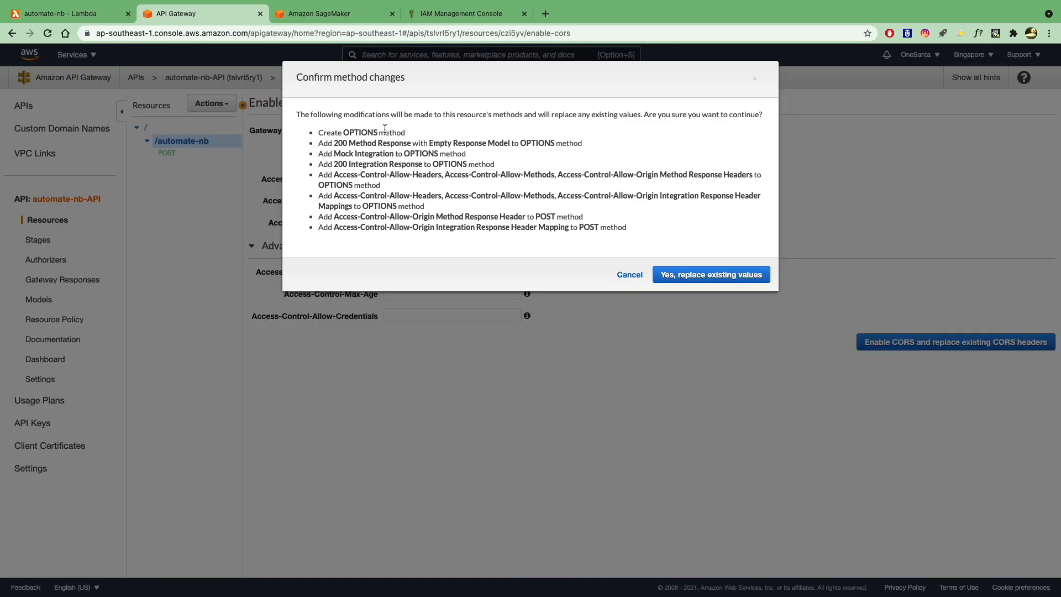
pyautogui.click(710, 275)
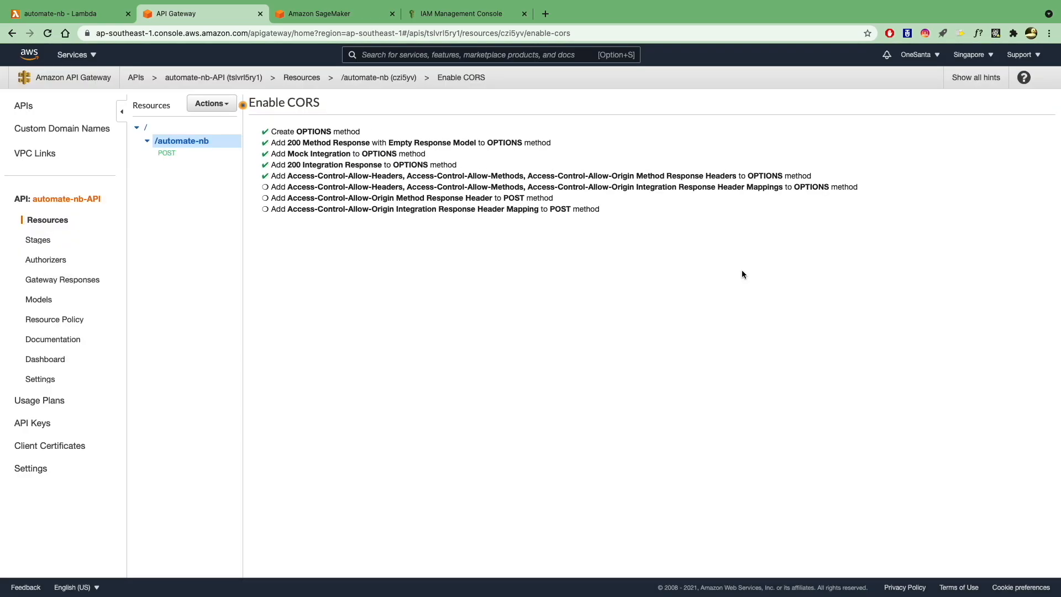
# Create a conda_python3 notebook with a cell printing the 'from AWS Lambda!' success message and run it.
pyautogui.click(167, 164)
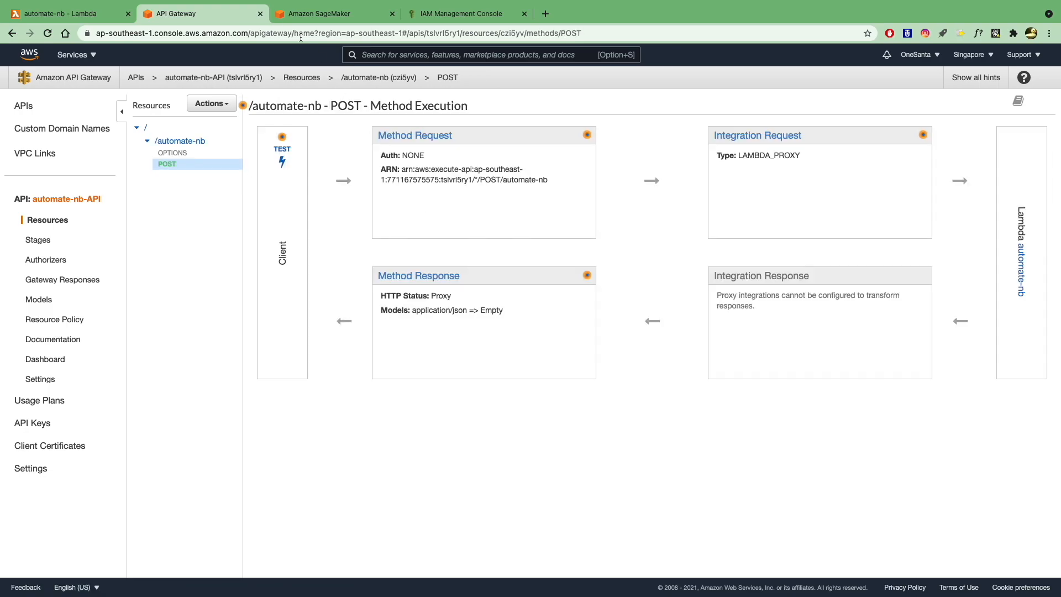
pyautogui.click(332, 13)
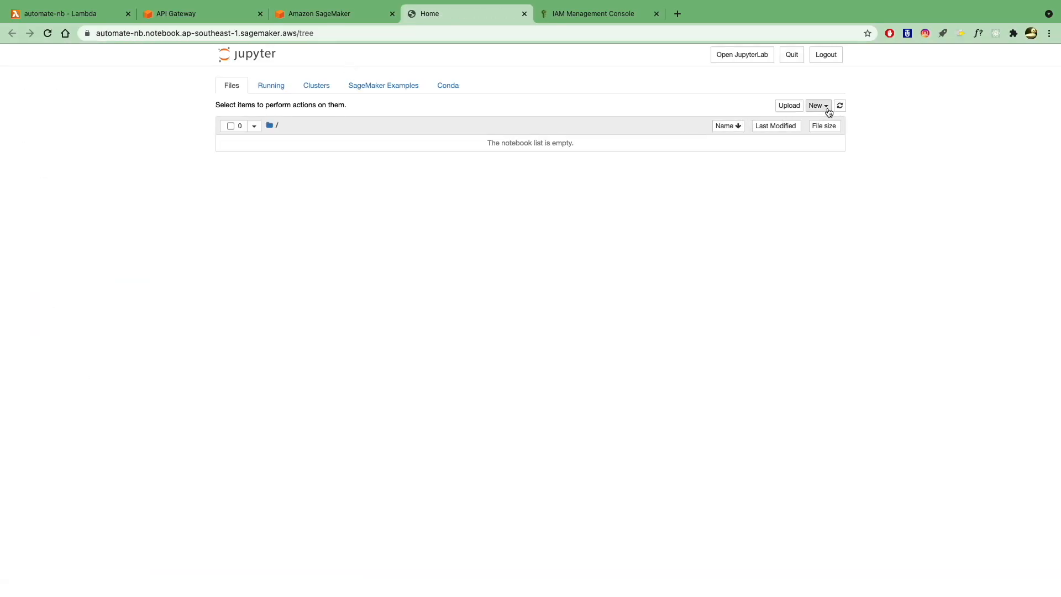
pyautogui.click(817, 105)
pyautogui.write('print("You have successfully run ')
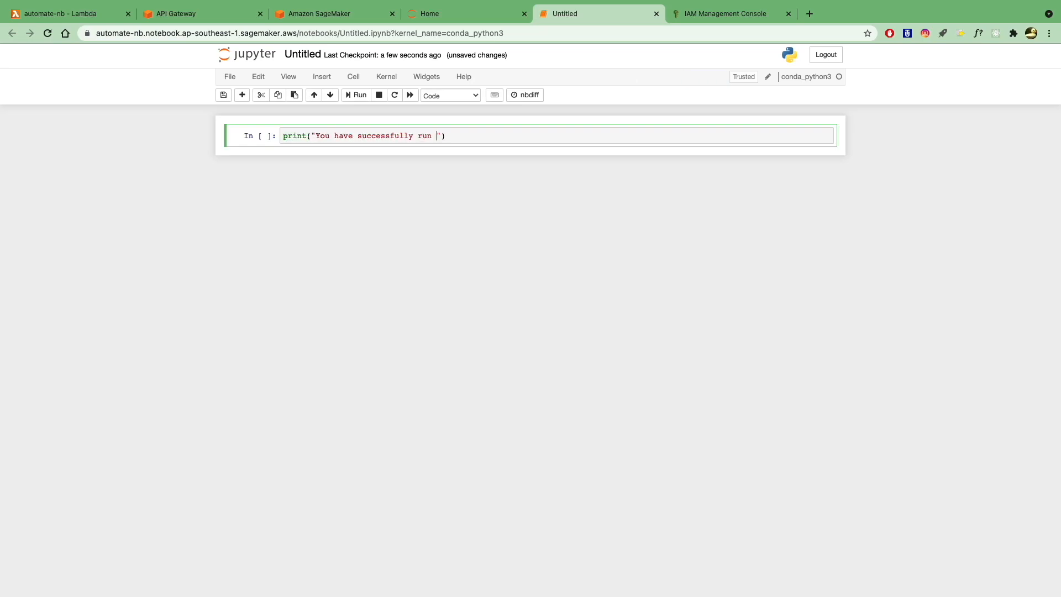
pyautogui.write('your SageMaker notebook from AWS Lambda!')
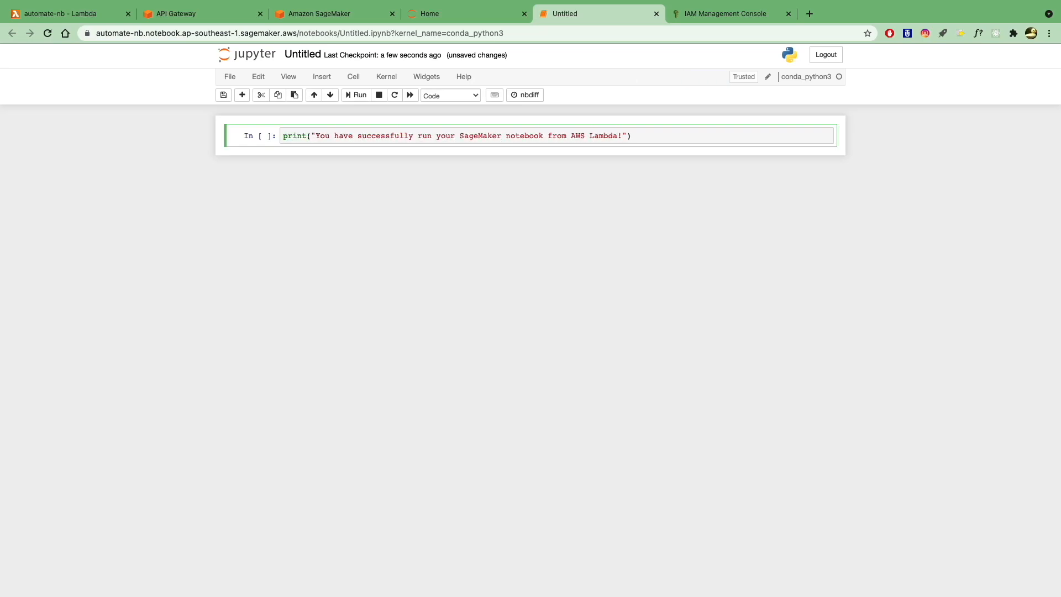
pyautogui.click(357, 95)
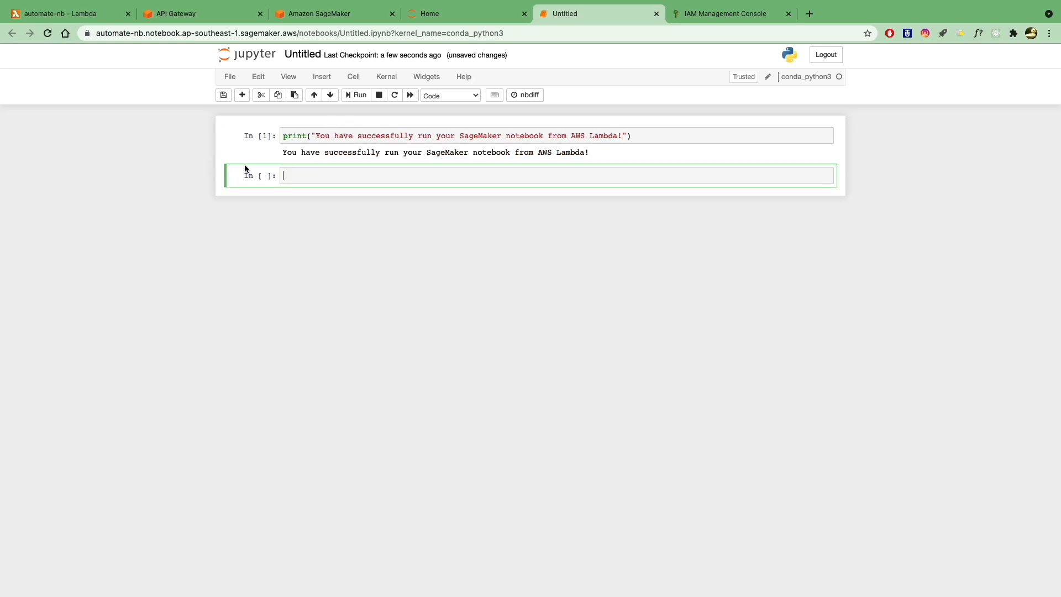
pyautogui.moveTo(268, 178)
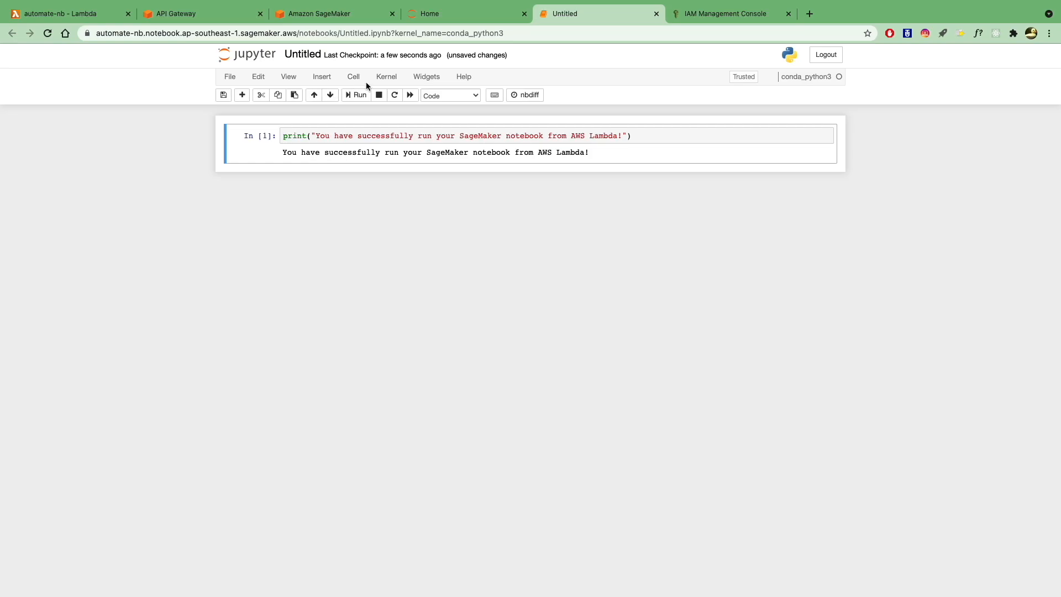
# Restart the kernel clearing outputs, then check the notebook name expected by the Lambda code.
pyautogui.click(409, 95)
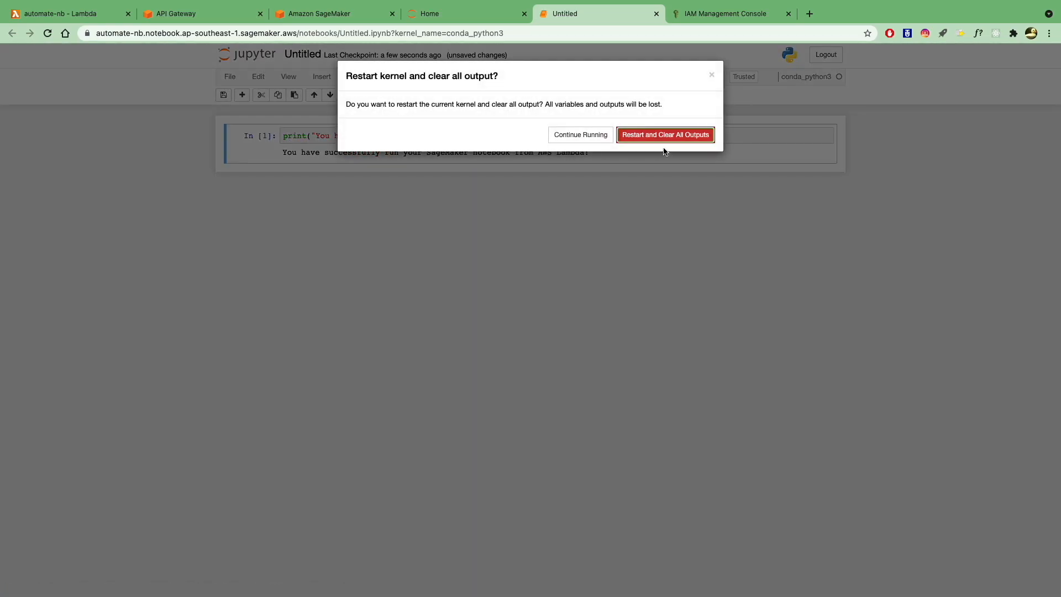
pyautogui.click(664, 134)
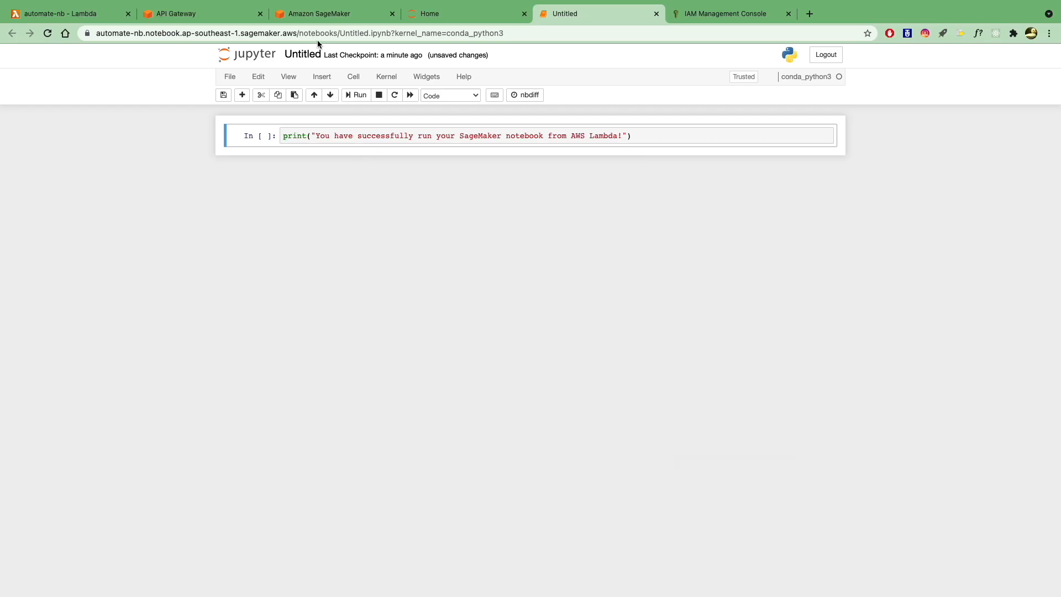
pyautogui.click(302, 55)
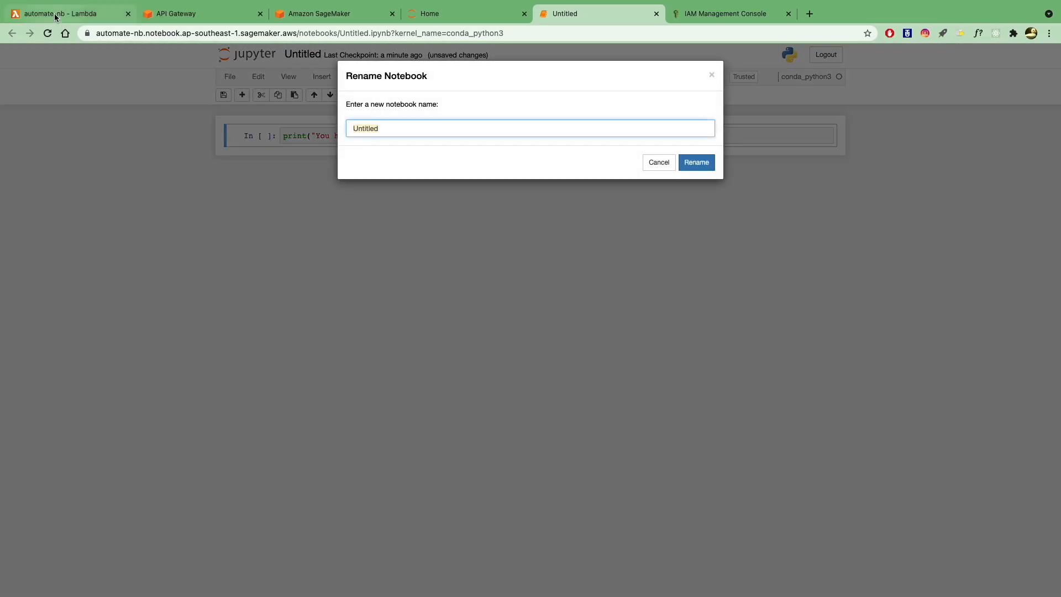
pyautogui.click(64, 13)
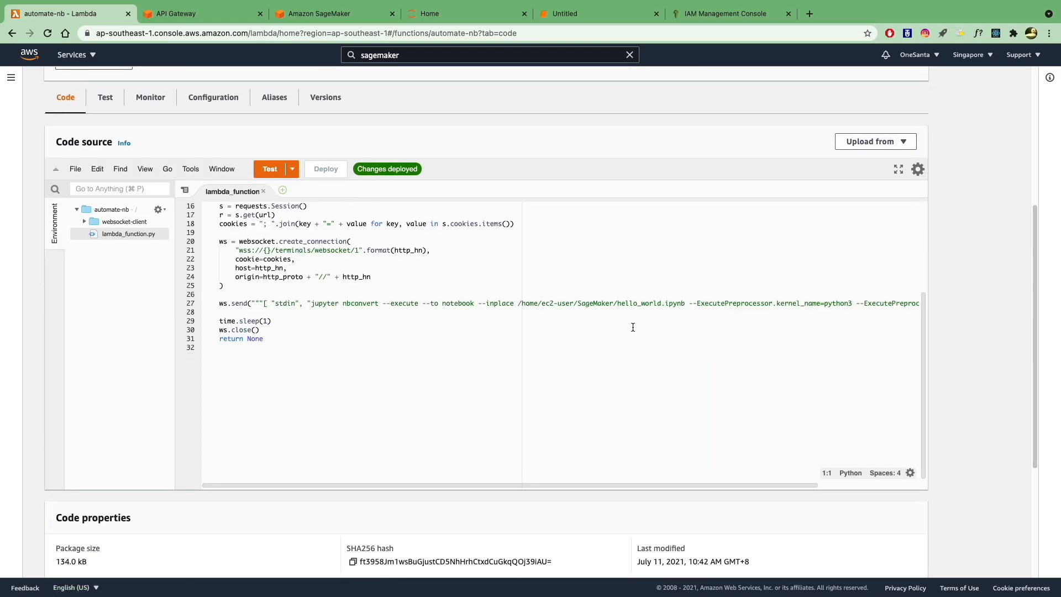
pyautogui.click(465, 14)
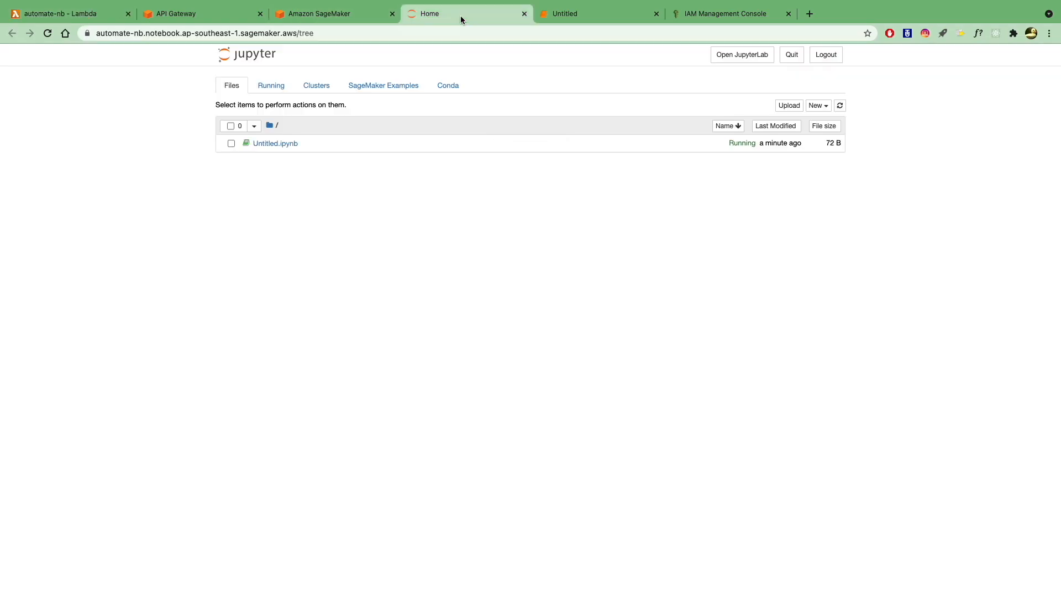
pyautogui.click(598, 13)
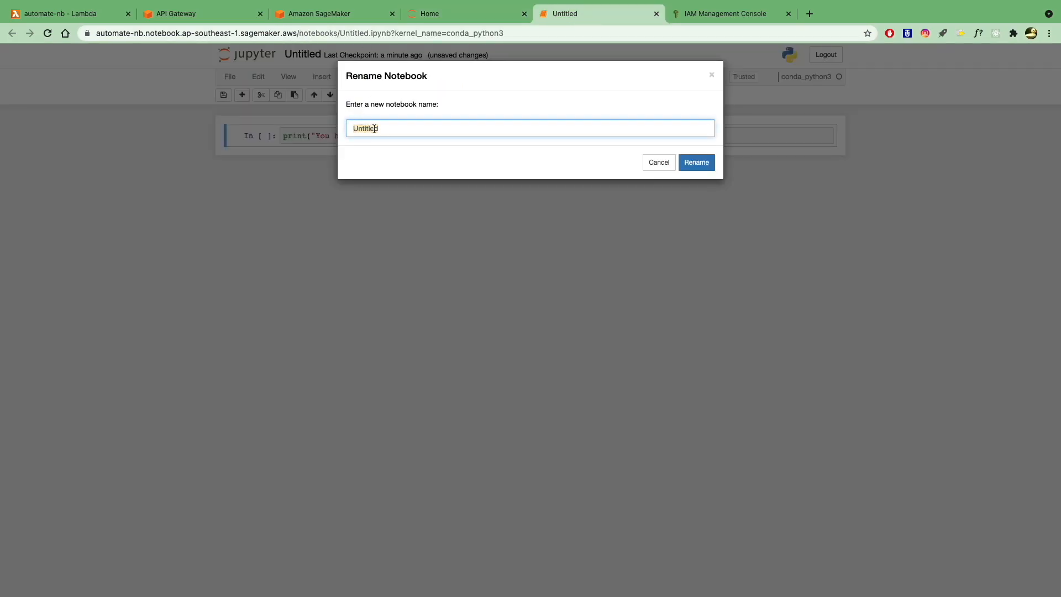
# Rename the notebook hello_world and return to the automate-nb Lambda function.
pyautogui.write('hello')
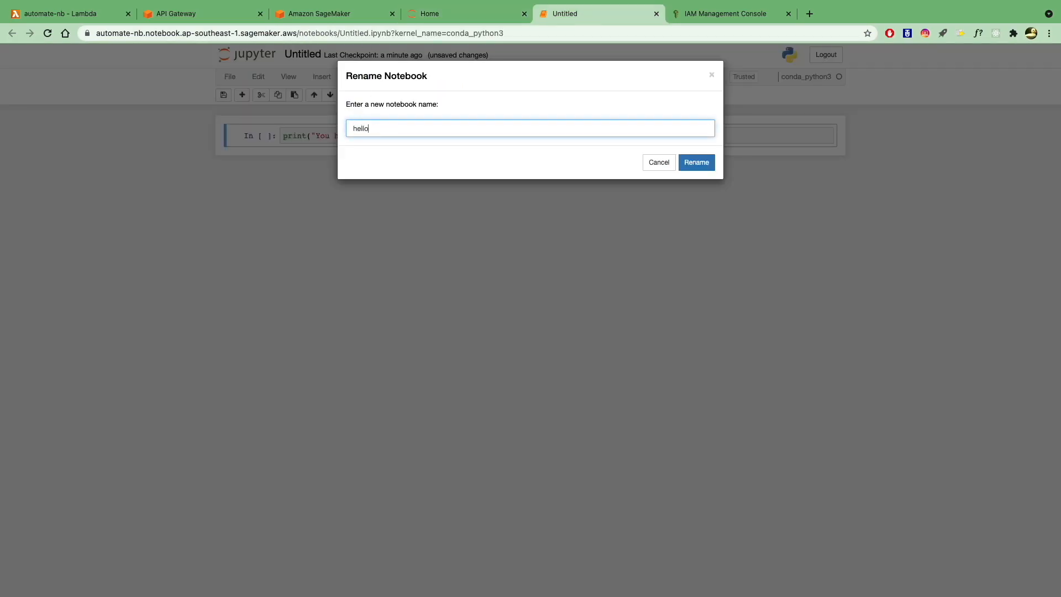
pyautogui.click(696, 162)
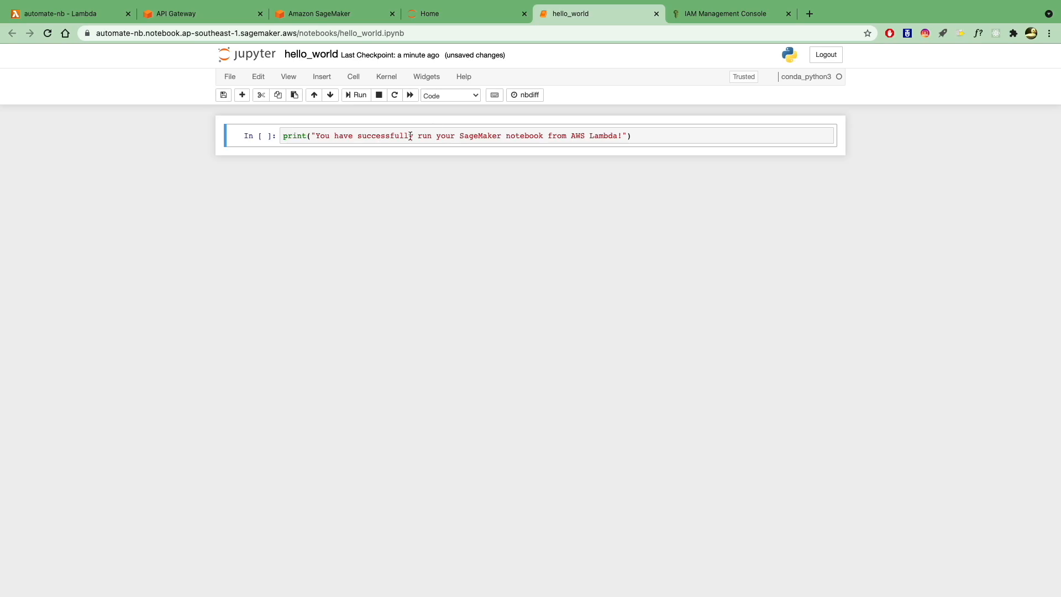
pyautogui.click(63, 14)
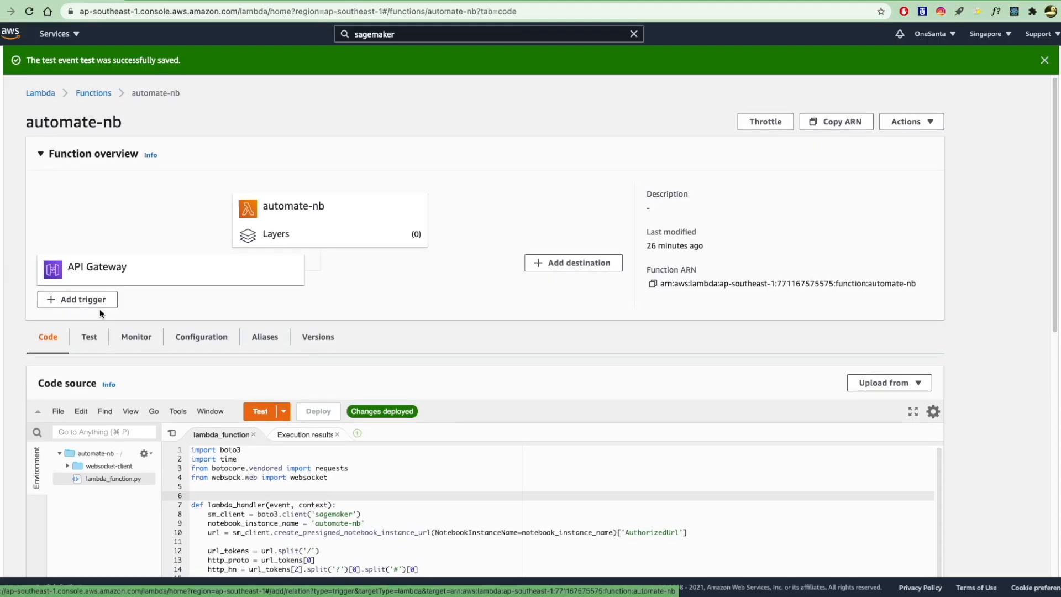
# Test automate-nb, see the missing websocket module error, and edit the import on line 4.
pyautogui.scroll(-3)
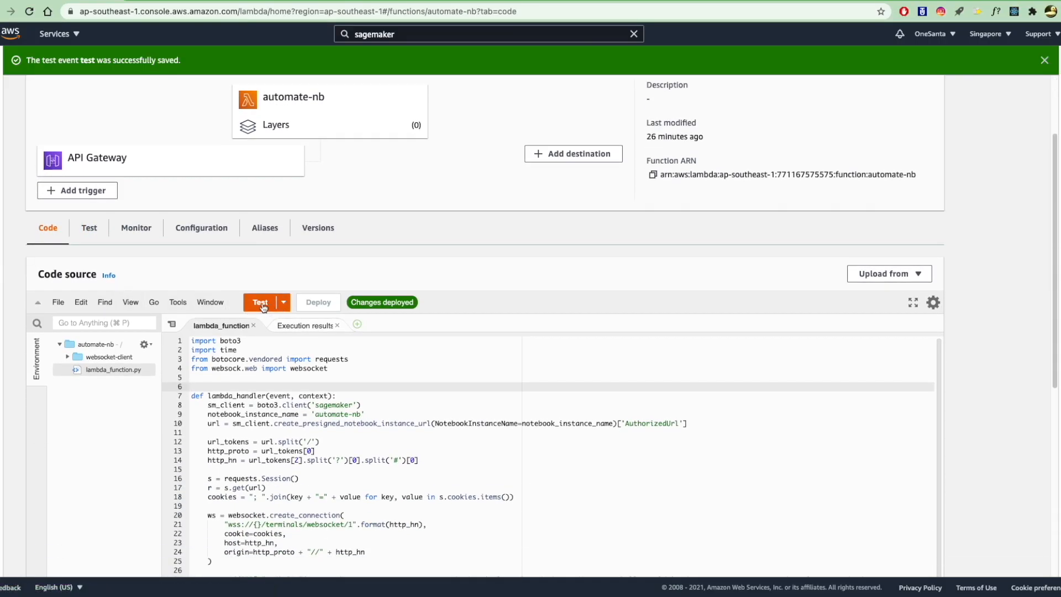
pyautogui.click(259, 301)
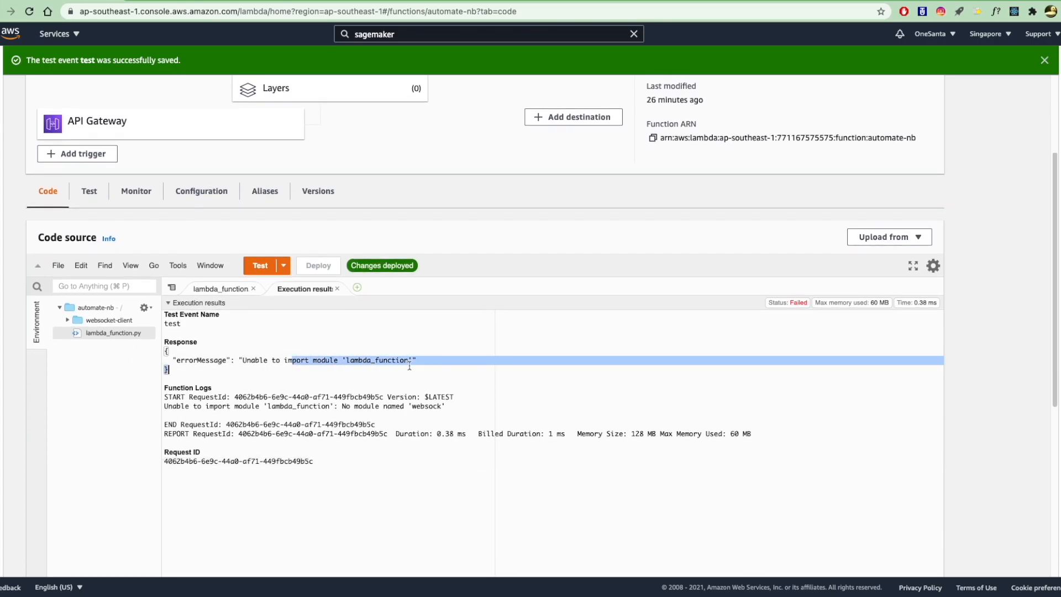
pyautogui.click(216, 288)
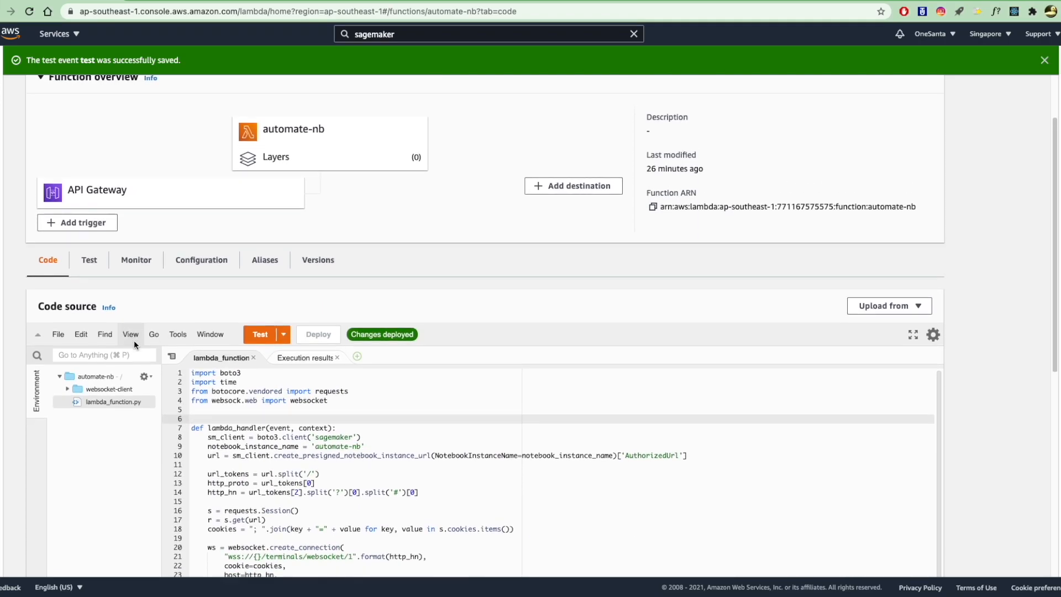
pyautogui.scroll(-3)
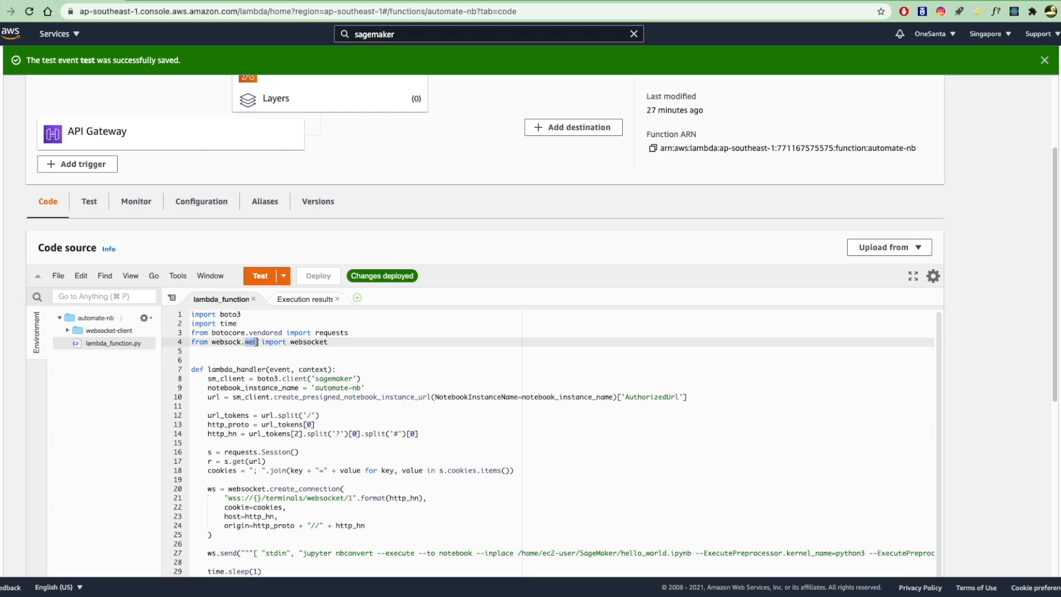
pyautogui.write('cl')
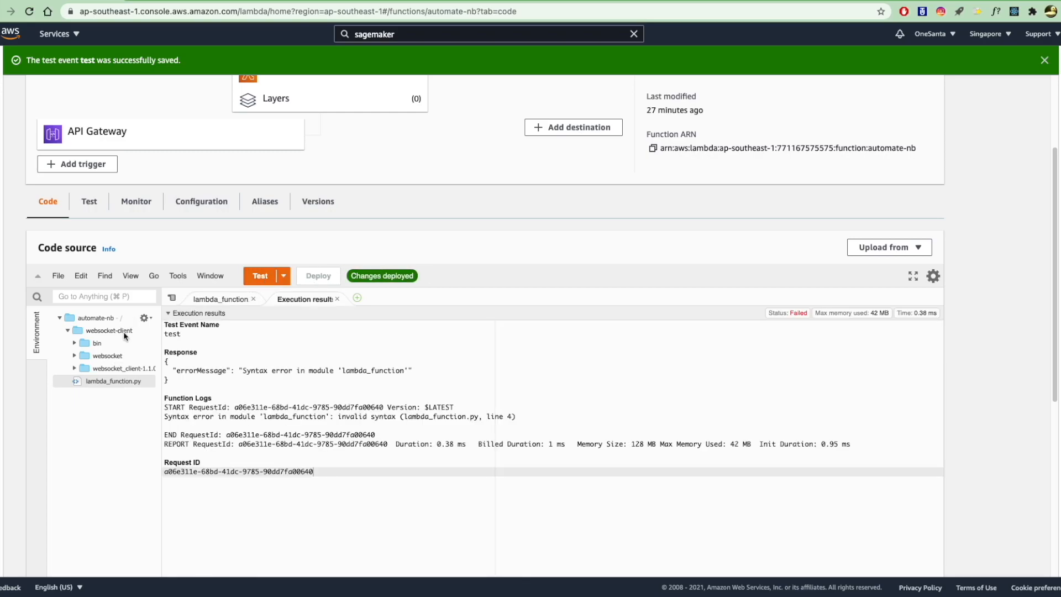
# Deploy the edited import and test, still hitting an error in lambda_function.py.
pyautogui.click(111, 330)
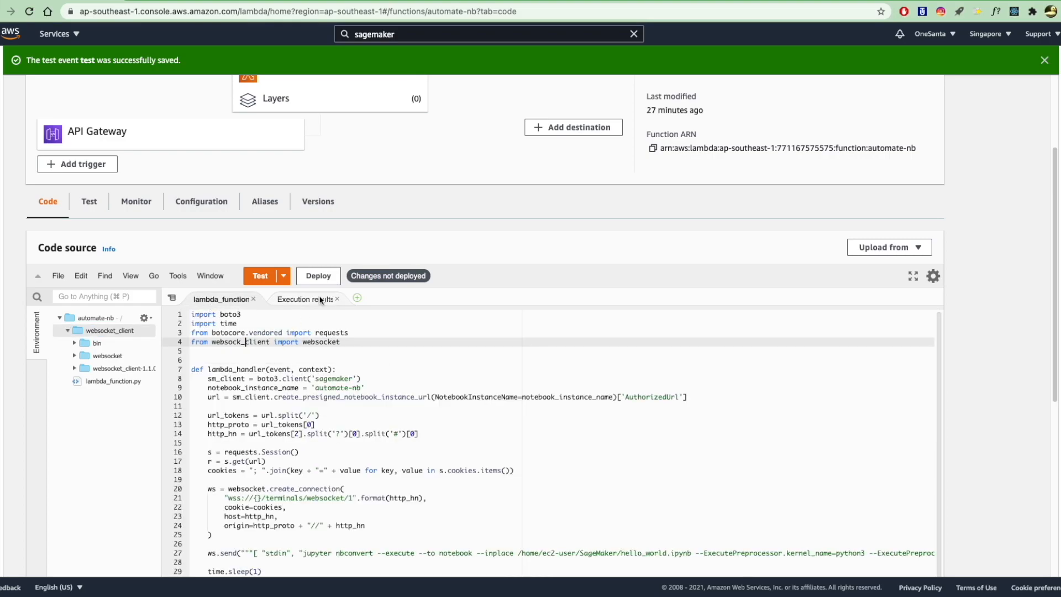
pyautogui.click(317, 275)
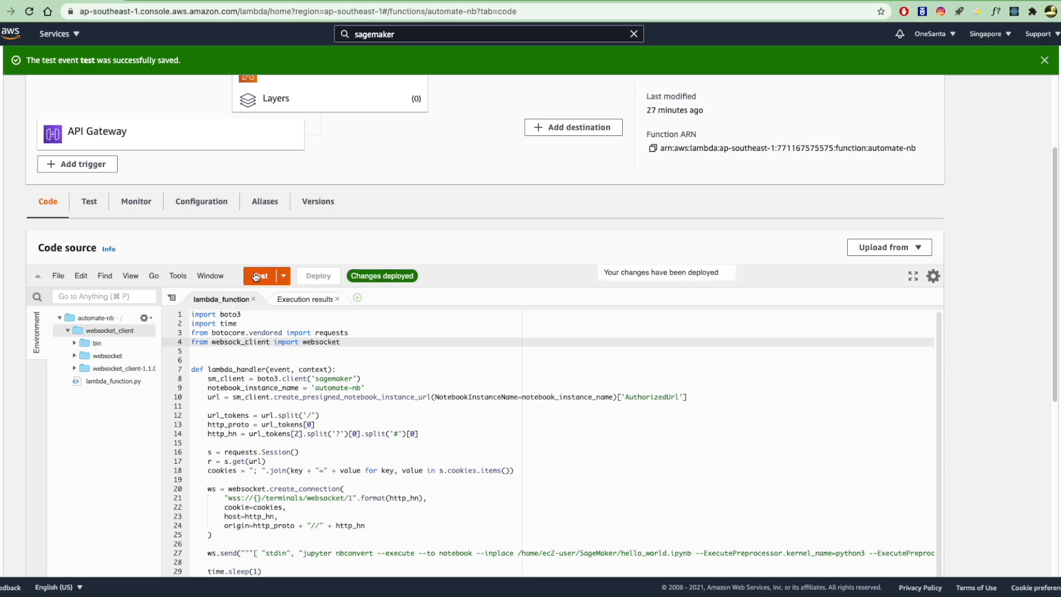
pyautogui.click(259, 275)
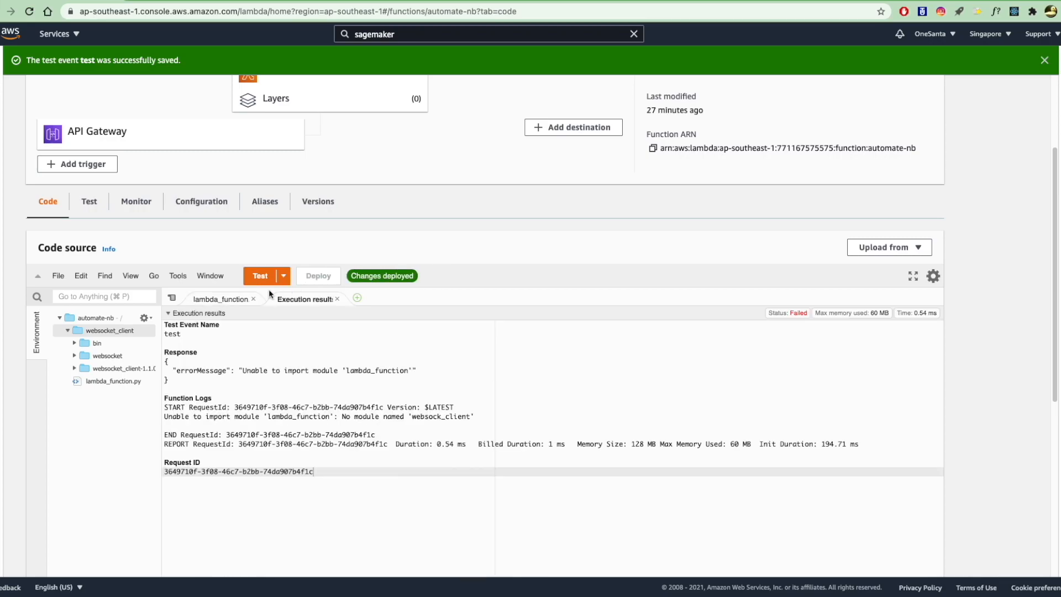
pyautogui.click(220, 299)
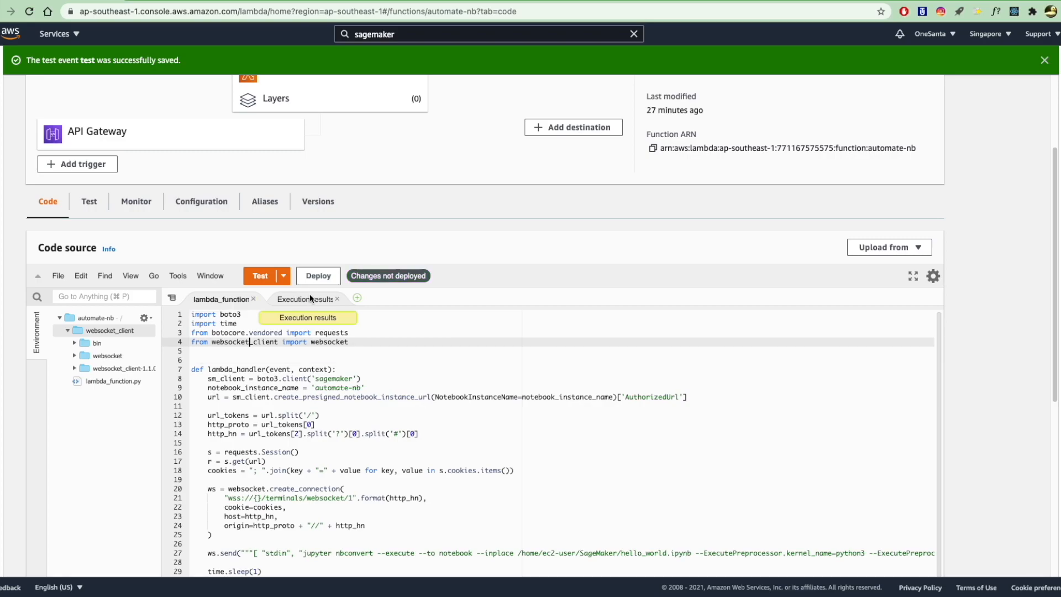
# Correct the import to websocket_client, deploy again and rerun the test event.
pyautogui.click(317, 276)
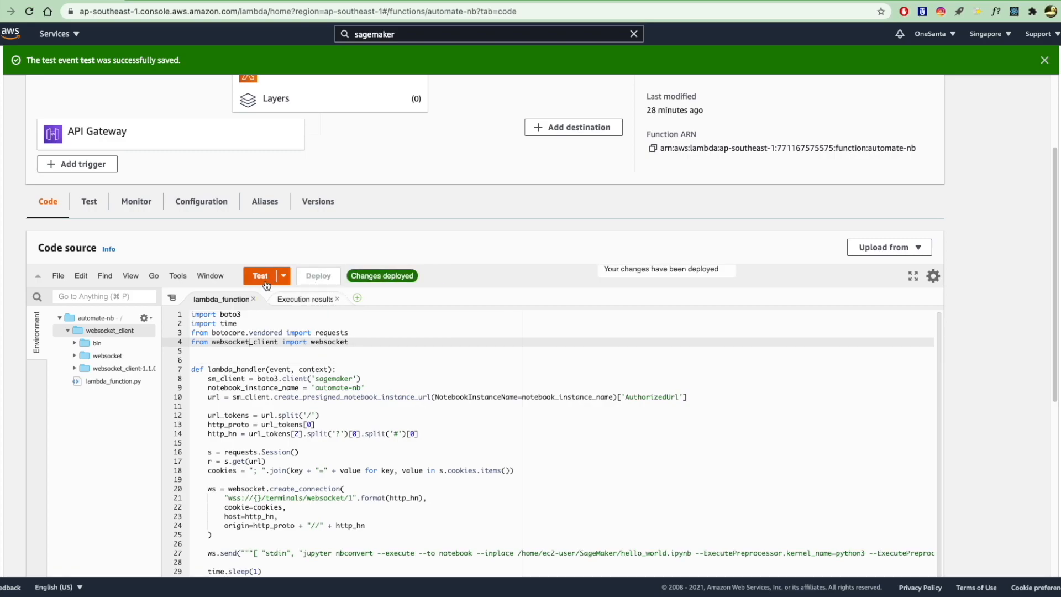
pyautogui.click(259, 275)
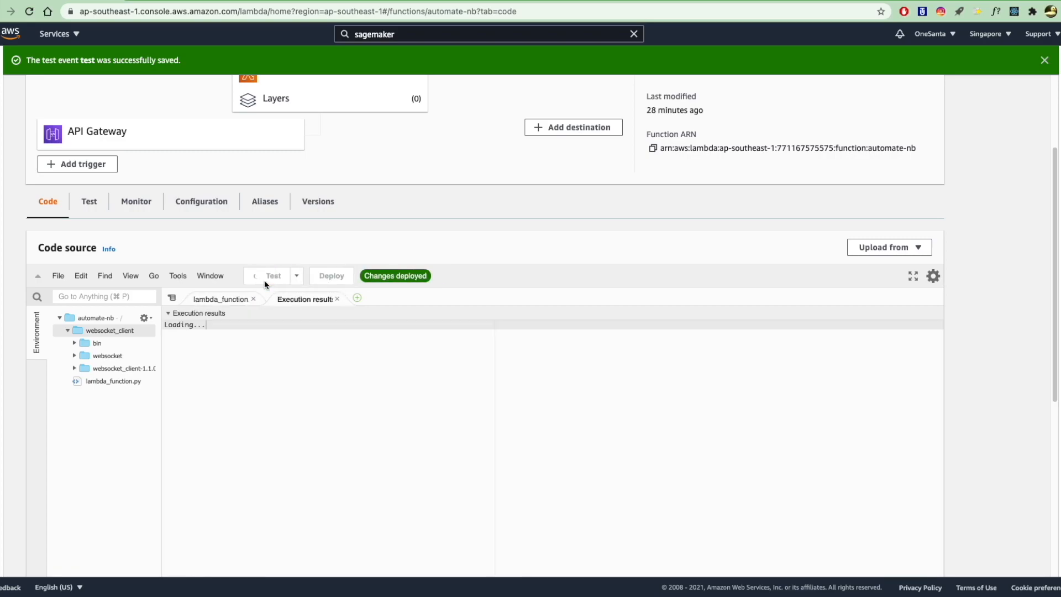
pyautogui.click(260, 276)
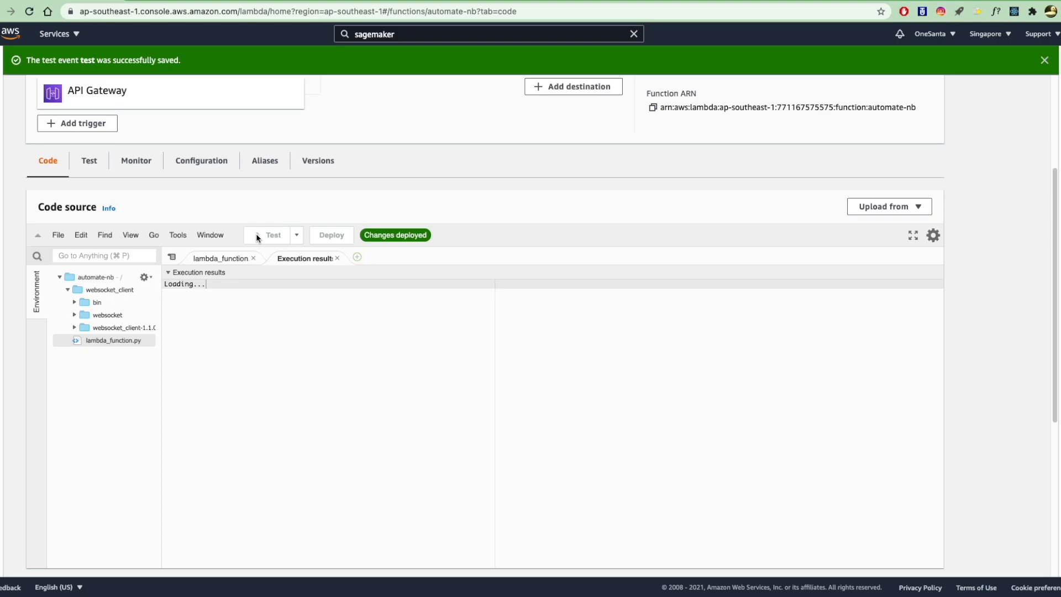
pyautogui.click(261, 235)
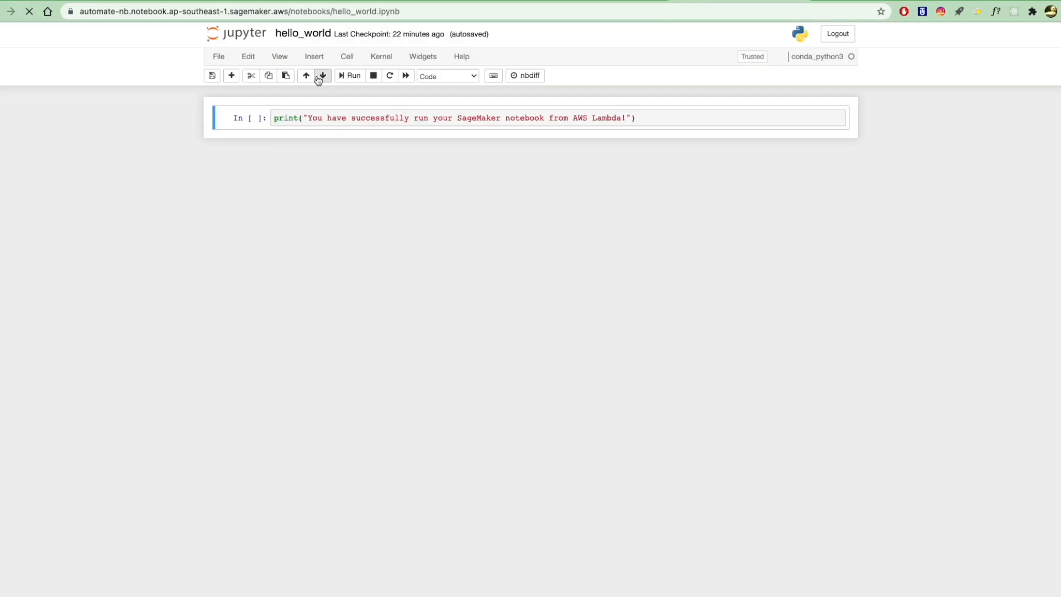
# Restart the hello_world kernel and clear the Lambda-triggered output from its cell.
pyautogui.click(350, 75)
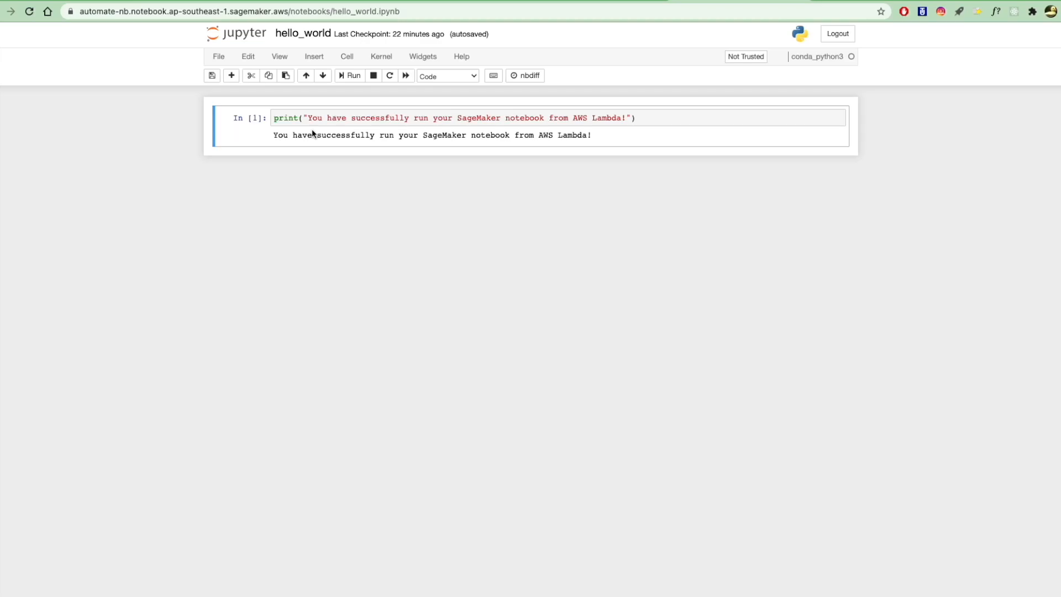
pyautogui.click(382, 56)
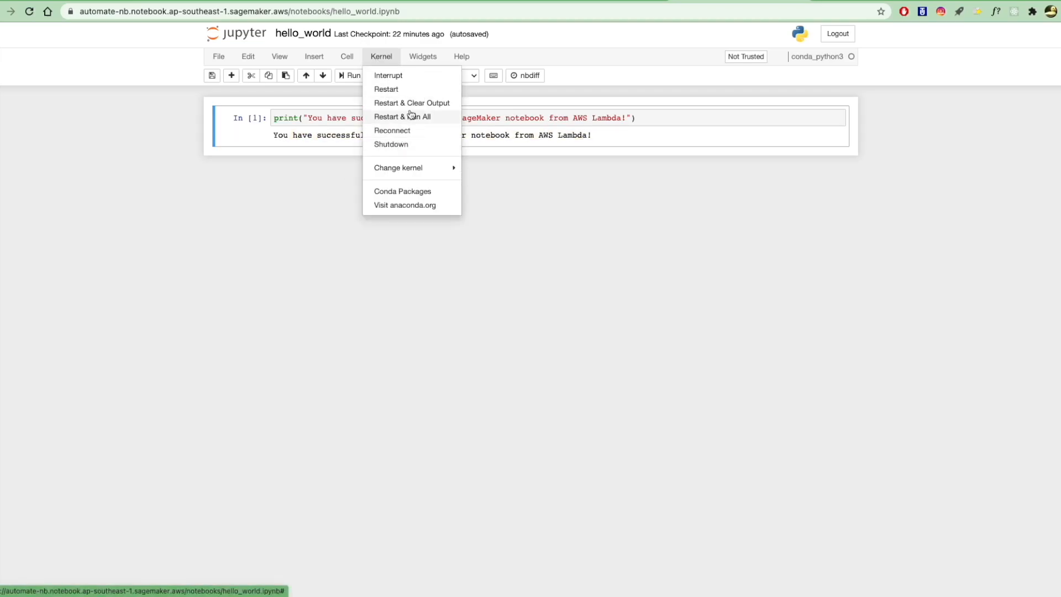
pyautogui.click(411, 103)
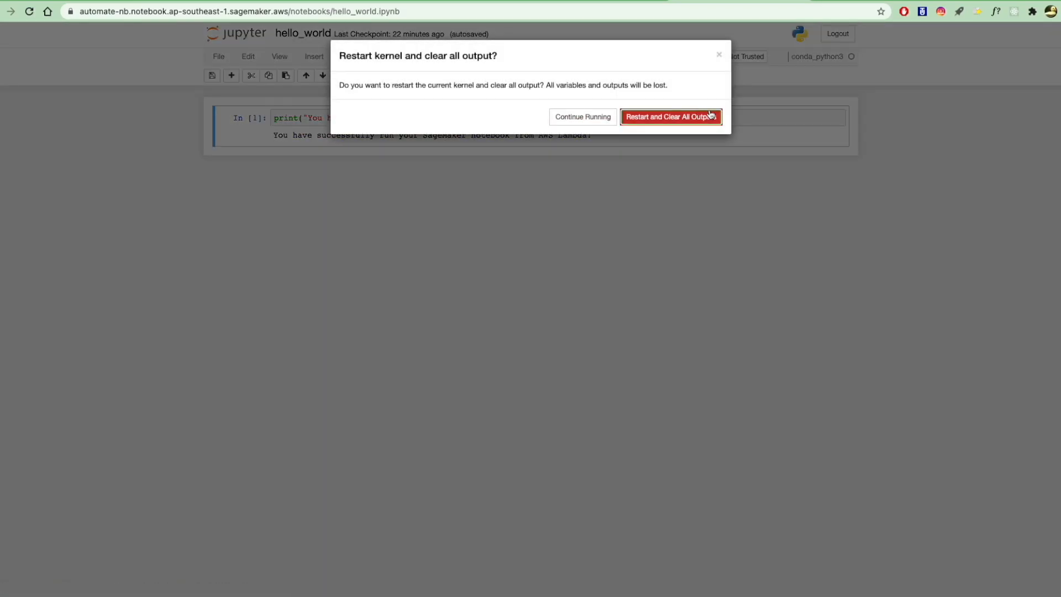
pyautogui.click(670, 116)
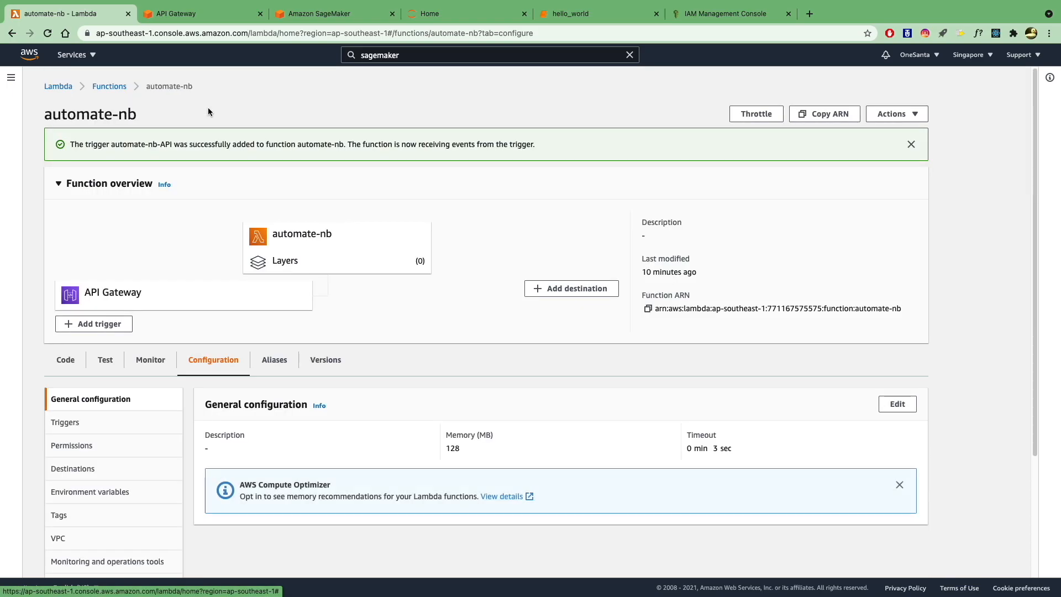
# Copy the API Gateway trigger's endpoint link address from automate-nb's Triggers list.
pyautogui.scroll(-3)
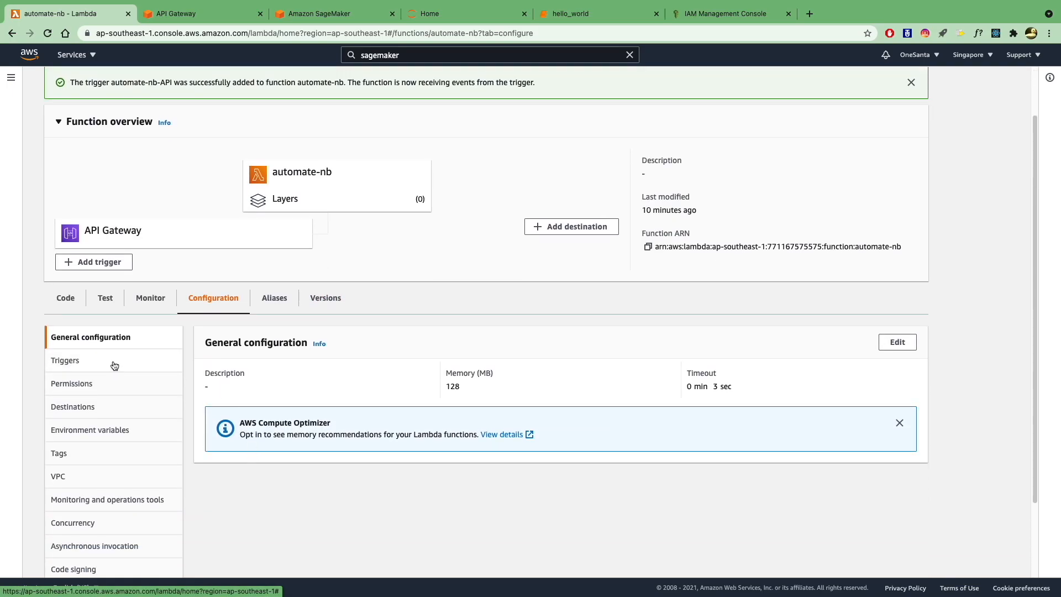
pyautogui.click(66, 360)
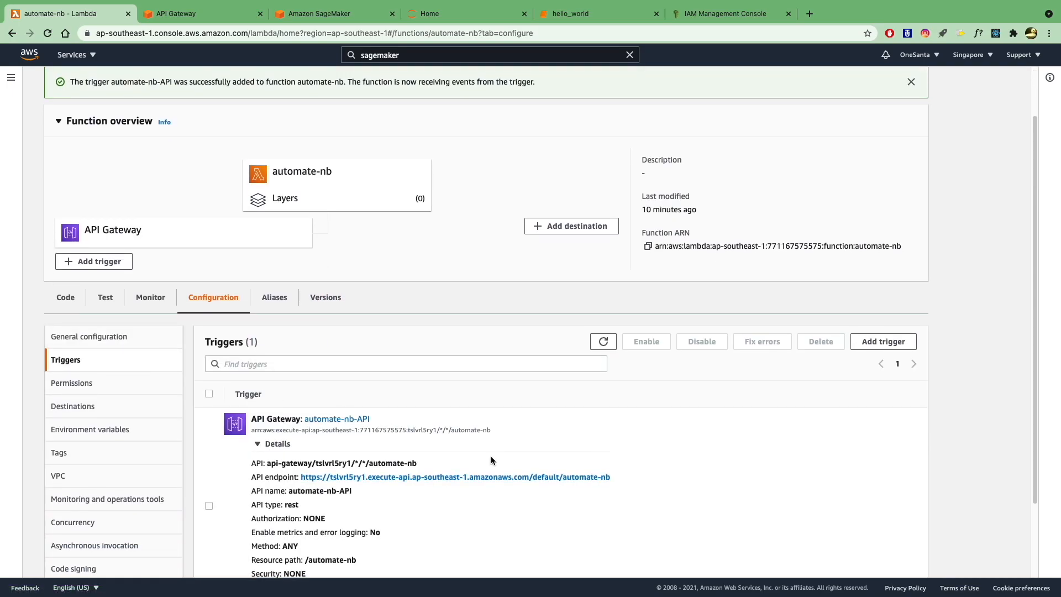
pyautogui.rightClick(345, 402)
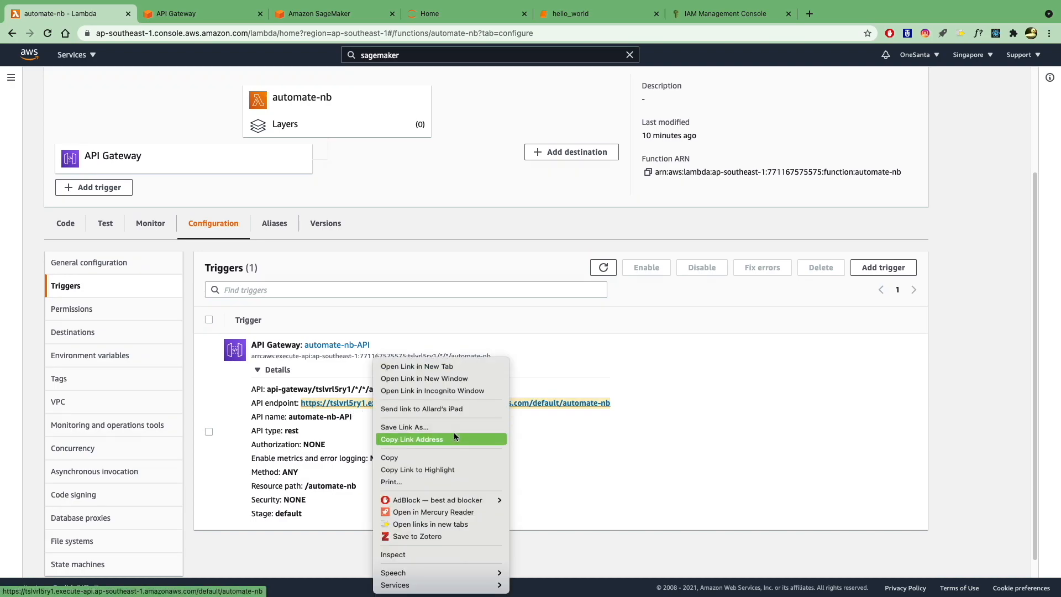
pyautogui.click(411, 439)
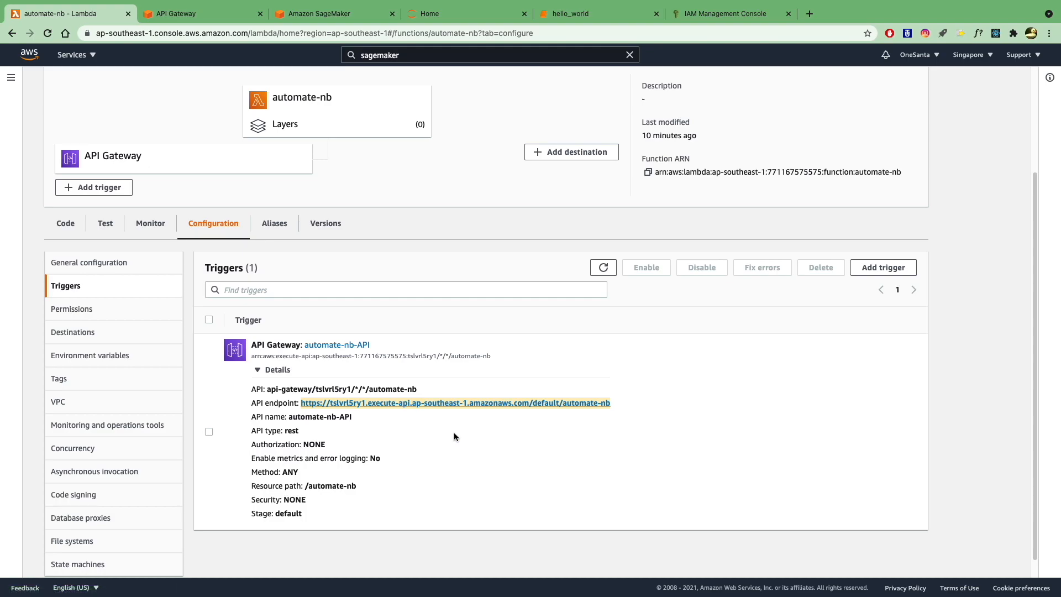
pyautogui.write('p')
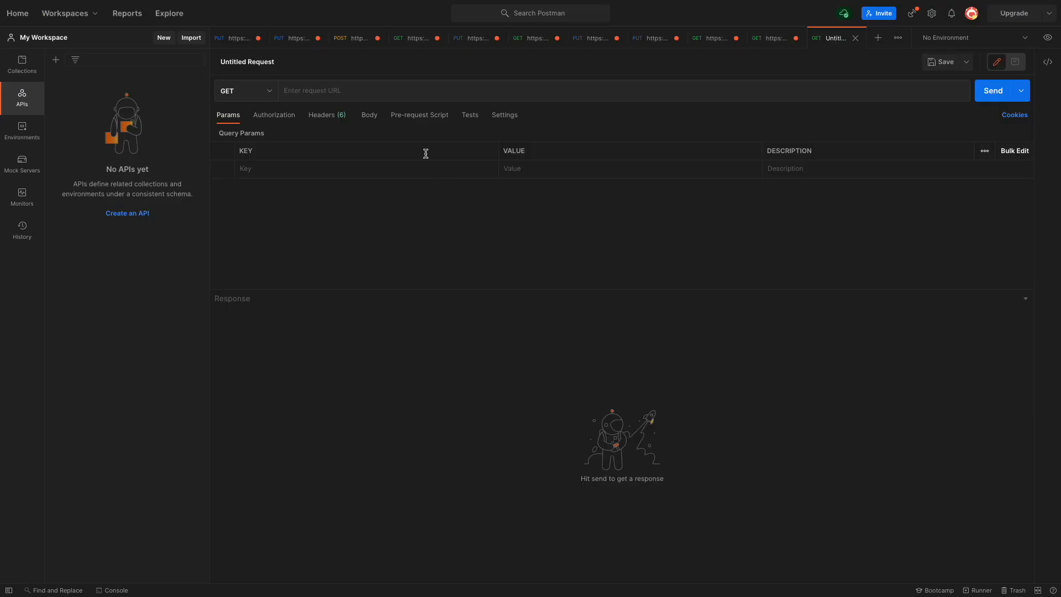
# Paste the execute-api .../default/automate-nb endpoint as the Postman request URL and reach the method choice.
pyautogui.write('https://tslvrl5ry1.execute-api.ap-southeast-1.amazonaws.com/default/automate-nb')
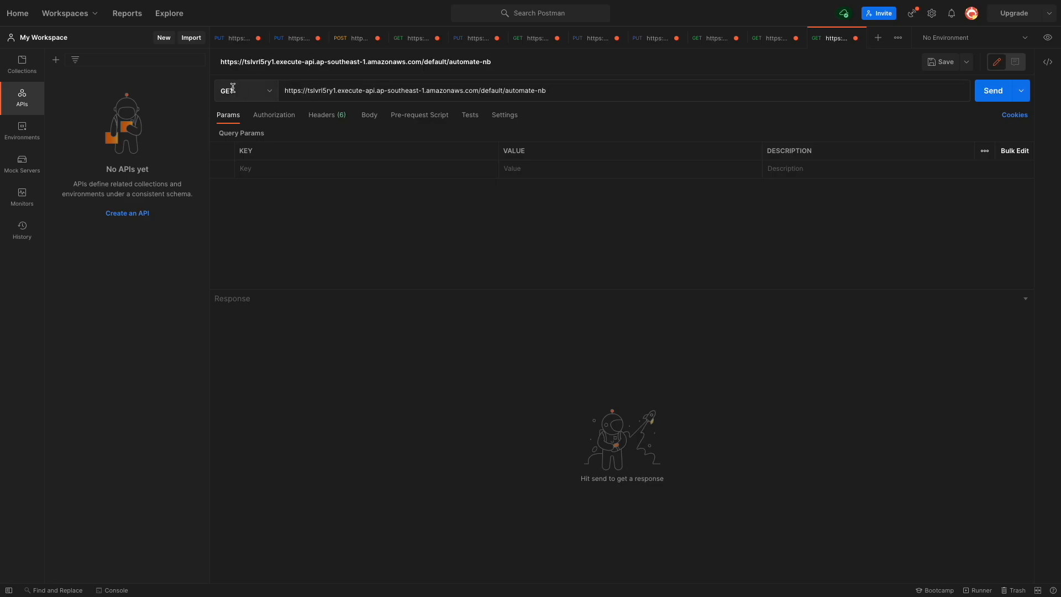
pyautogui.click(242, 90)
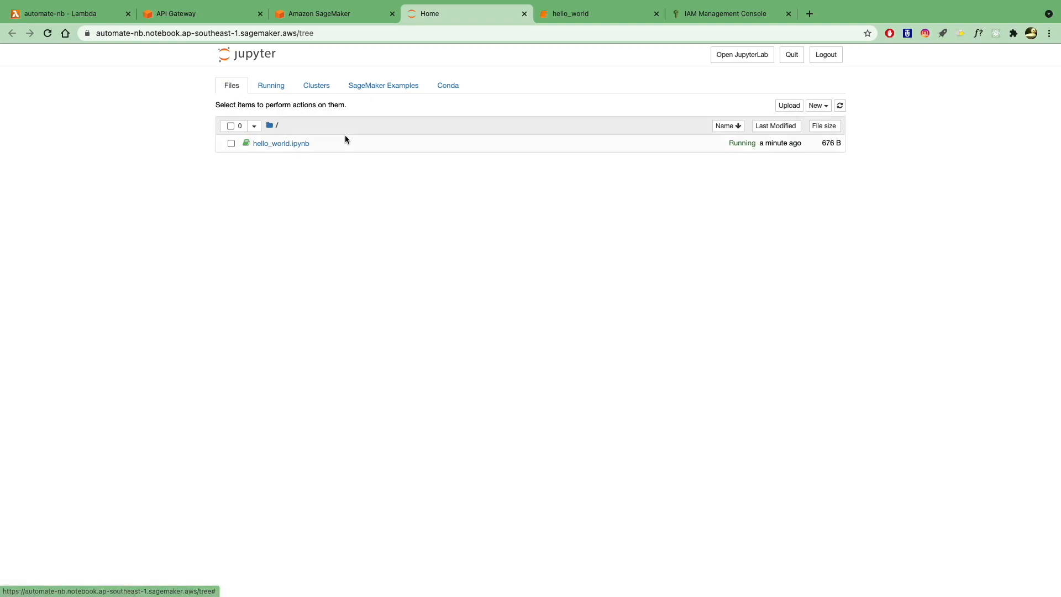
# Review the Running list, return to Files, and launch a new Terminal from the New menu.
pyautogui.click(271, 85)
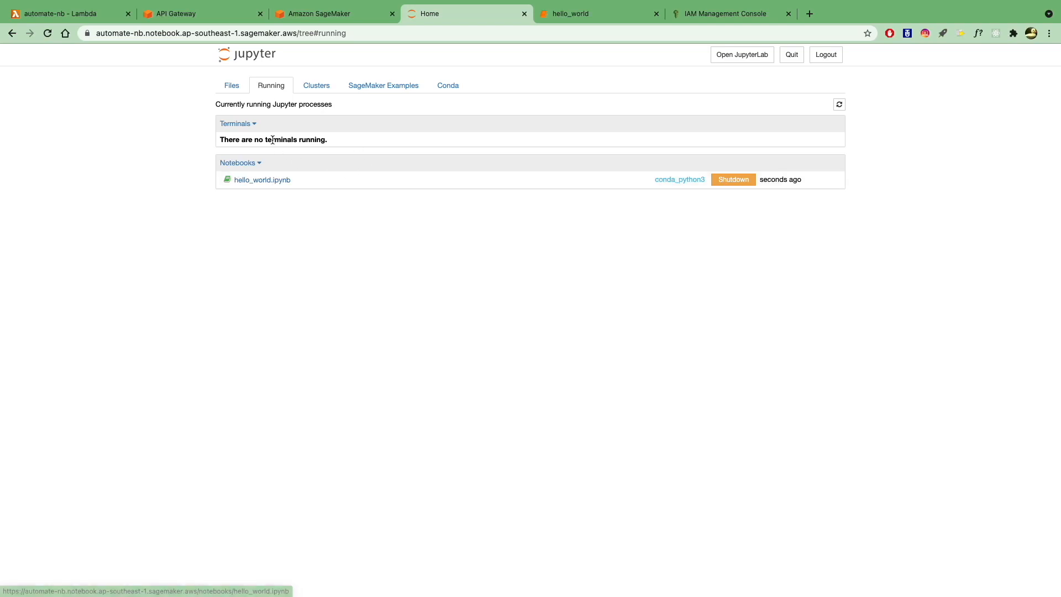
pyautogui.click(231, 85)
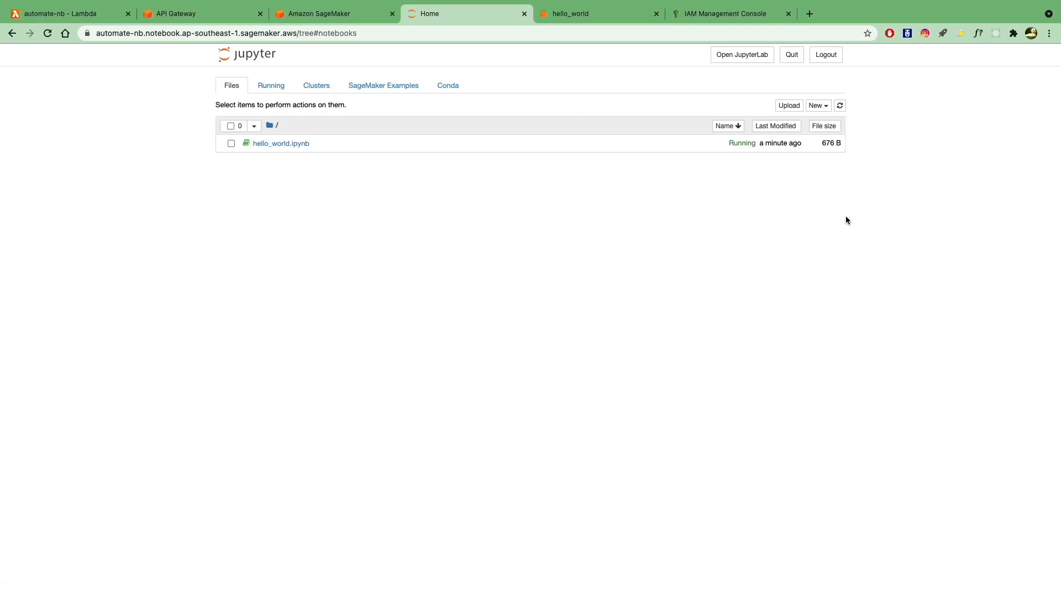
pyautogui.click(817, 105)
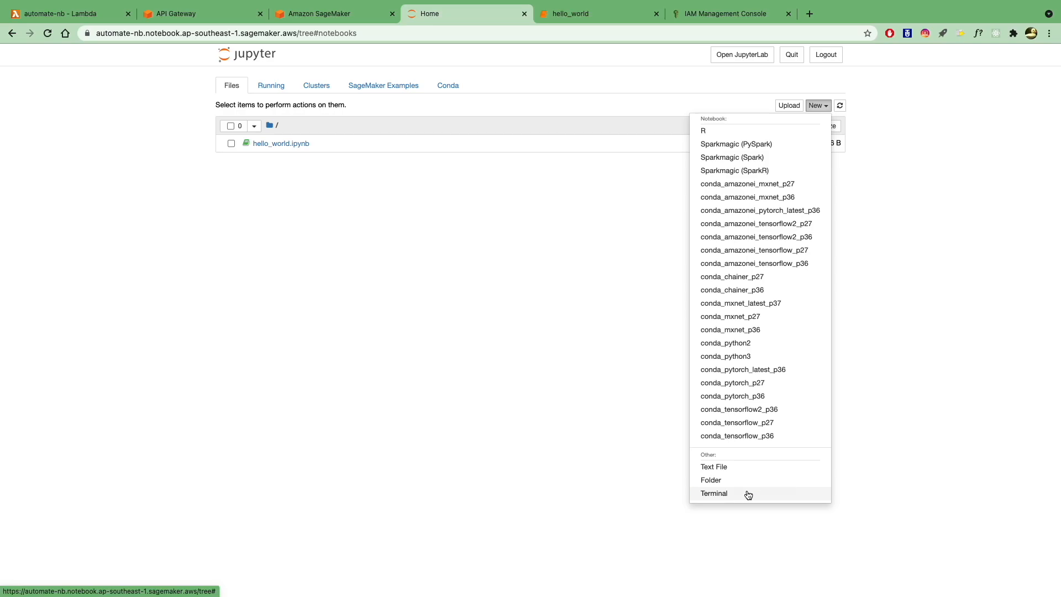
pyautogui.click(993, 89)
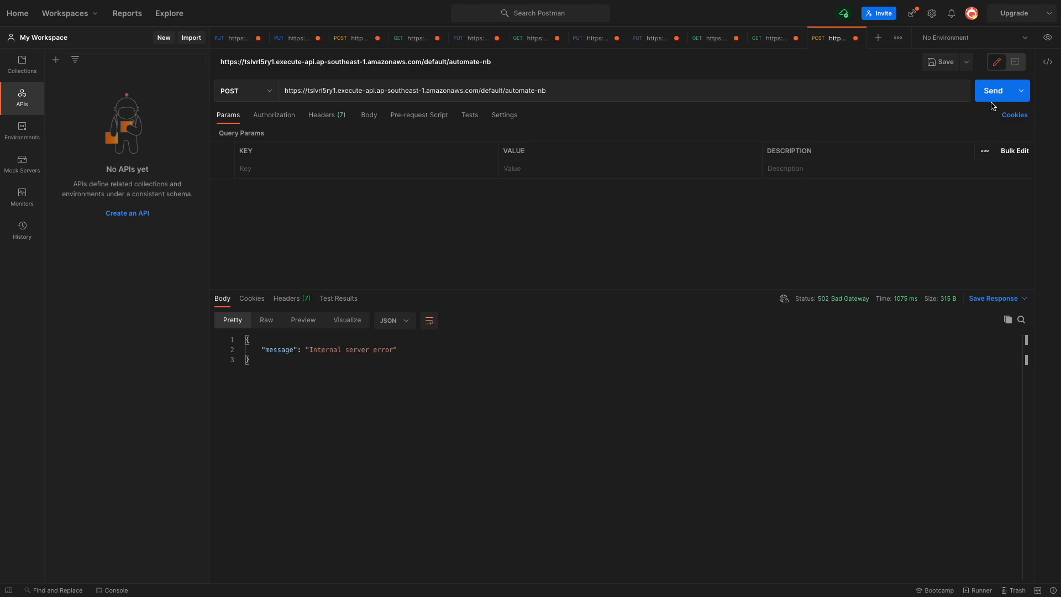
# Send the POST request to the automate-nb endpoint and view the 502 internal server error response.
pyautogui.click(992, 89)
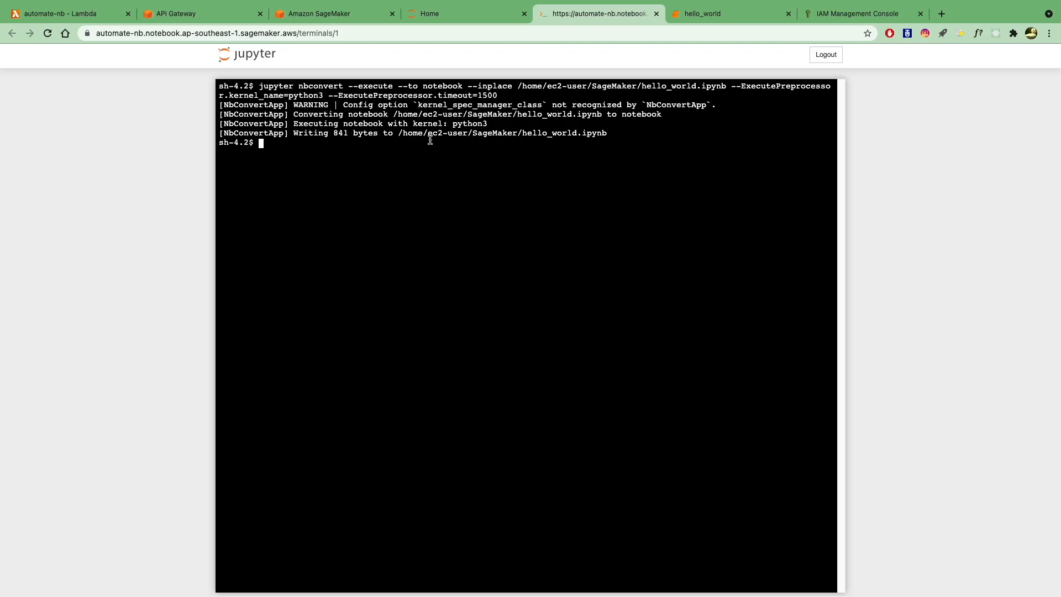
# Reload the hello_world notebook to reveal the success message, then return to the API Gateway POST method page.
pyautogui.click(730, 13)
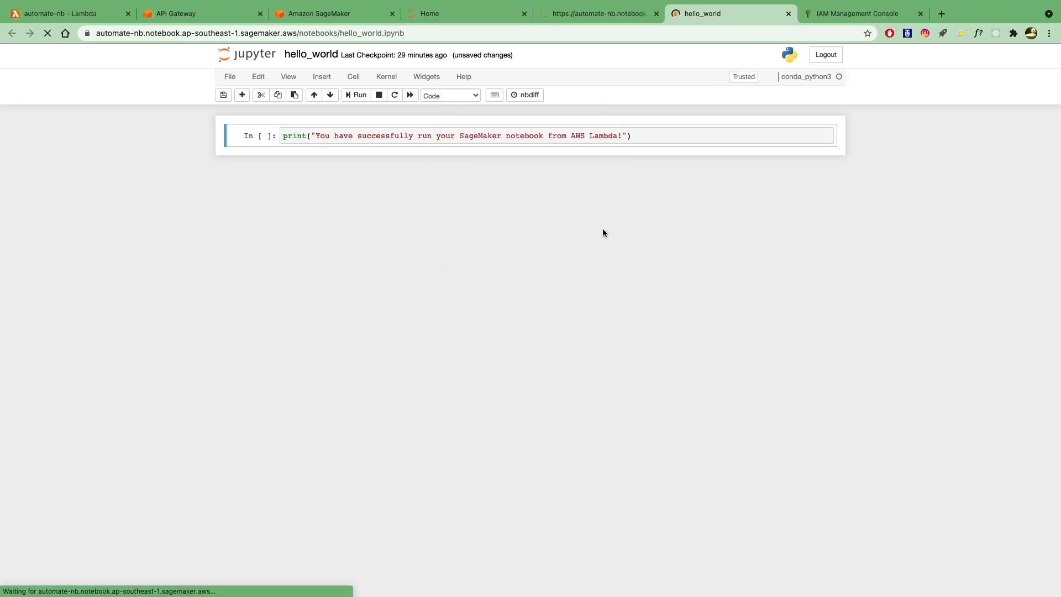
pyautogui.click(359, 95)
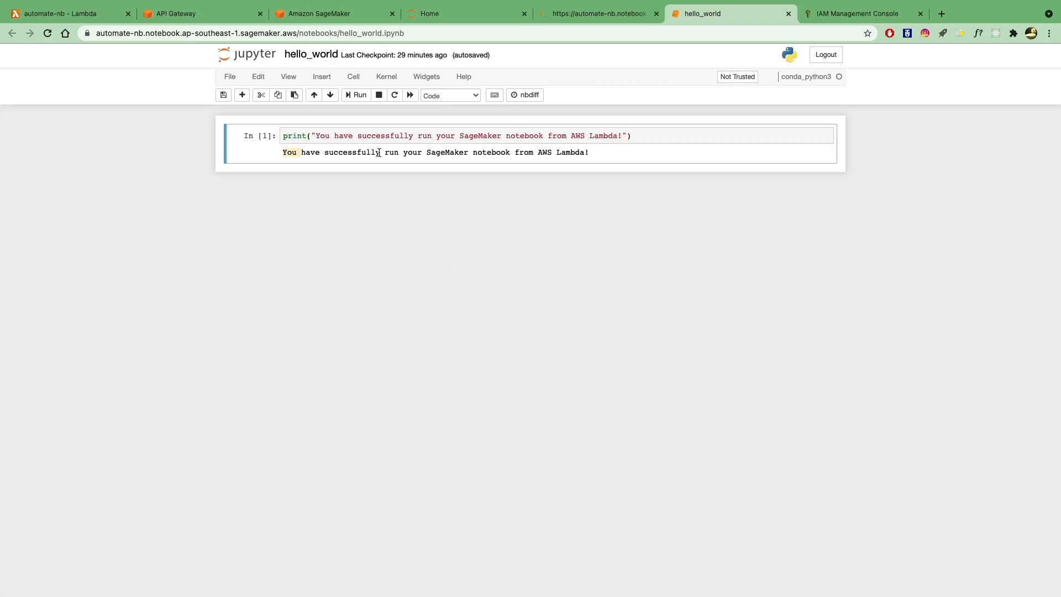
pyautogui.click(197, 14)
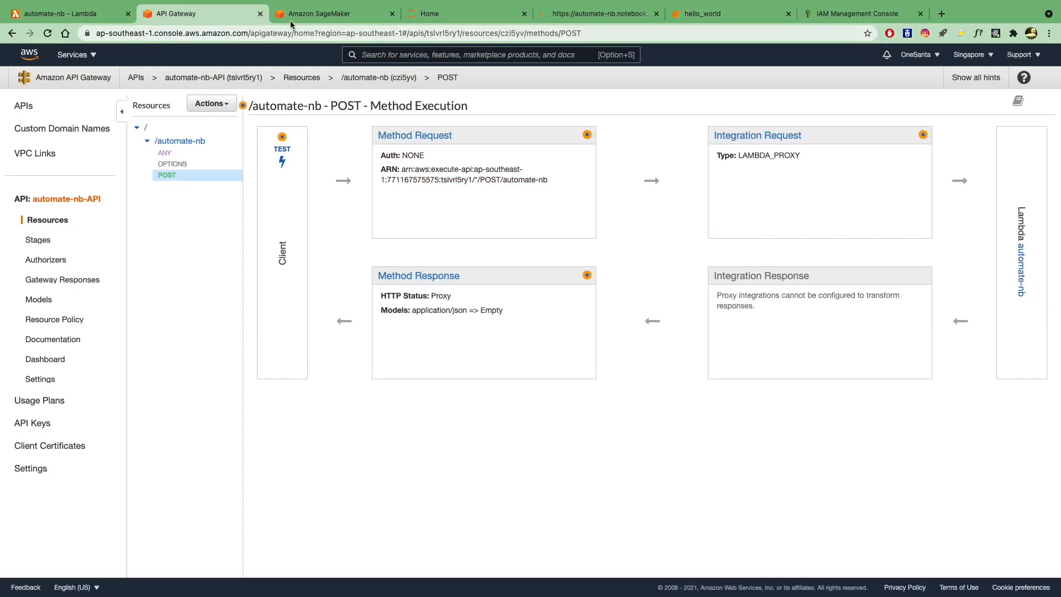